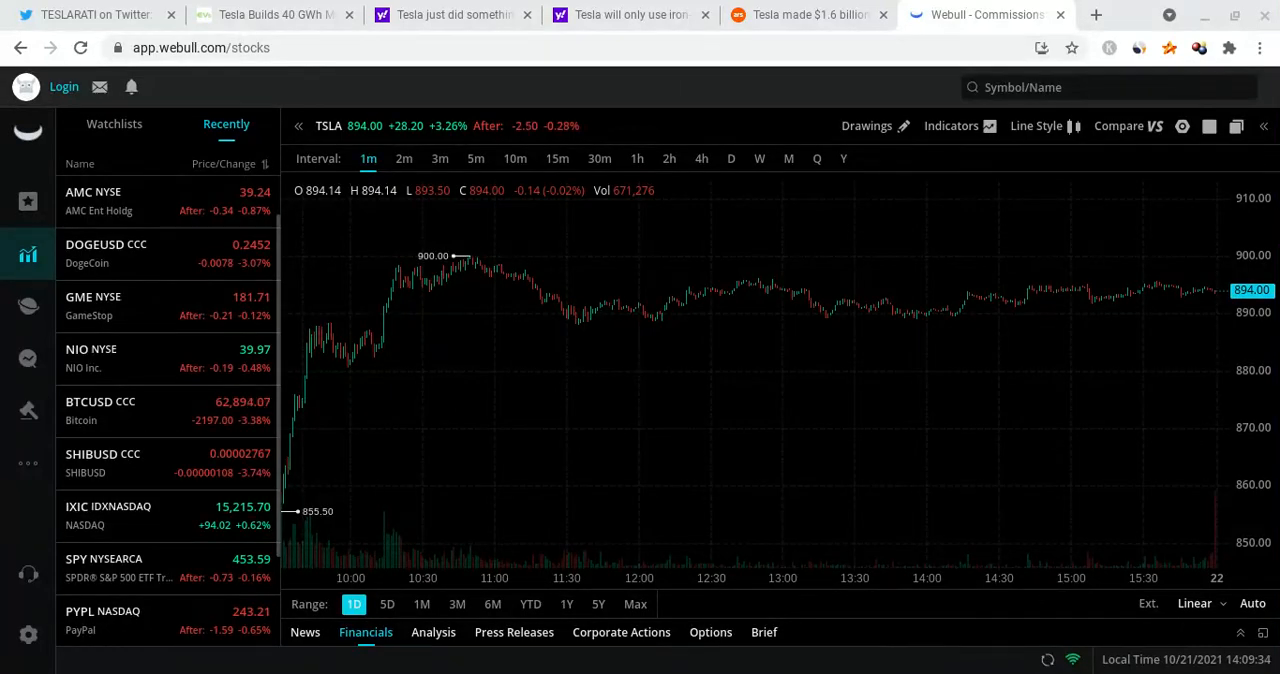
{"action": "mouse_move", "coordinate": [640, 286]}
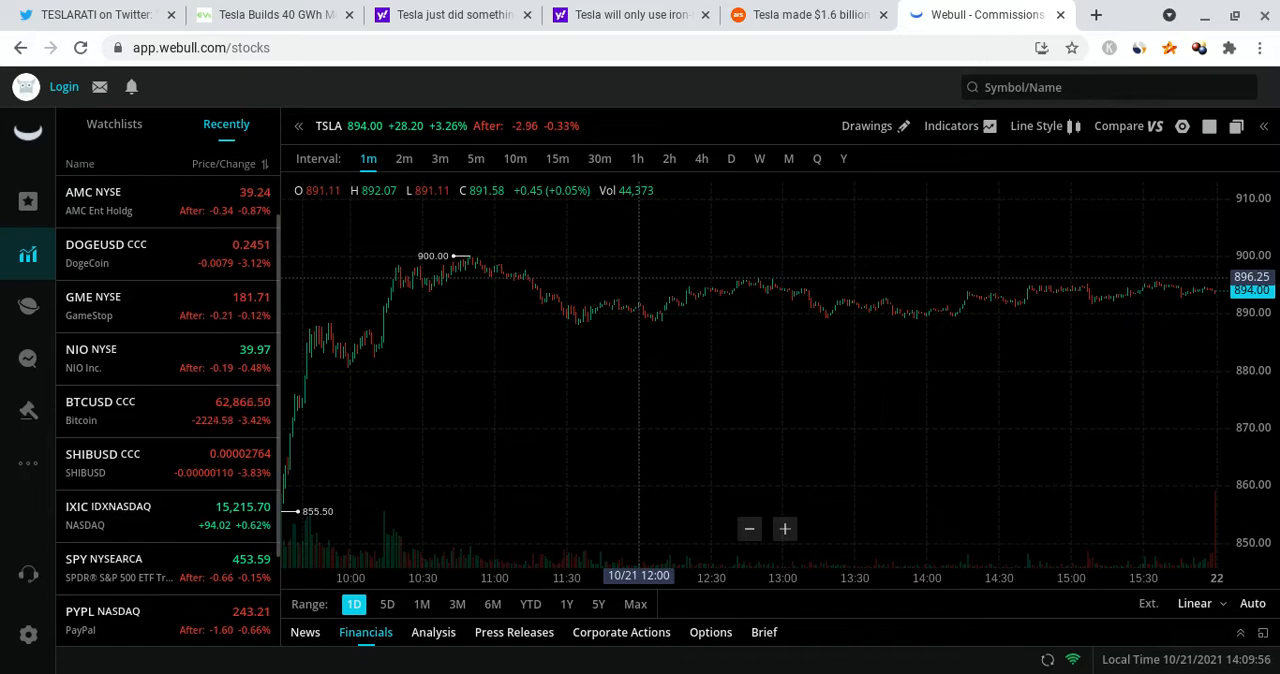
{"action": "mouse_move", "coordinate": [484, 320]}
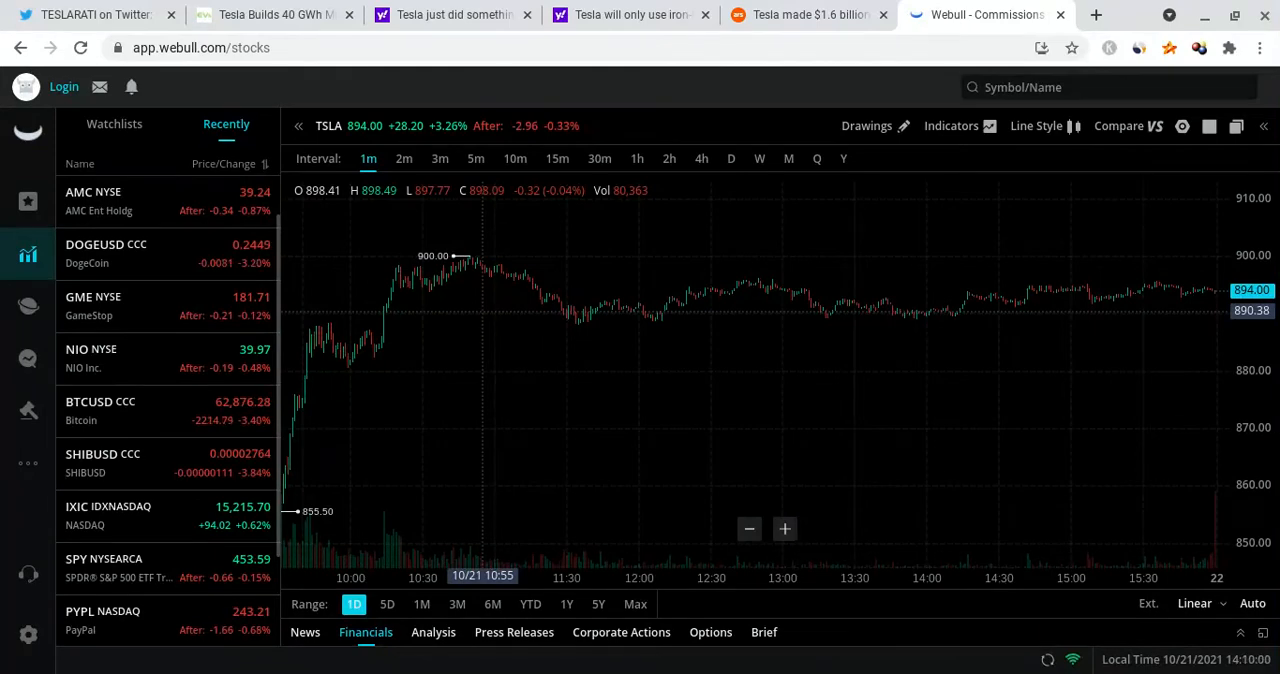
{"action": "mouse_move", "coordinate": [500, 364]}
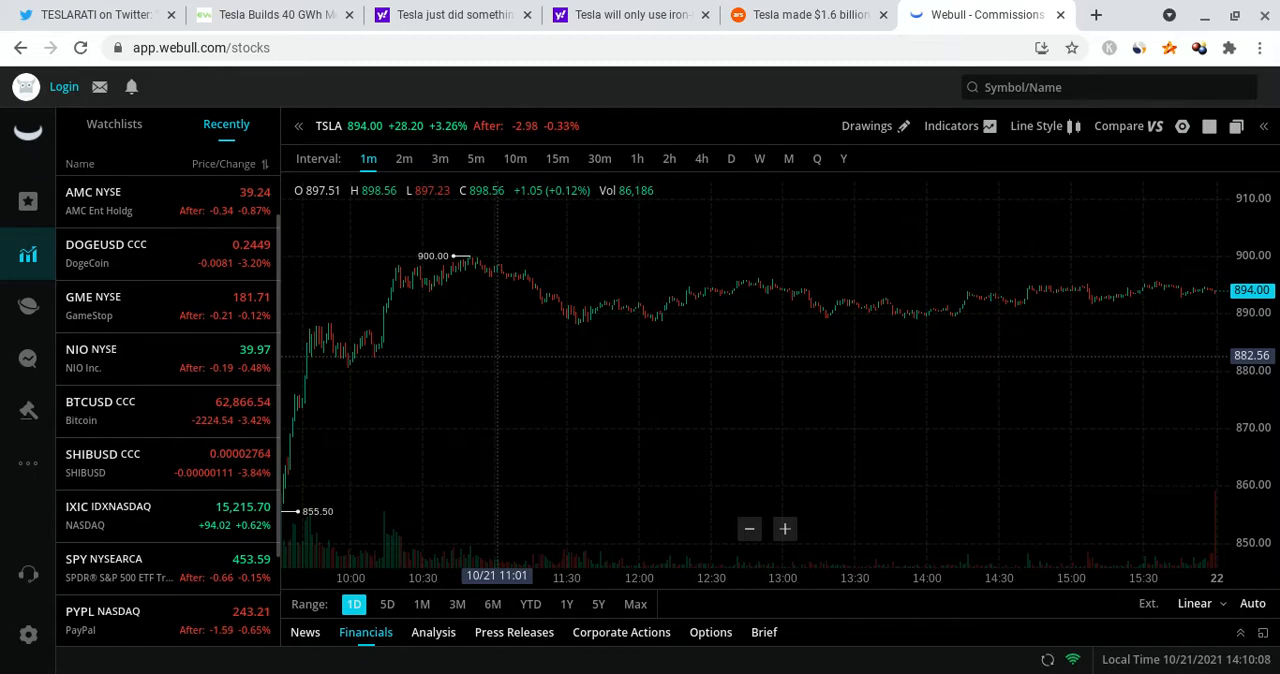
{"action": "mouse_move", "coordinate": [304, 480]}
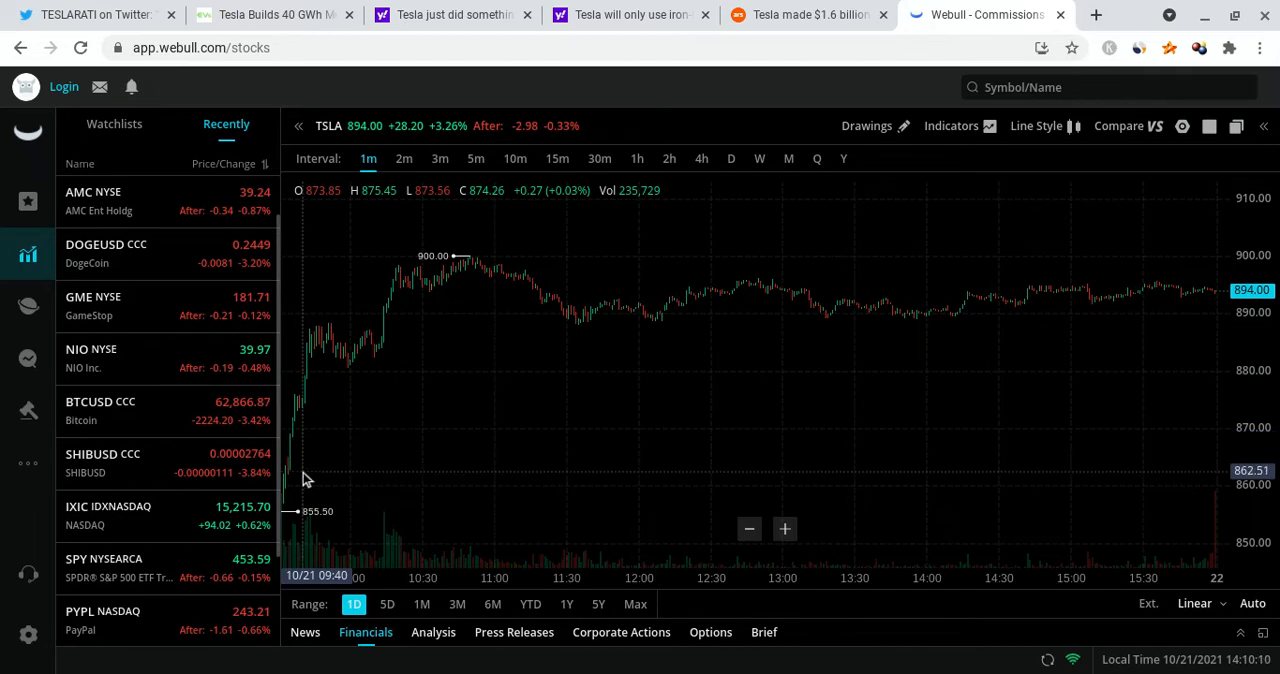
{"action": "mouse_move", "coordinate": [468, 276]}
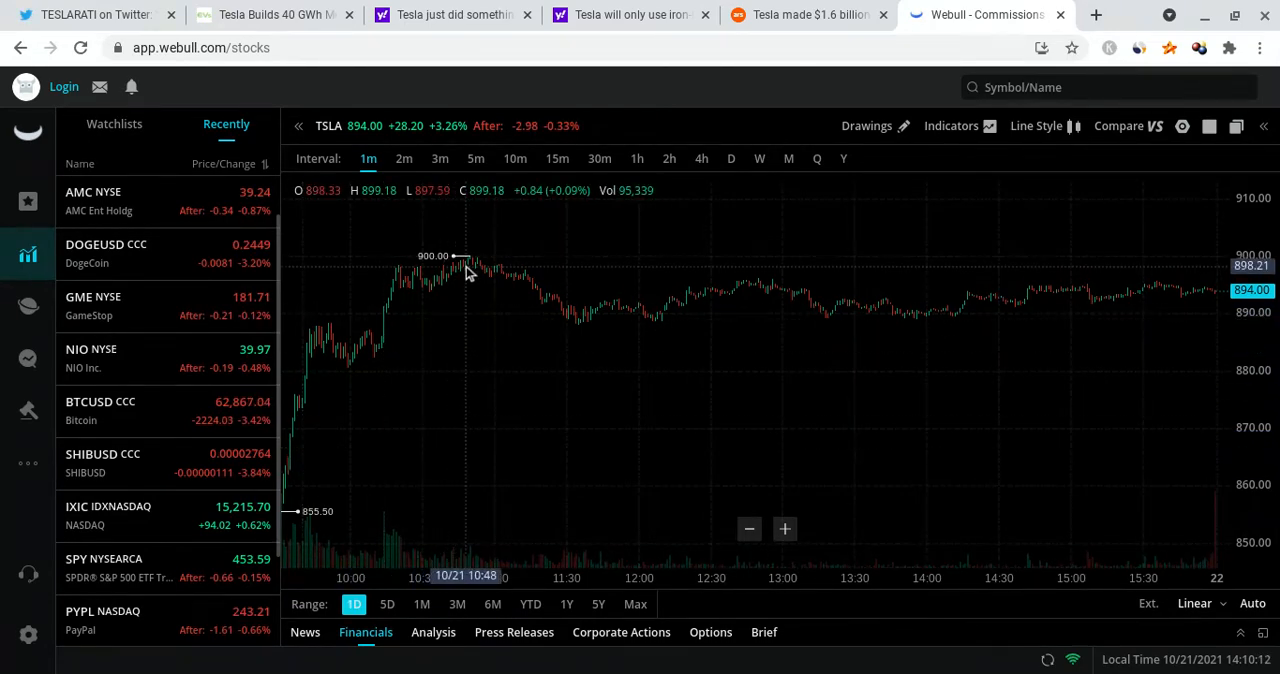
{"action": "mouse_move", "coordinate": [444, 288]}
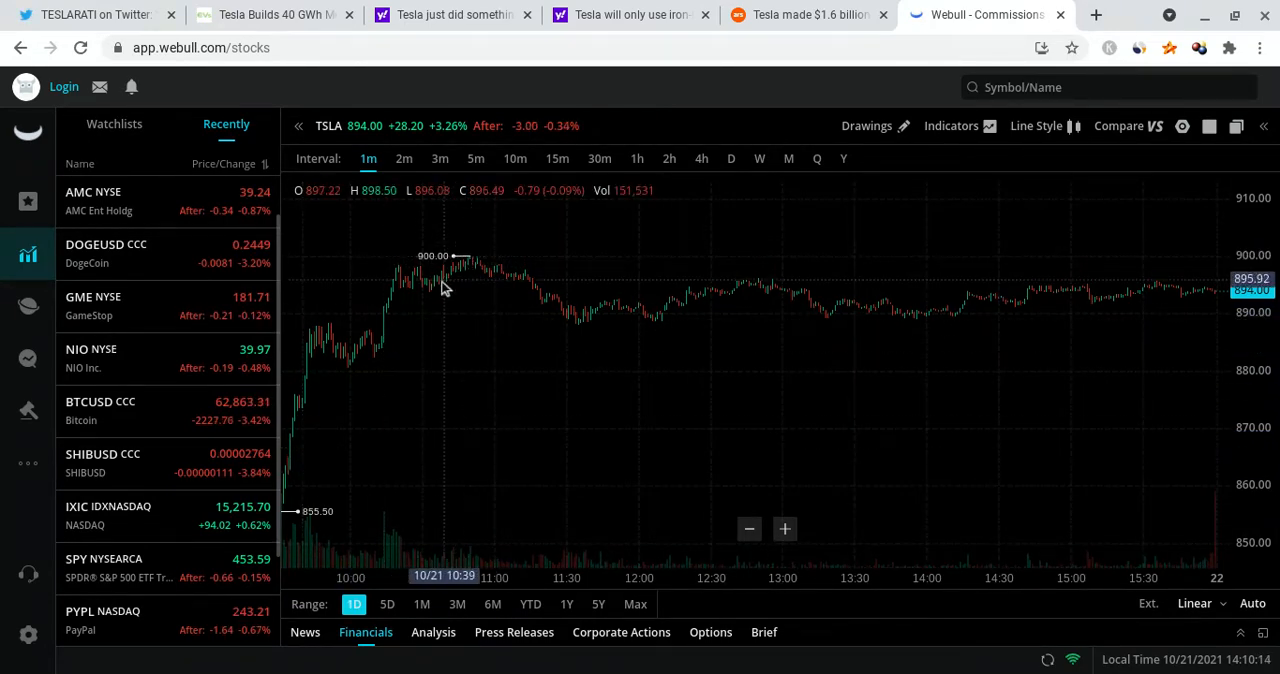
{"action": "mouse_move", "coordinate": [480, 258]}
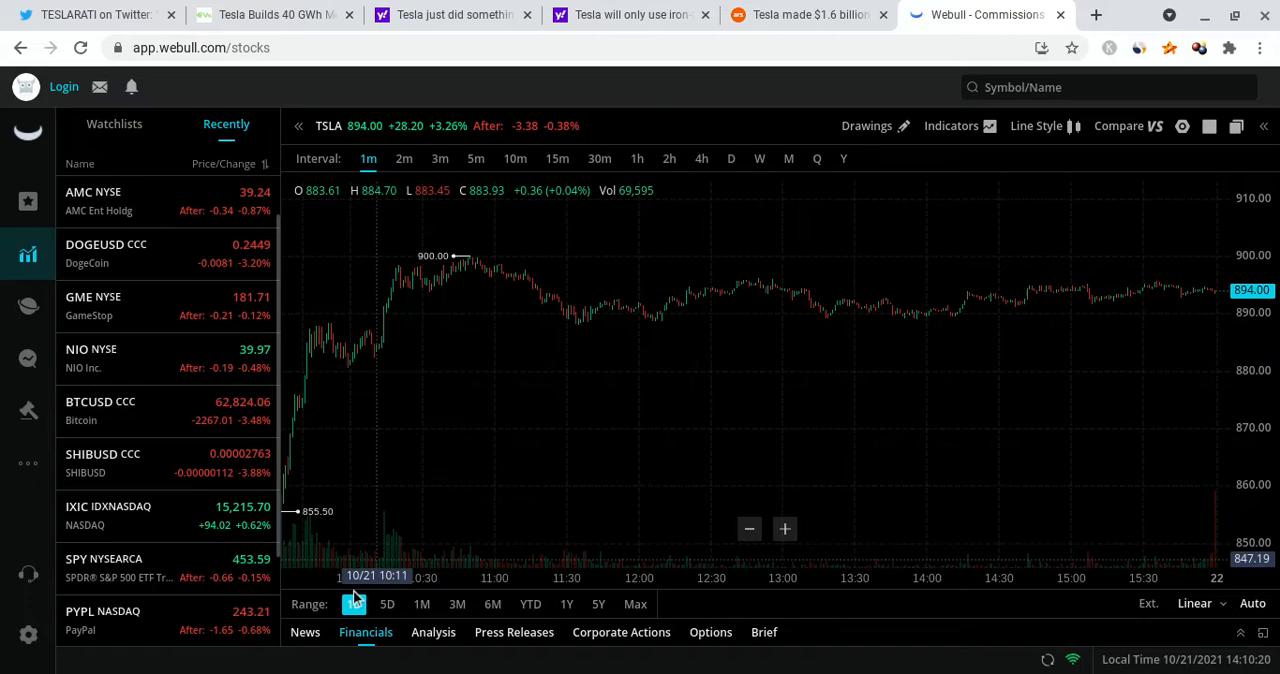
{"action": "mouse_move", "coordinate": [392, 374]}
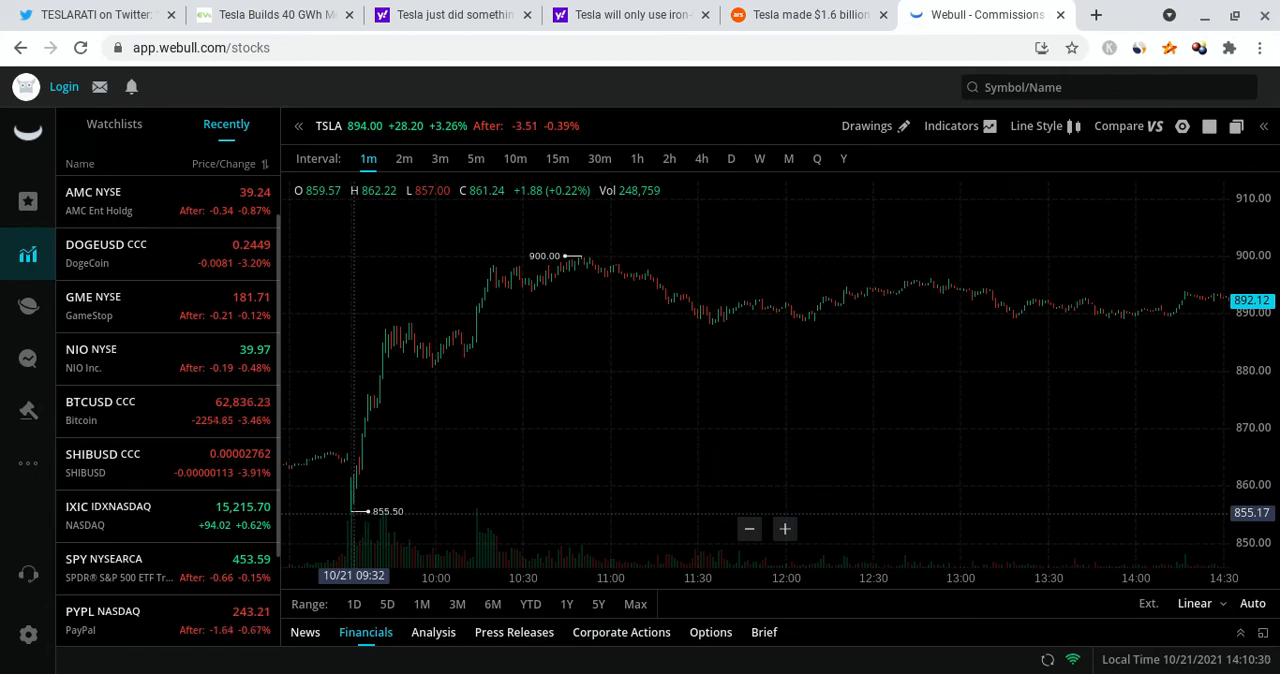
{"action": "mouse_move", "coordinate": [462, 430]}
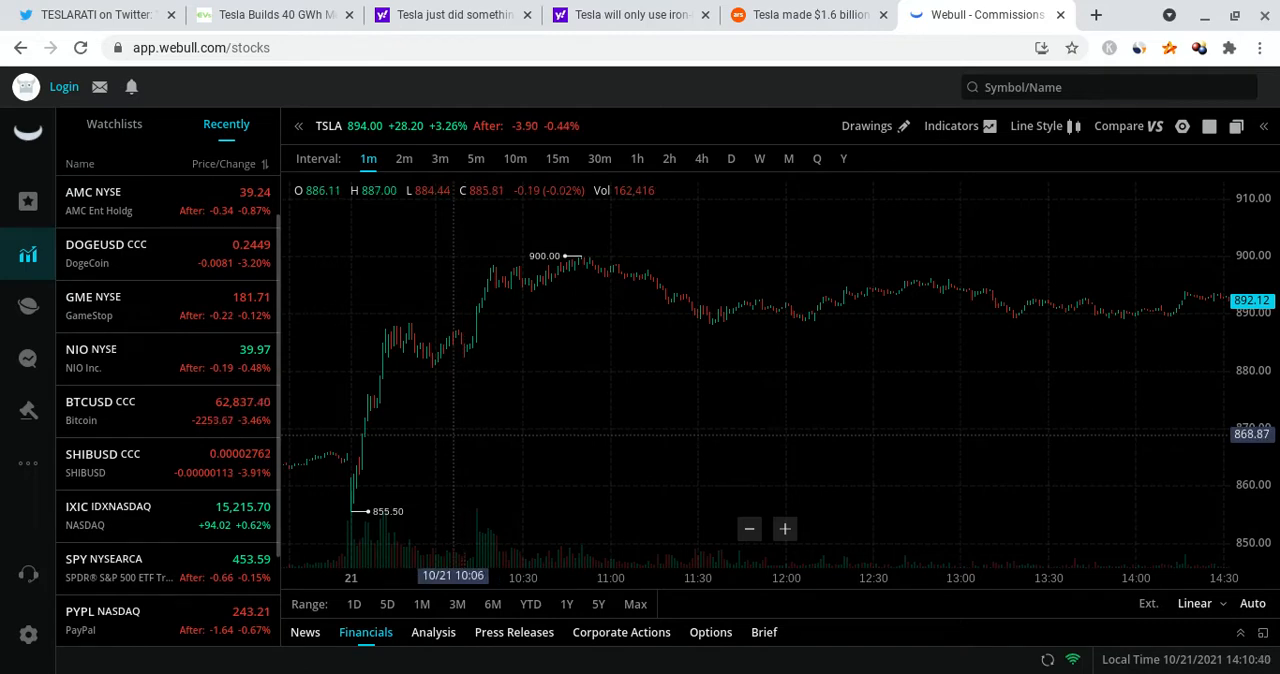
{"action": "mouse_move", "coordinate": [680, 416]}
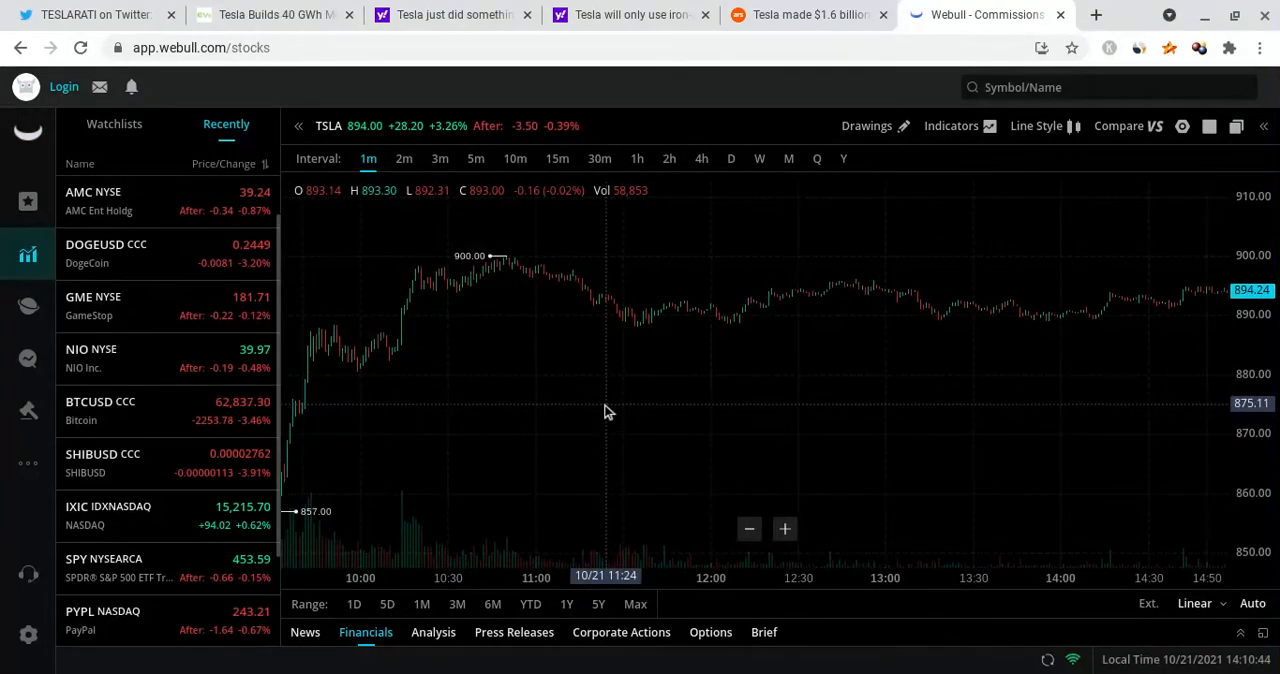
{"action": "mouse_move", "coordinate": [508, 268]}
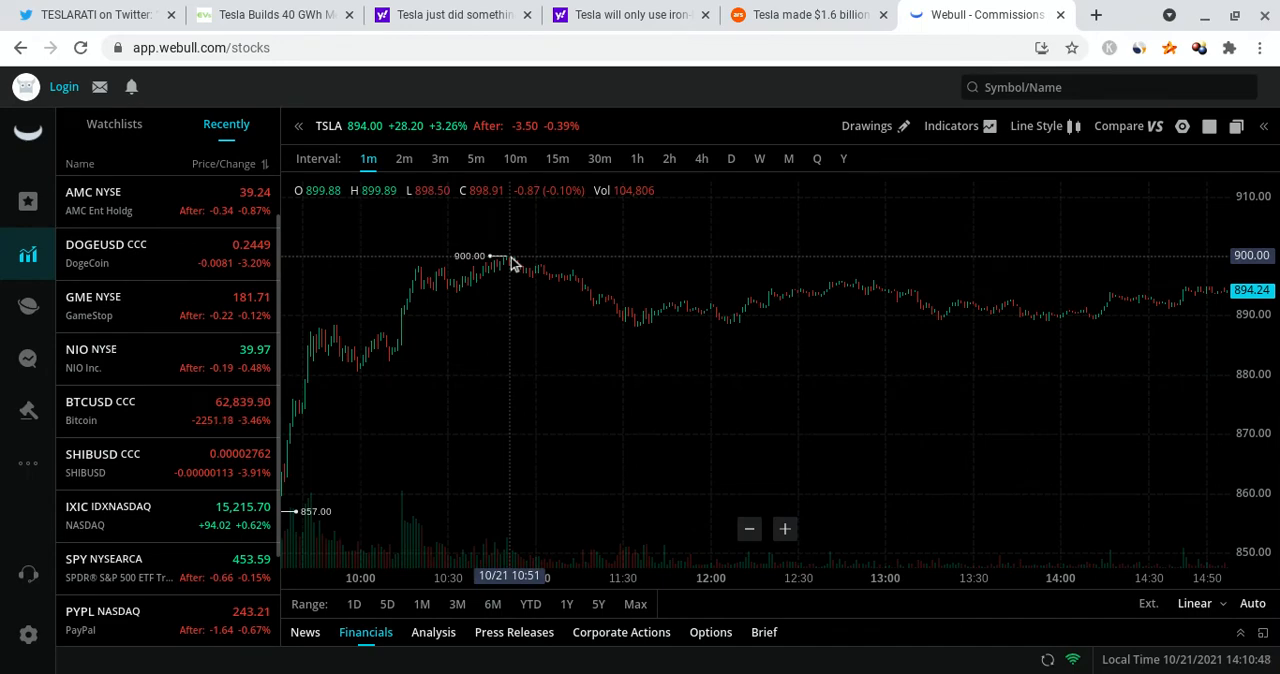
{"action": "mouse_move", "coordinate": [564, 260]}
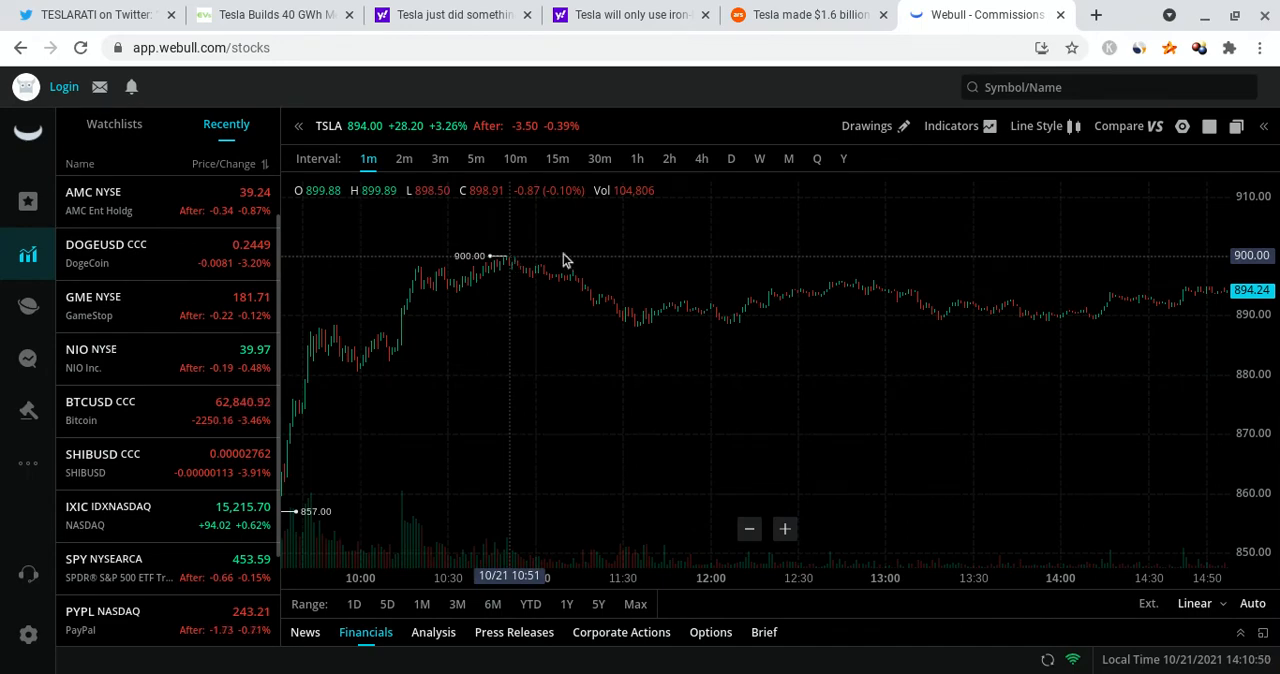
{"action": "mouse_move", "coordinate": [1010, 264]}
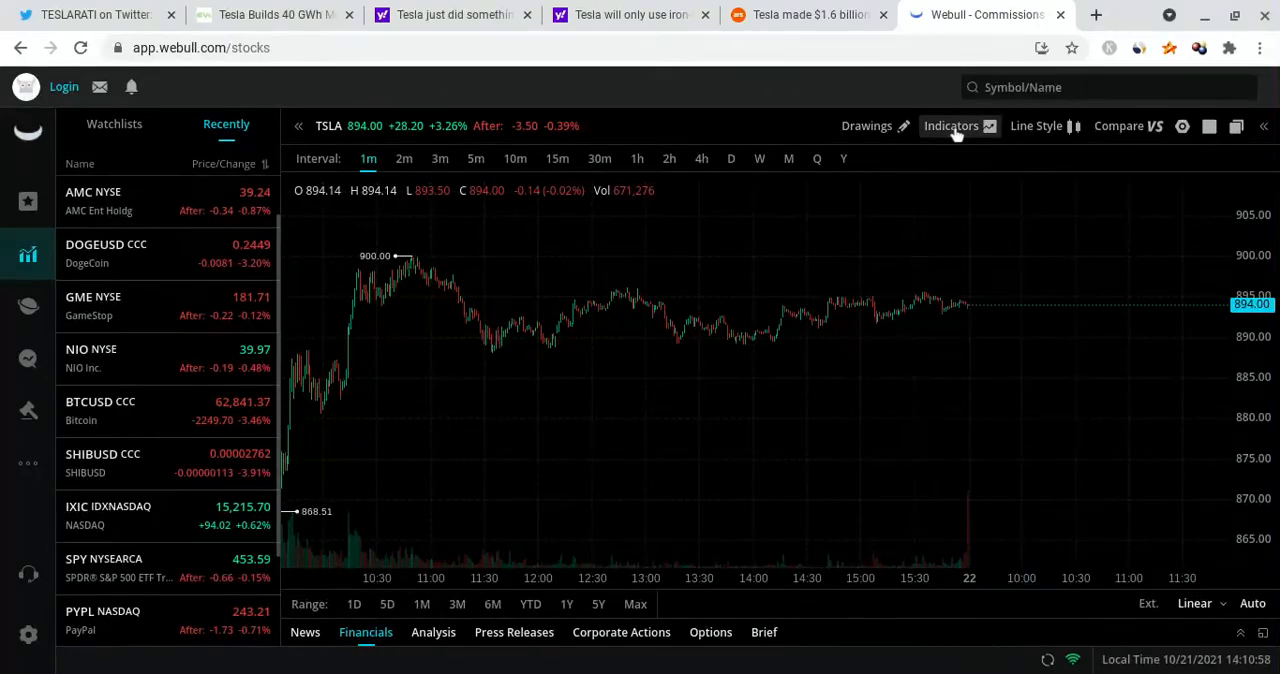
Step: Add the BOLL indicator to TSLA and show the full 1D trading session
{"action": "left_click", "coordinate": [950, 124]}
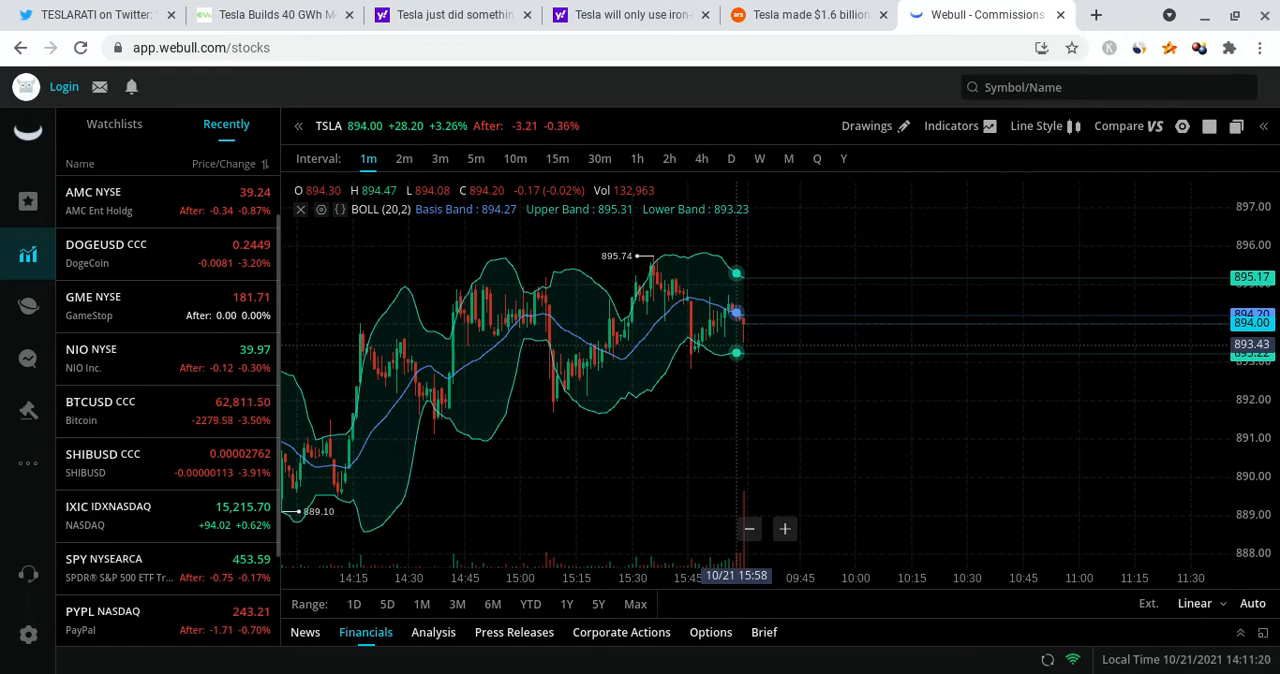
{"action": "mouse_move", "coordinate": [744, 316]}
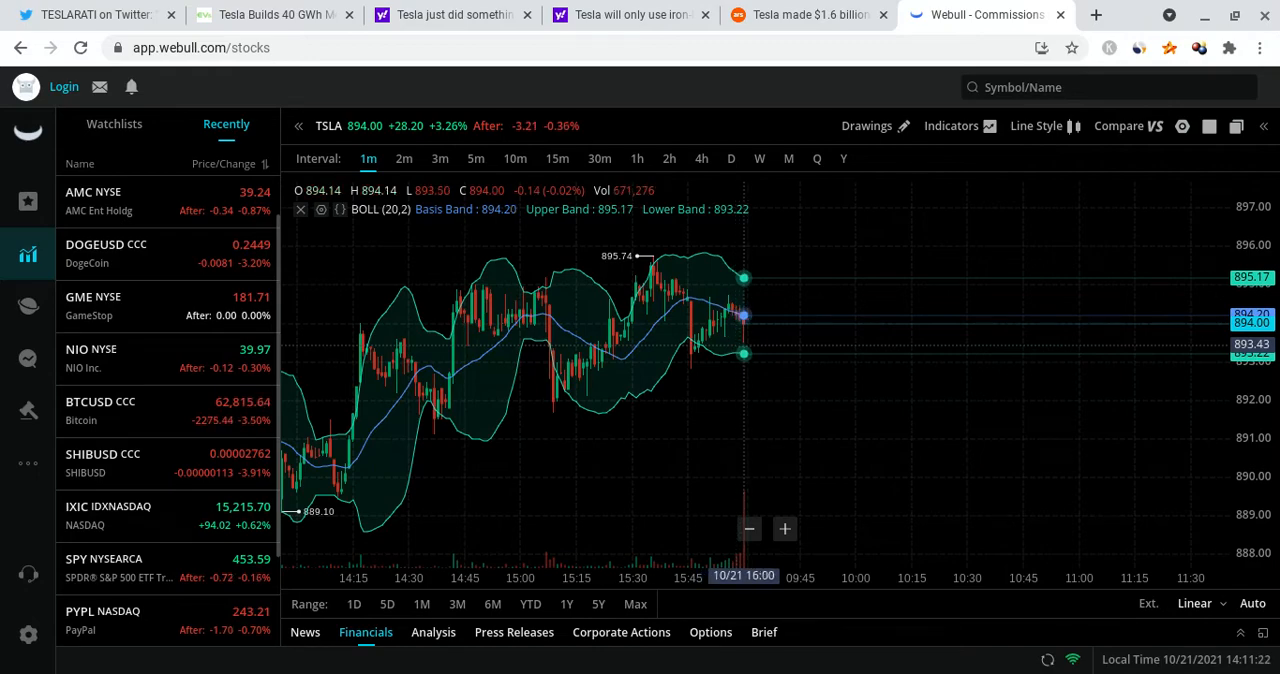
{"action": "left_click", "coordinate": [354, 604]}
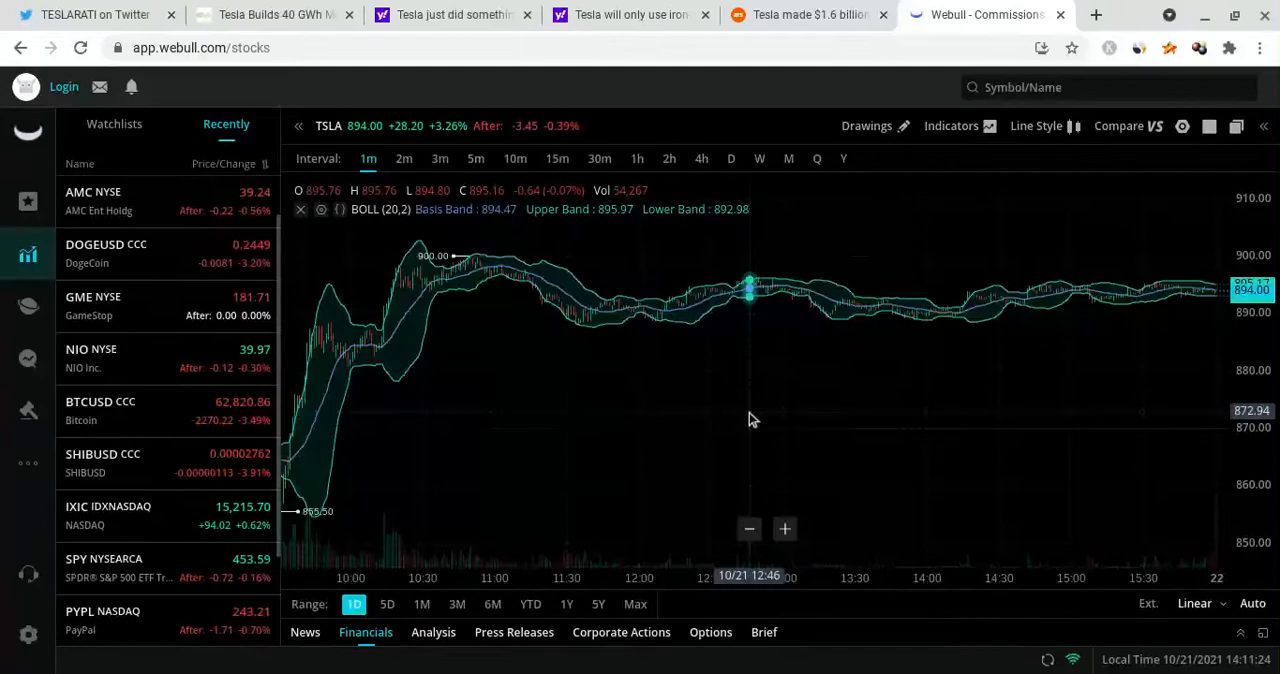
Step: Swap BOLL for a MACD (12,26,9) study and switch TSLA to 4h candles
{"action": "left_click", "coordinate": [952, 124]}
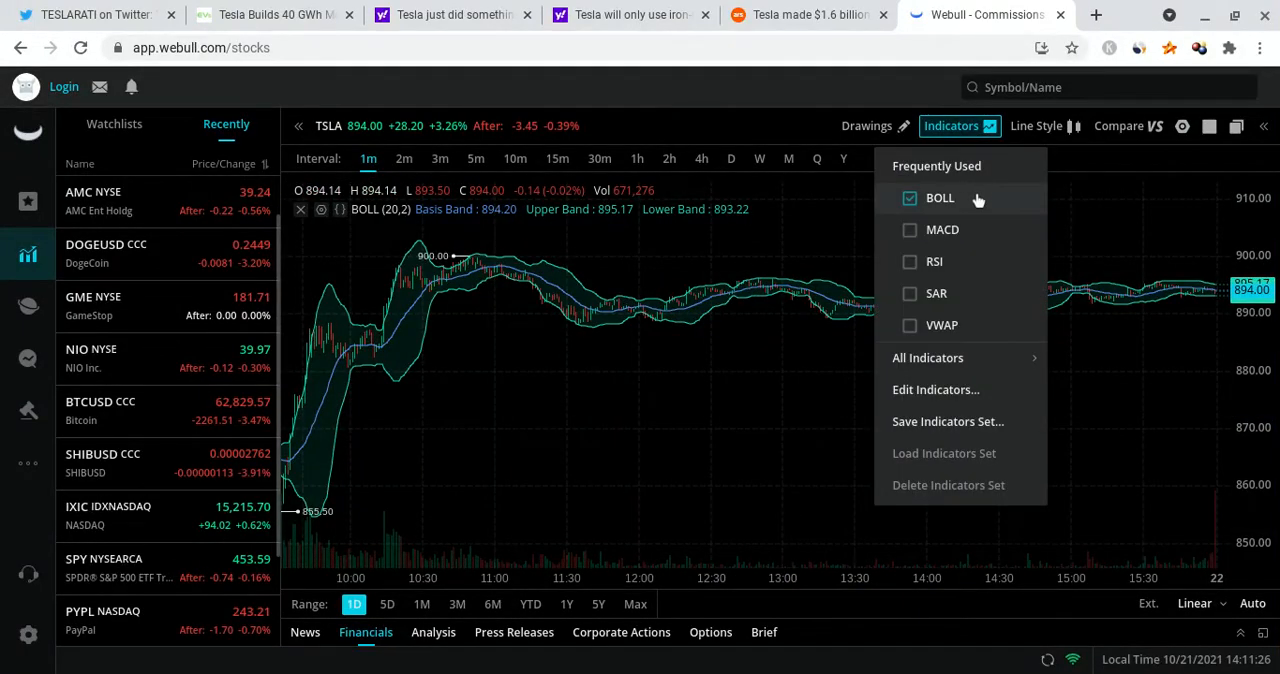
{"action": "left_click", "coordinate": [942, 228]}
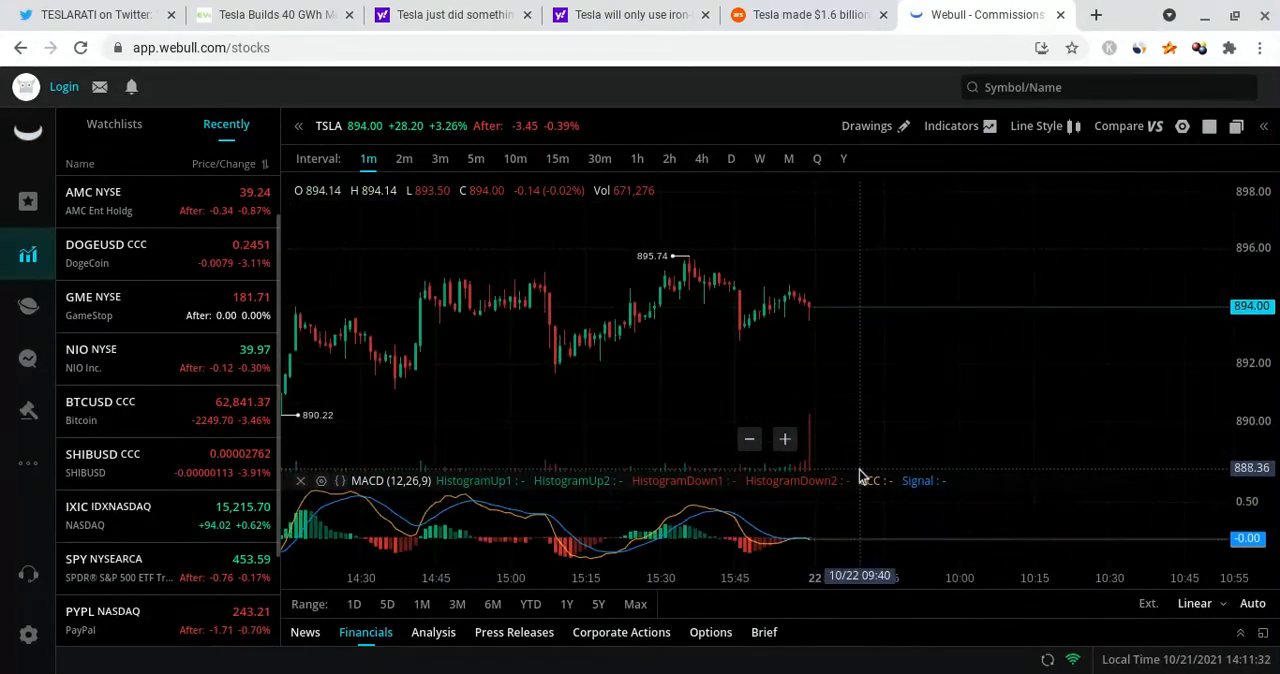
{"action": "left_click", "coordinate": [700, 158]}
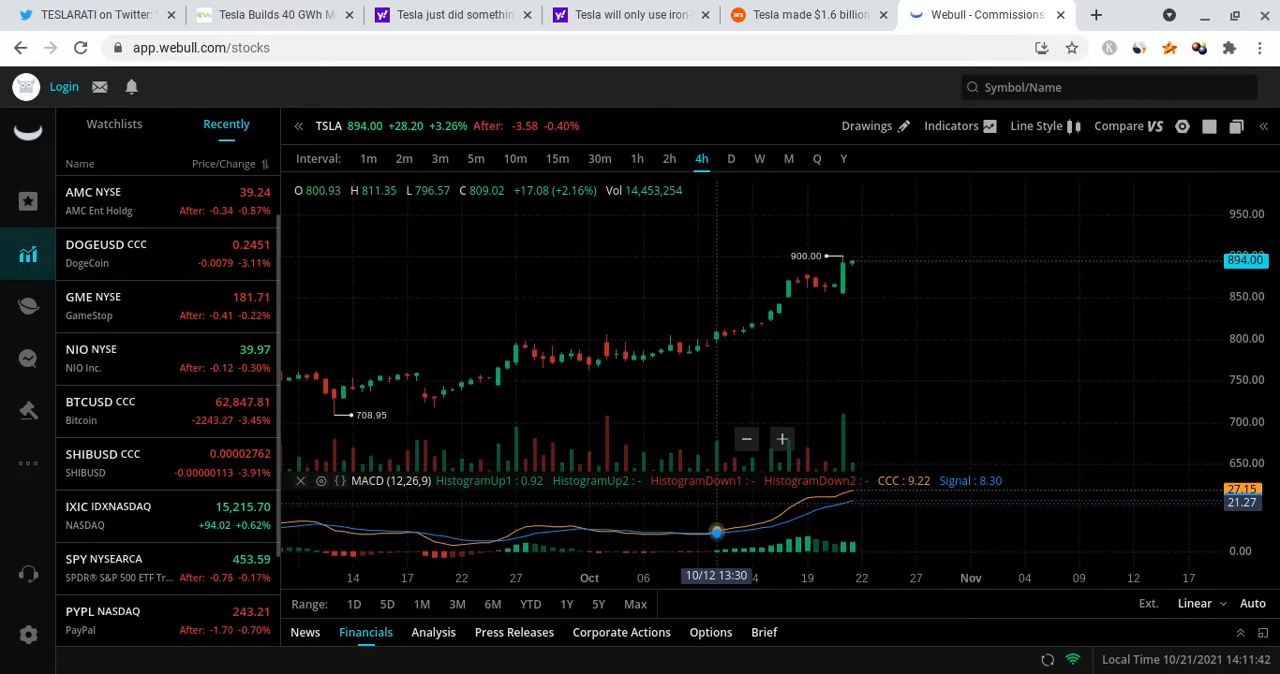
{"action": "mouse_move", "coordinate": [852, 498]}
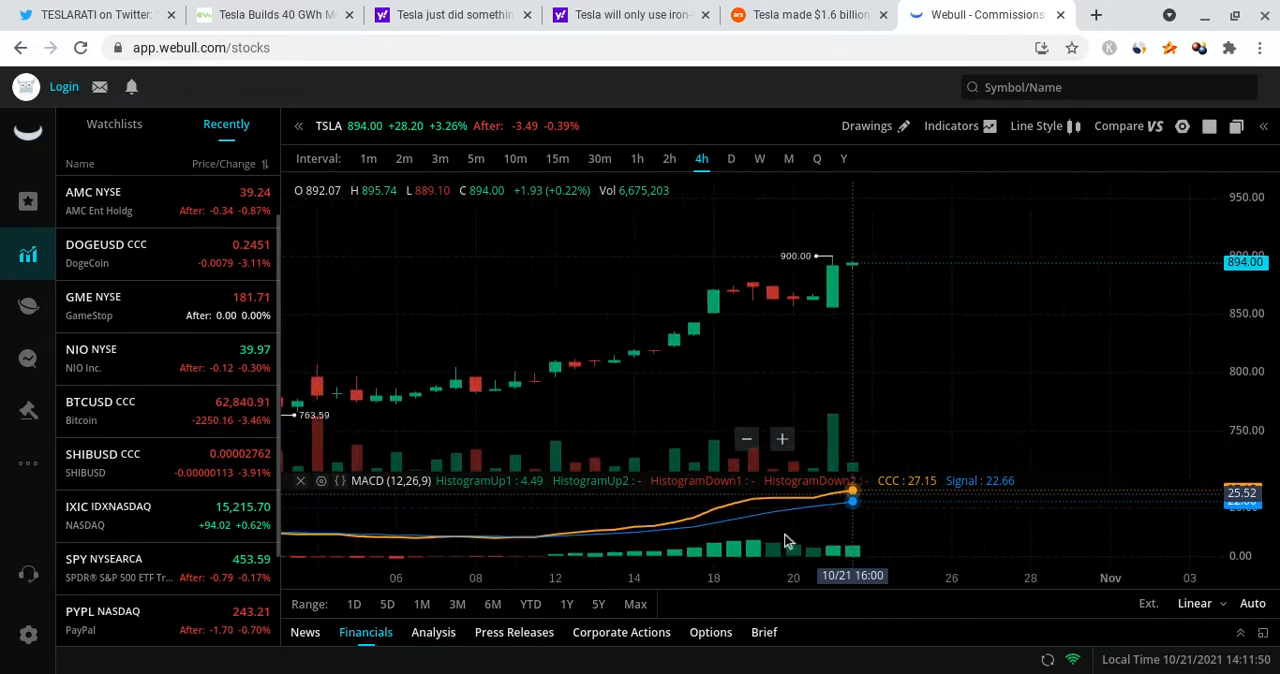
{"action": "mouse_move", "coordinate": [596, 544]}
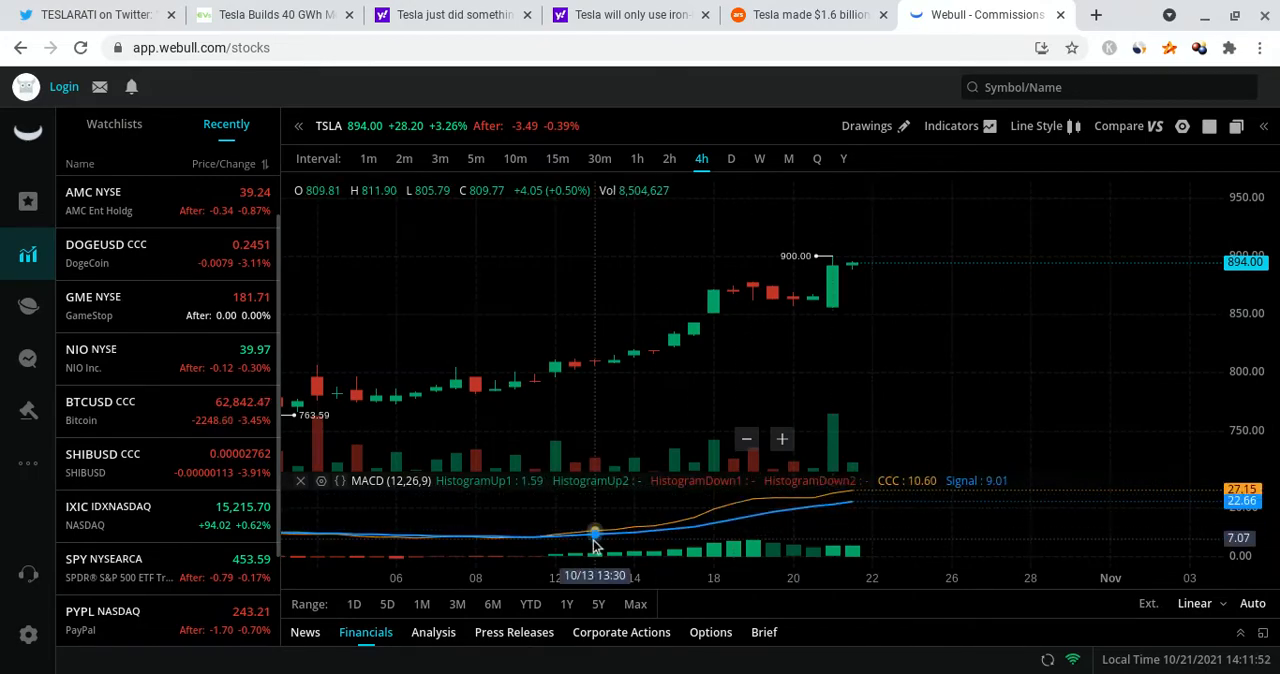
{"action": "mouse_move", "coordinate": [732, 540]}
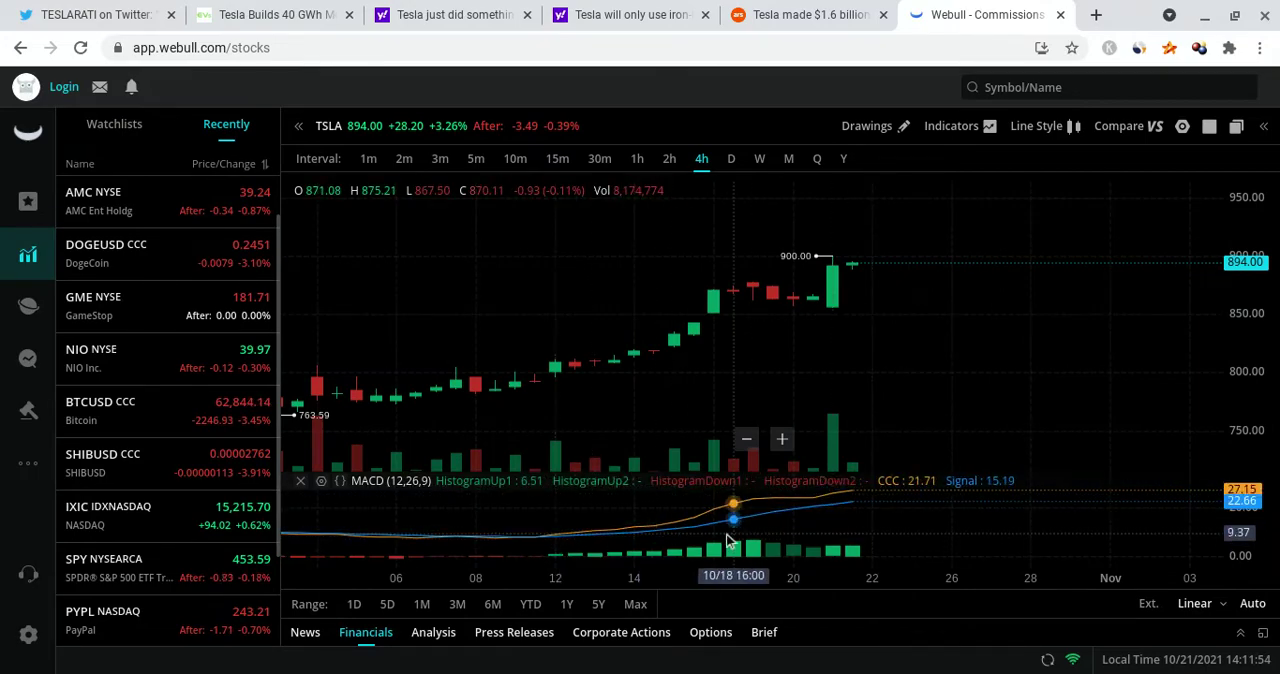
{"action": "mouse_move", "coordinate": [832, 524]}
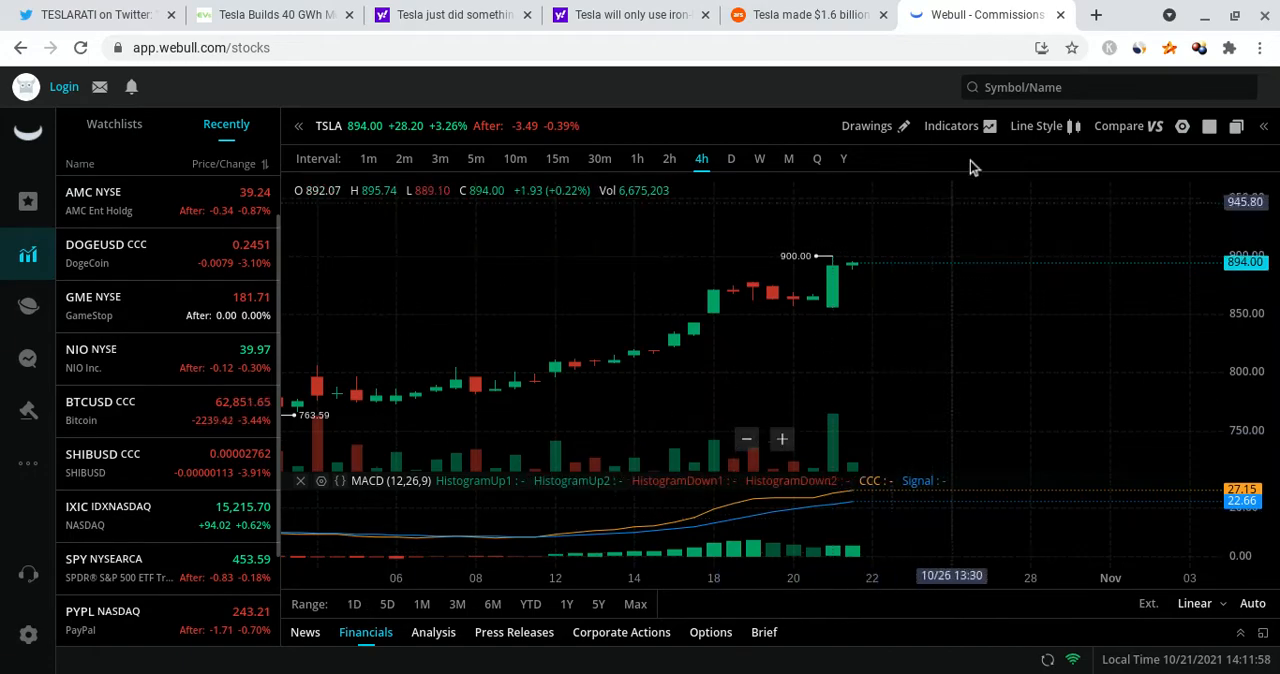
{"action": "left_click", "coordinate": [950, 124]}
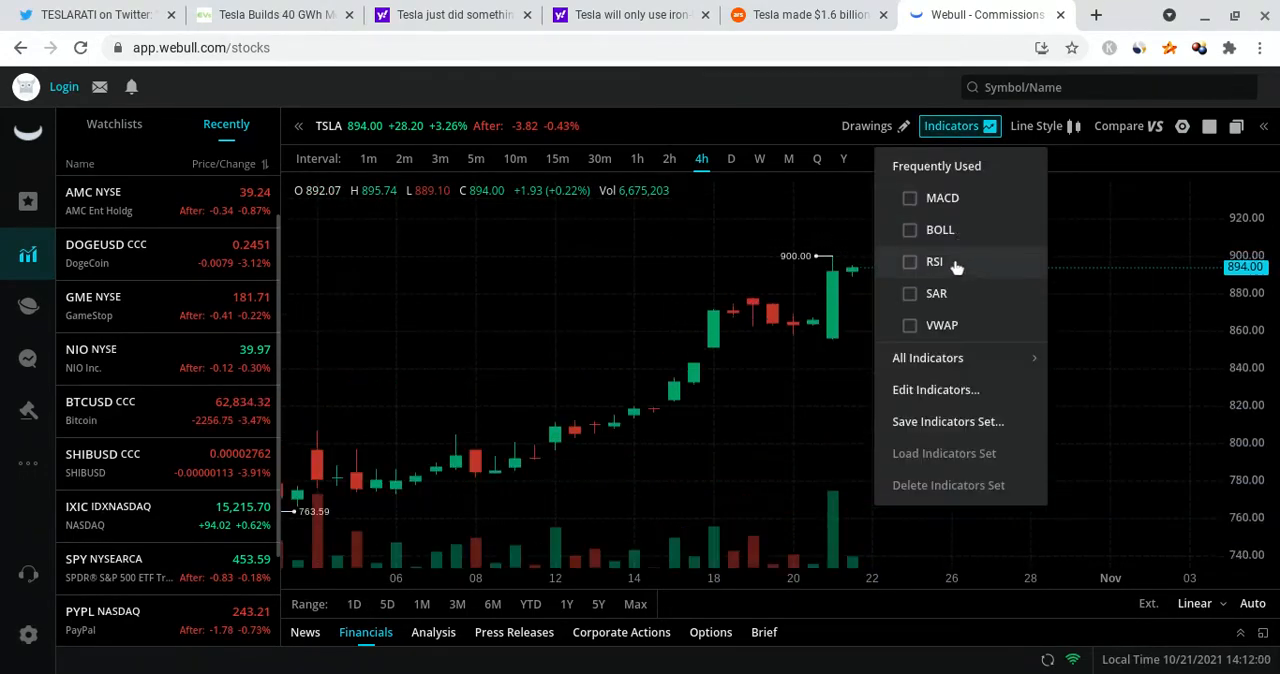
{"action": "left_click", "coordinate": [934, 260]}
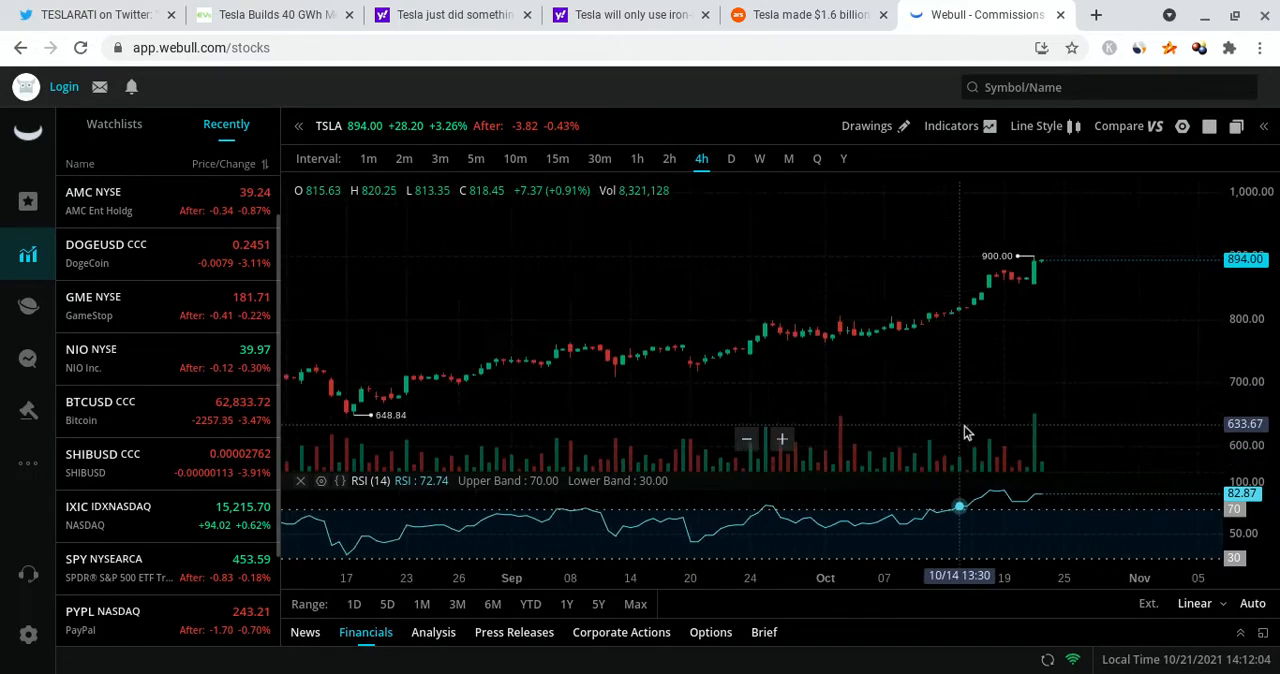
{"action": "mouse_move", "coordinate": [822, 476]}
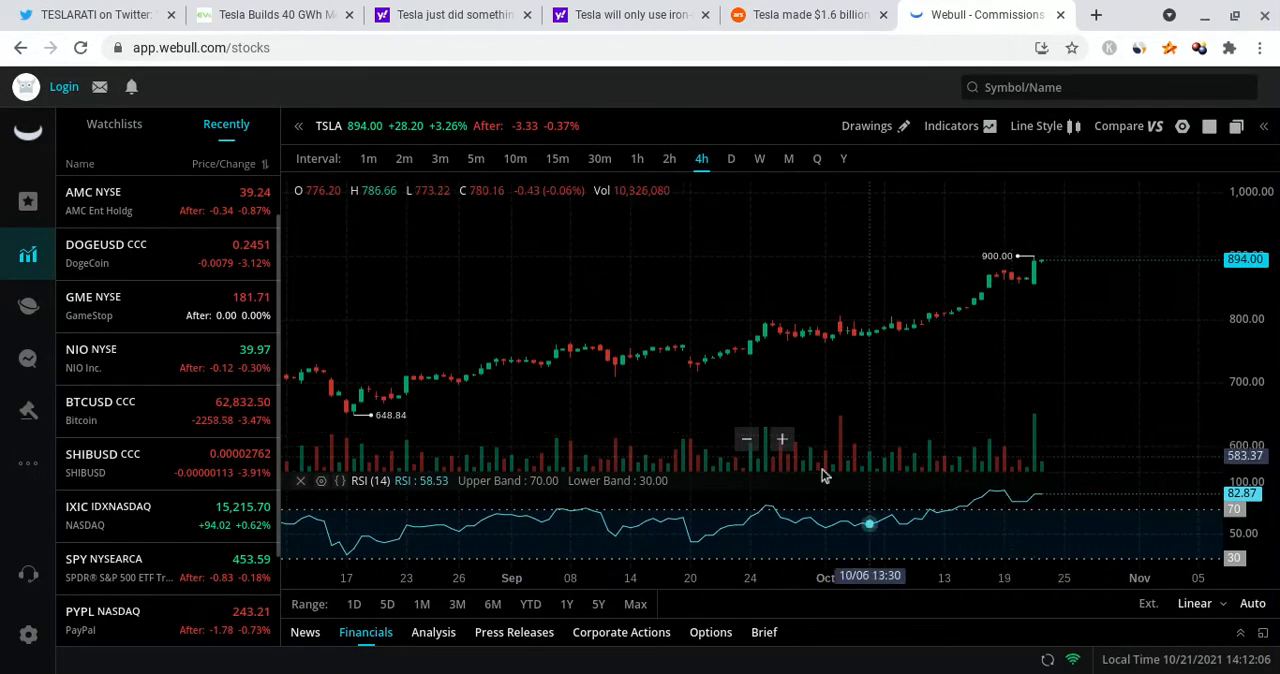
{"action": "mouse_move", "coordinate": [760, 420]}
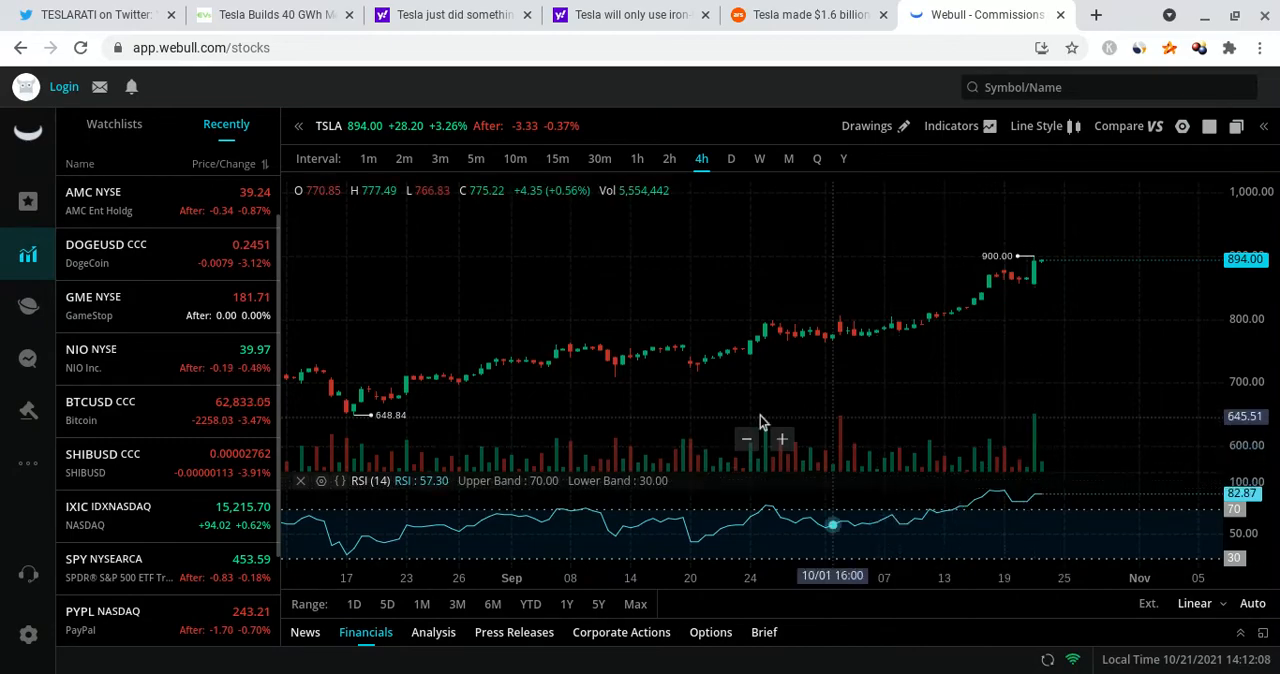
{"action": "mouse_move", "coordinate": [968, 300]}
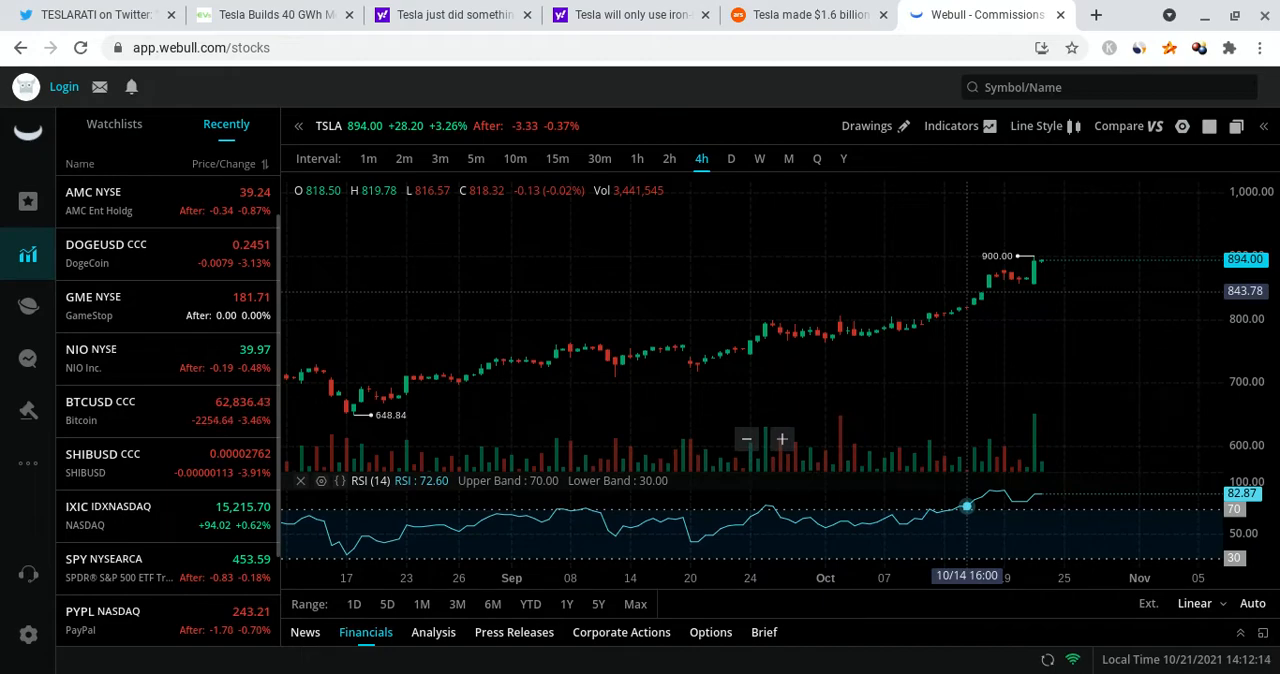
{"action": "mouse_move", "coordinate": [930, 212]}
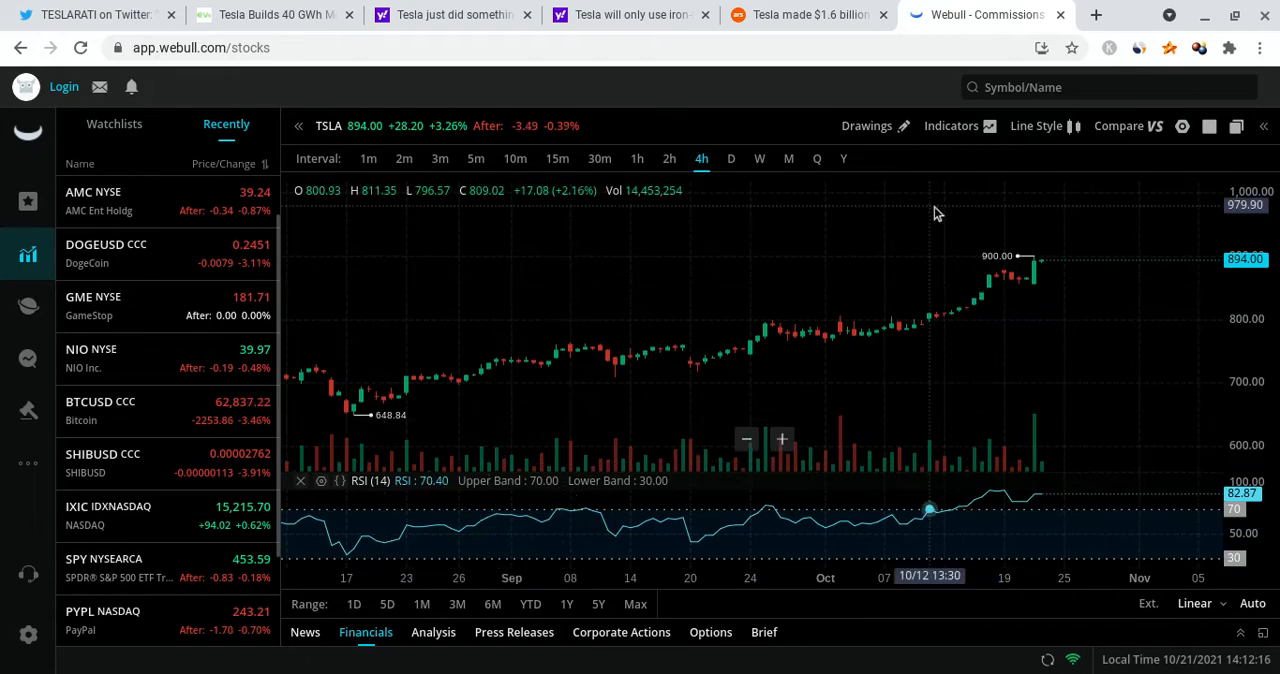
{"action": "mouse_move", "coordinate": [976, 144]}
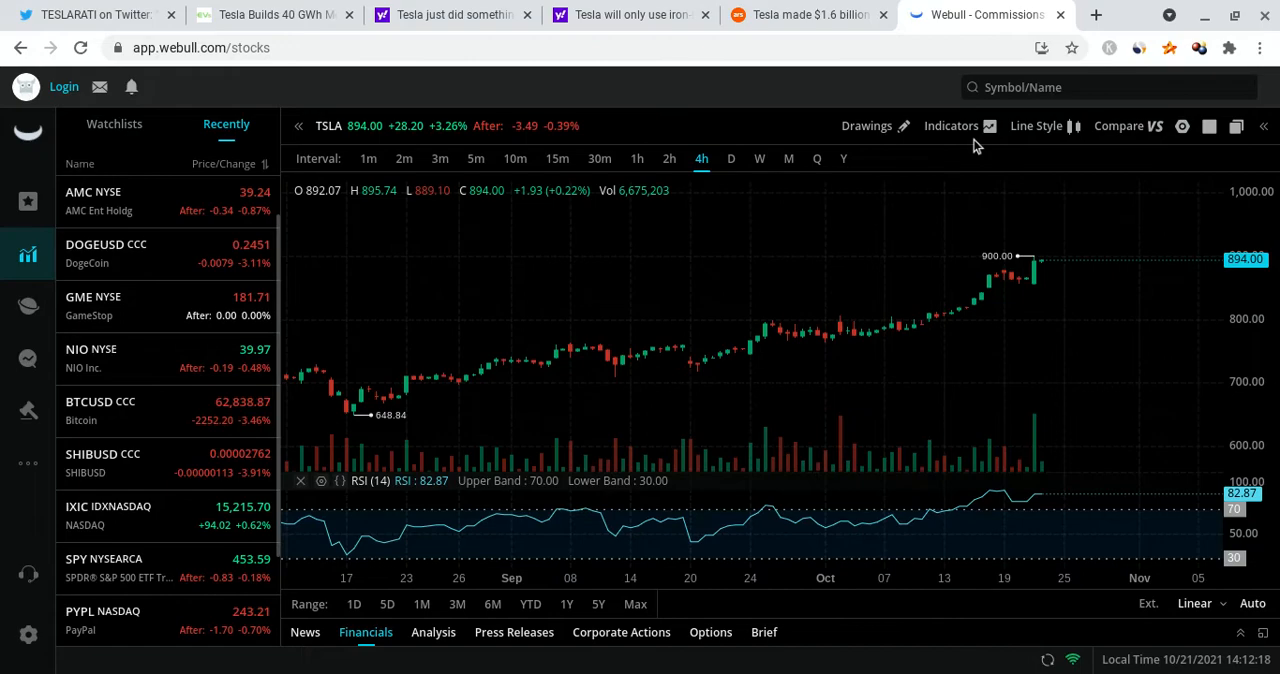
Step: Remove RSI, view the 1Y daily TSLA range, then return to the 1D one-minute chart
{"action": "left_click", "coordinate": [952, 124]}
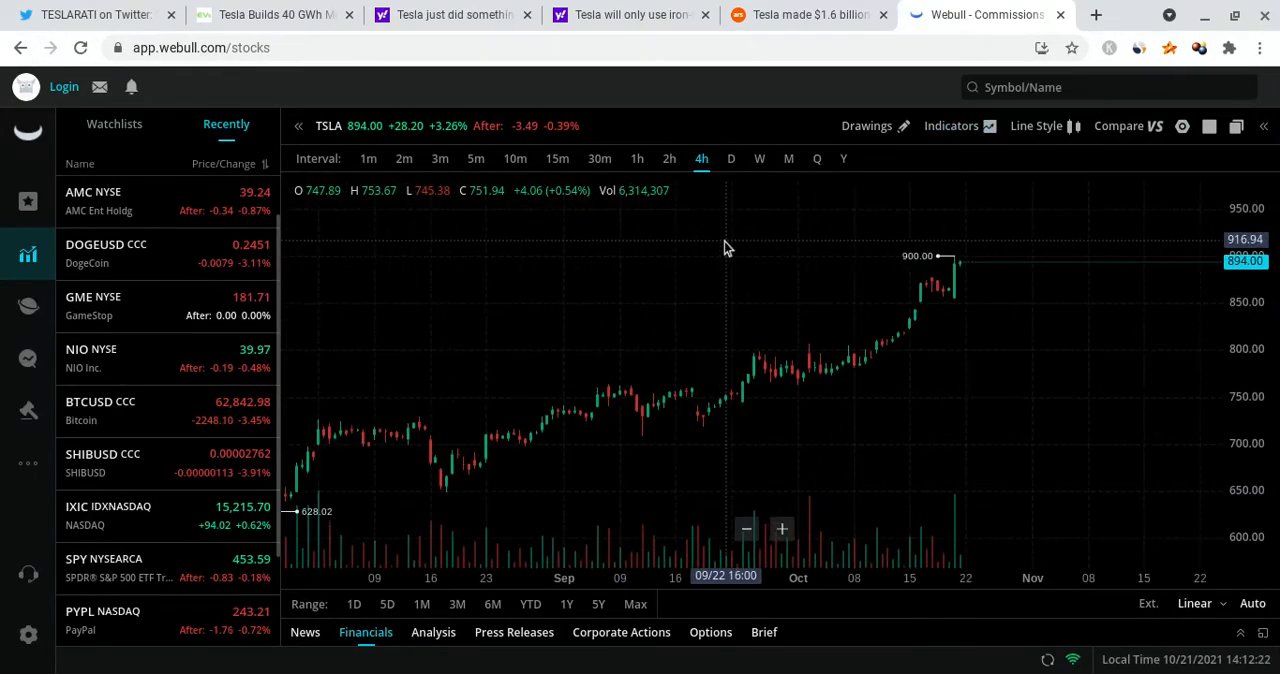
{"action": "left_click", "coordinate": [732, 158]}
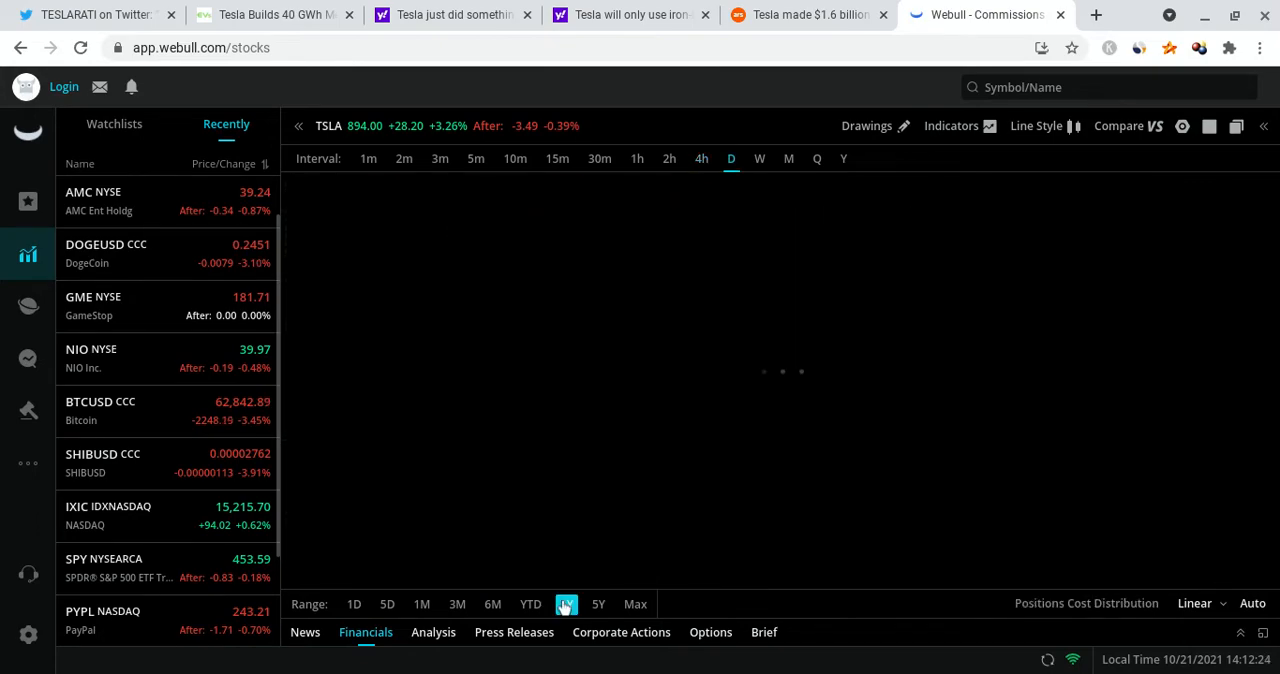
{"action": "left_click", "coordinate": [566, 604]}
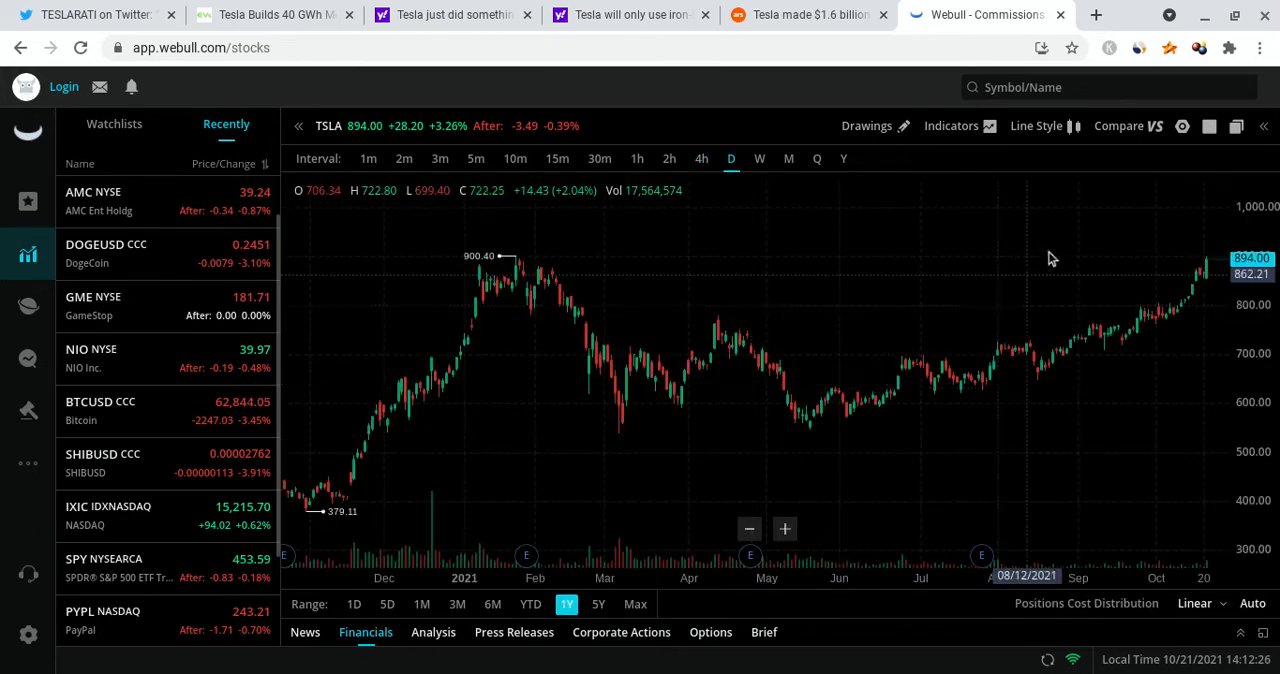
{"action": "mouse_move", "coordinate": [1046, 270]}
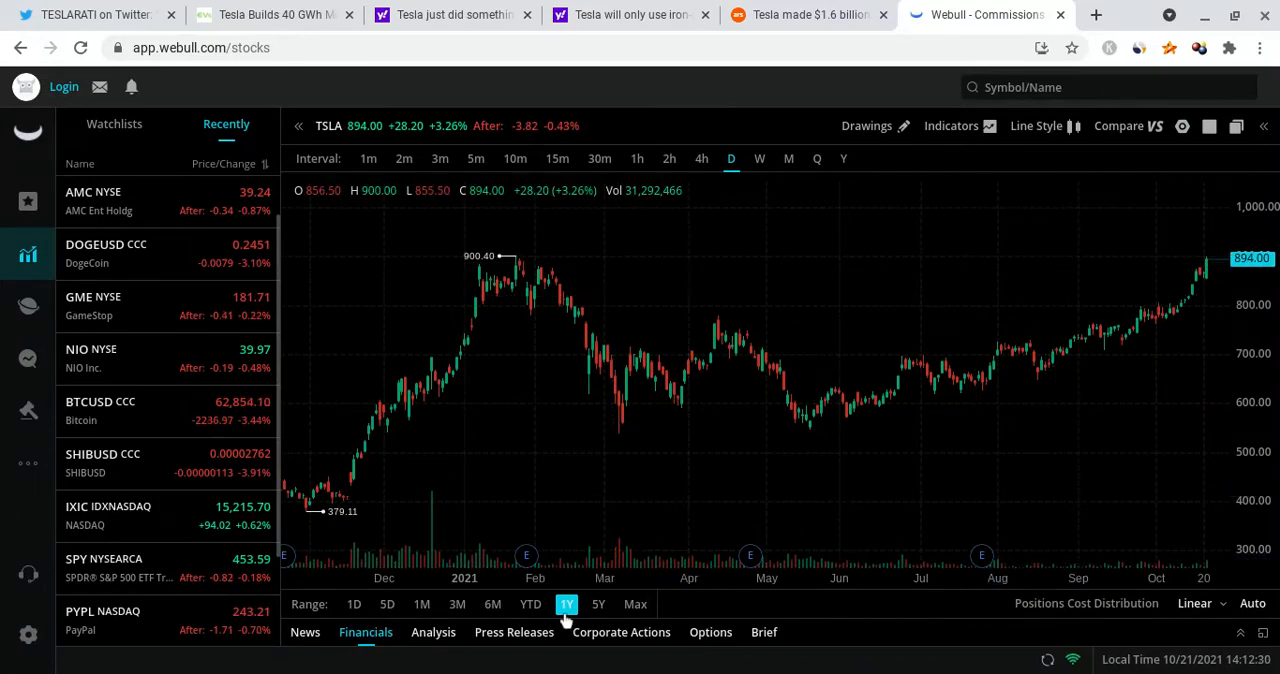
{"action": "mouse_move", "coordinate": [548, 258]}
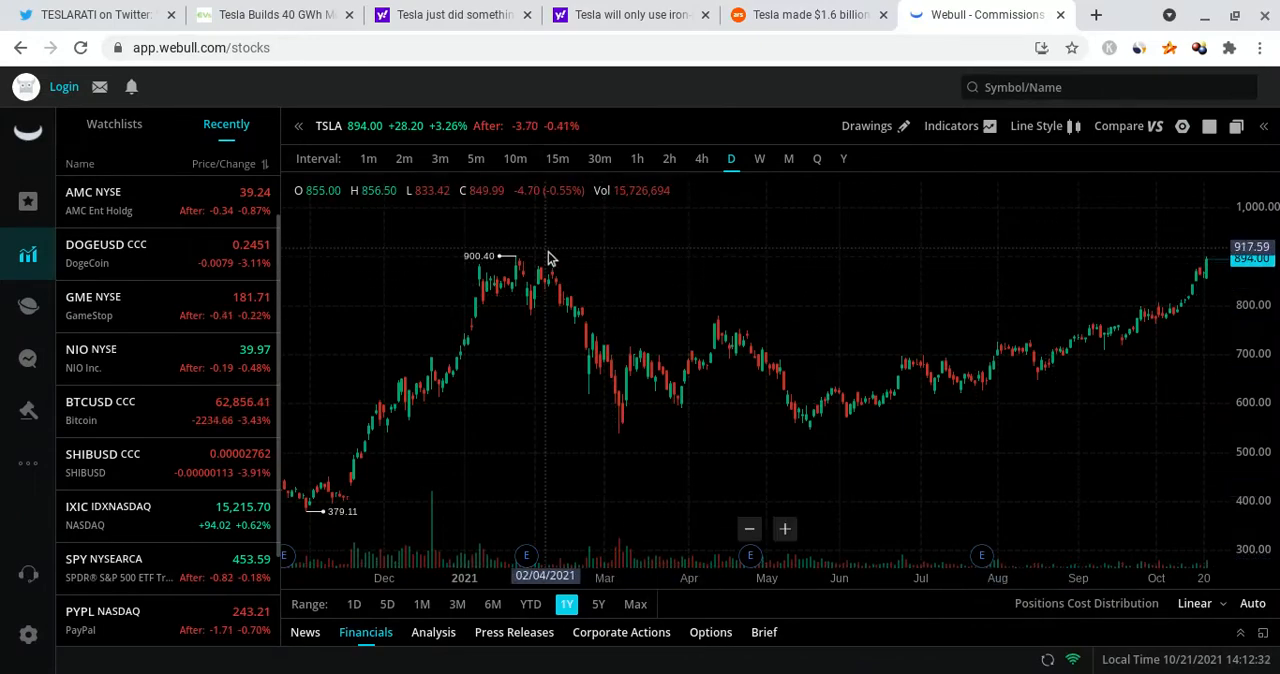
{"action": "mouse_move", "coordinate": [552, 288]}
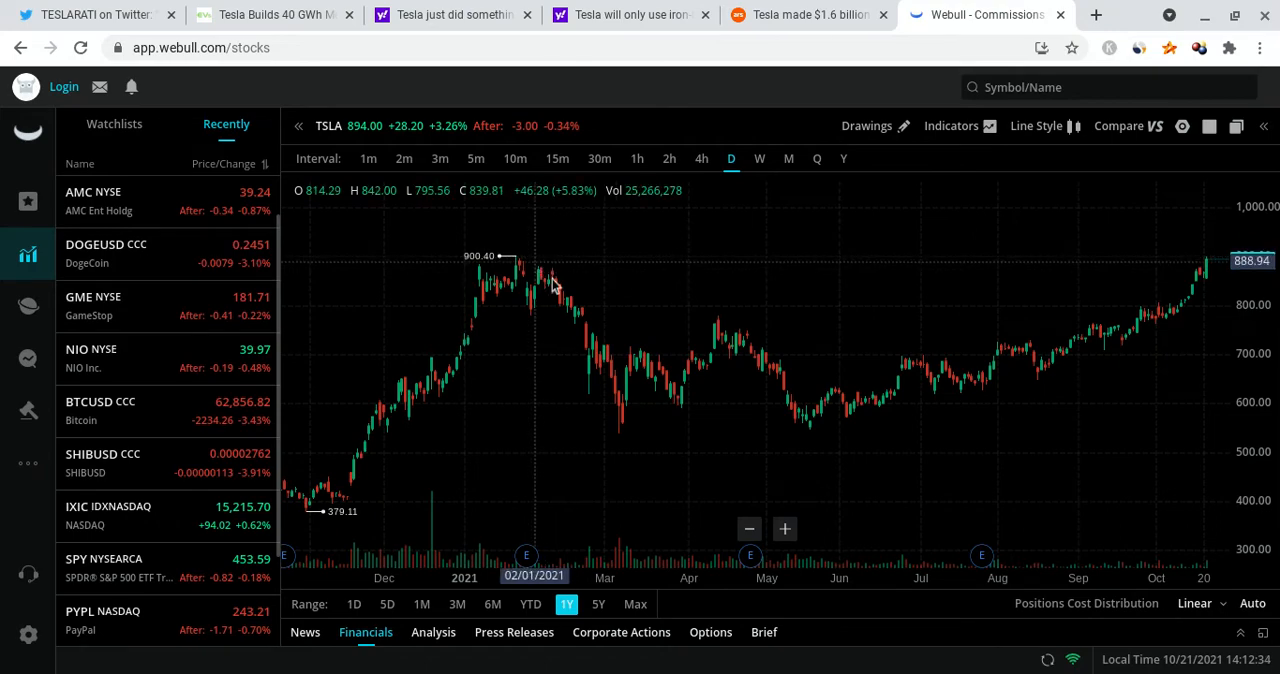
{"action": "mouse_move", "coordinate": [740, 344]}
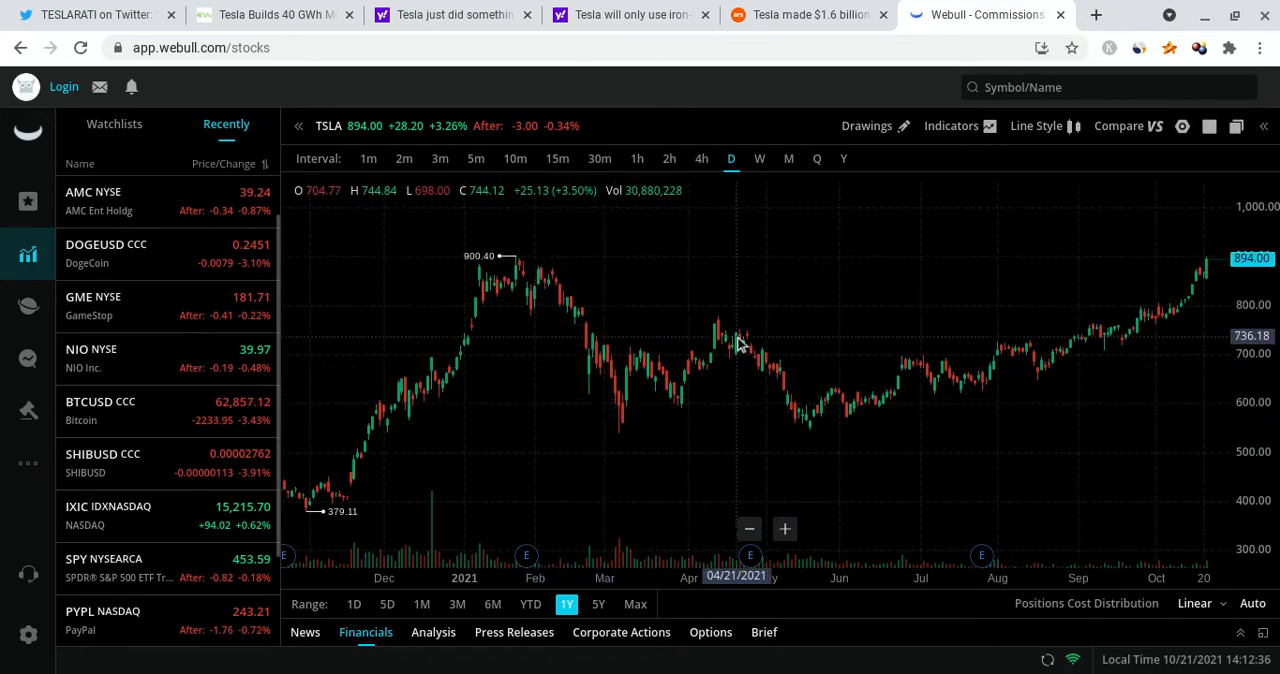
{"action": "mouse_move", "coordinate": [504, 230]}
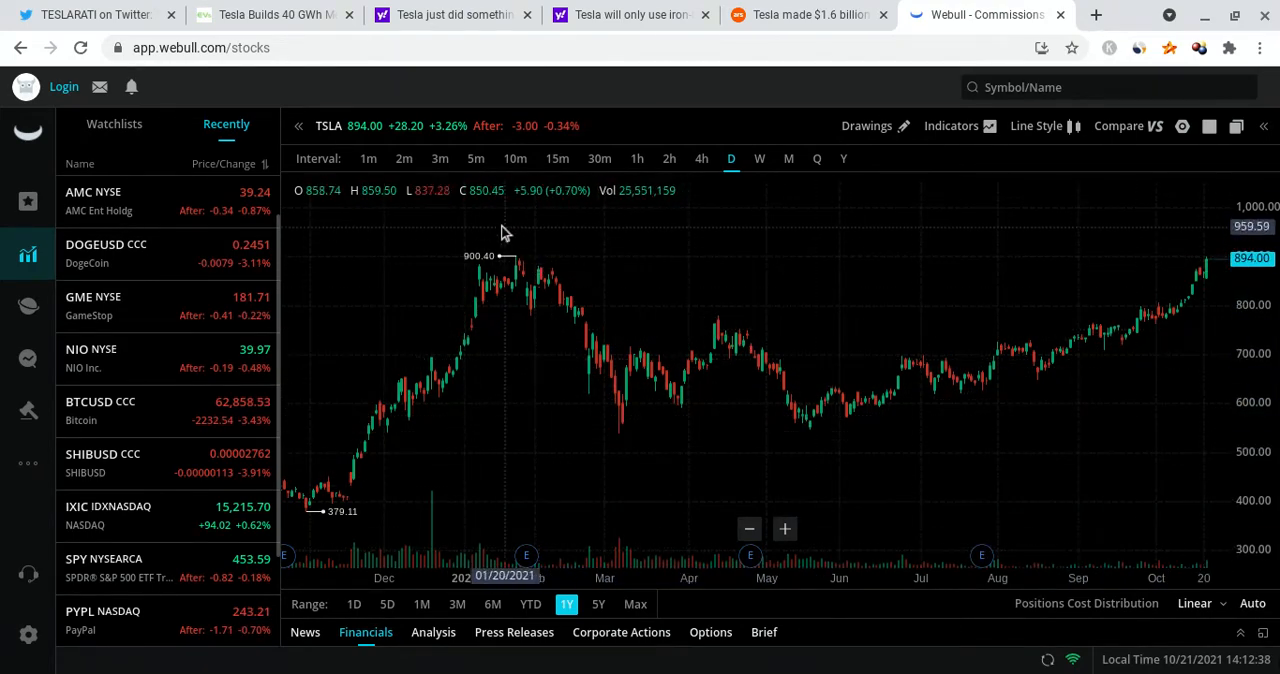
{"action": "mouse_move", "coordinate": [880, 238]}
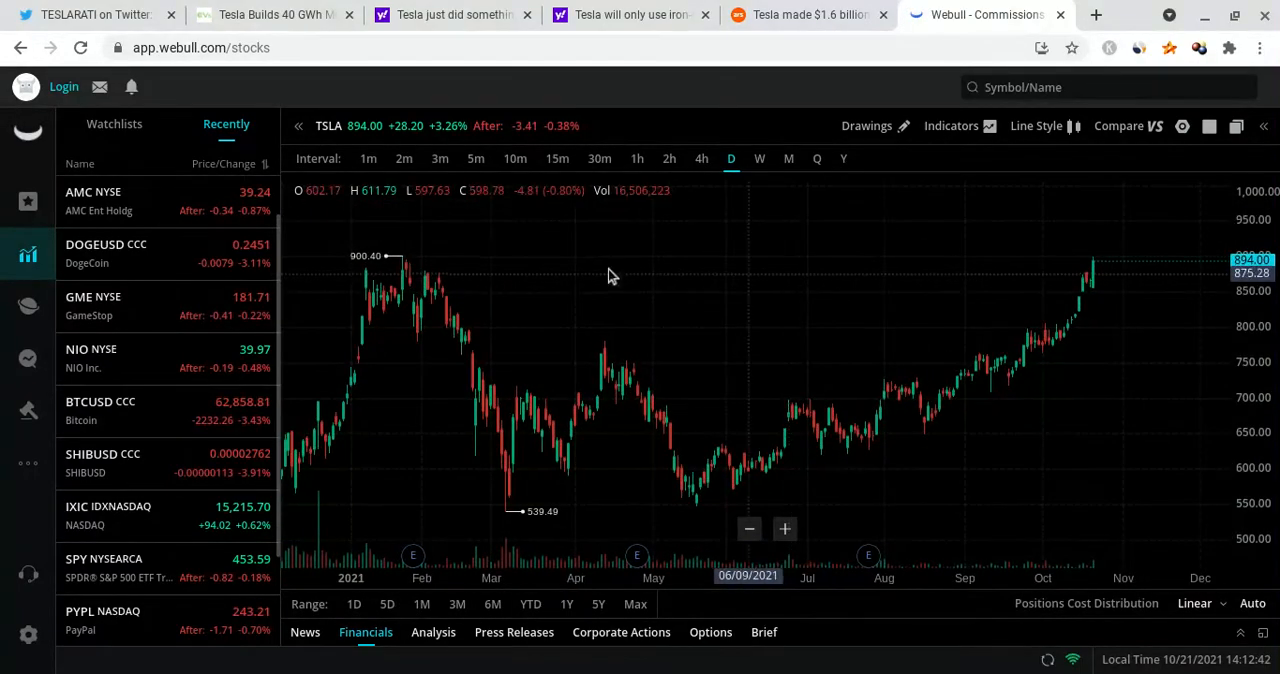
{"action": "mouse_move", "coordinate": [464, 296]}
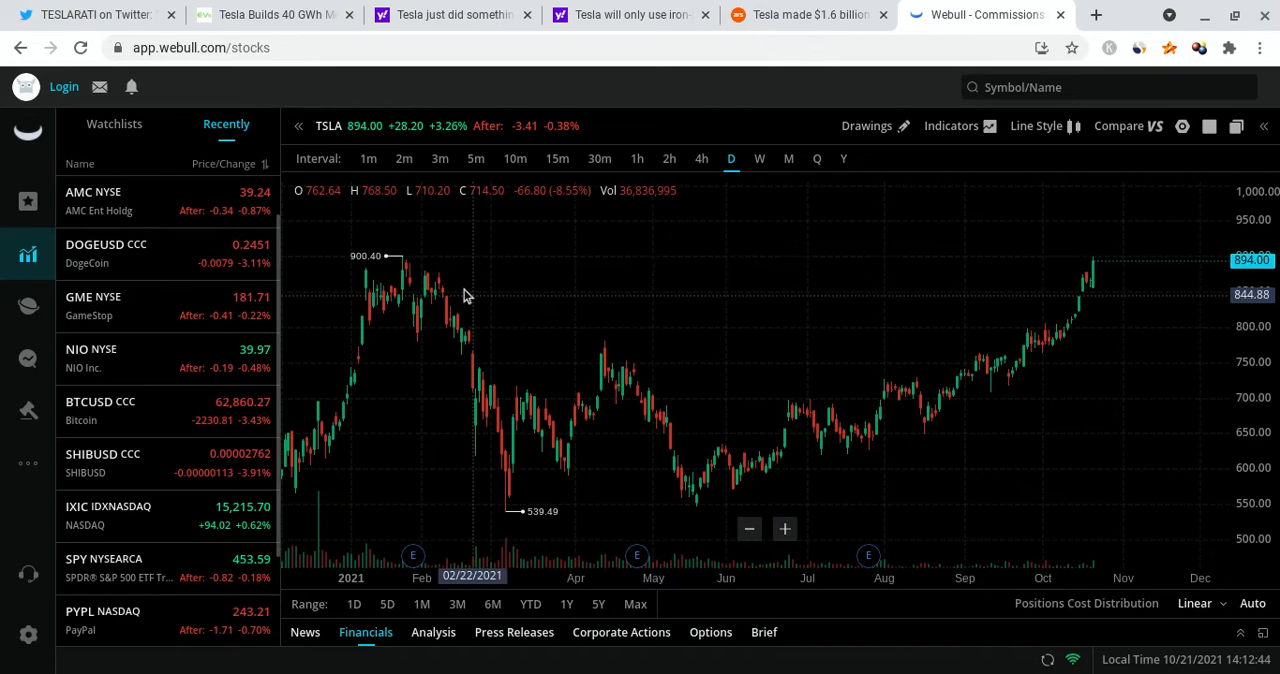
{"action": "mouse_move", "coordinate": [344, 224]}
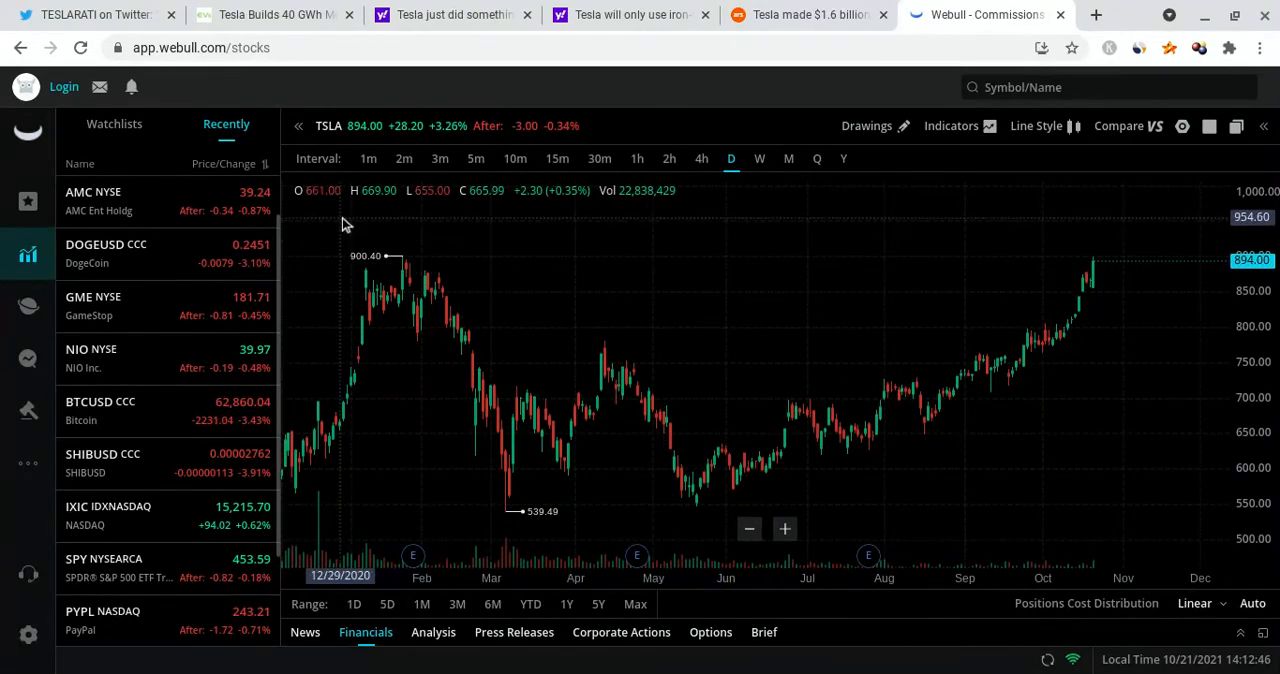
{"action": "mouse_move", "coordinate": [980, 362]}
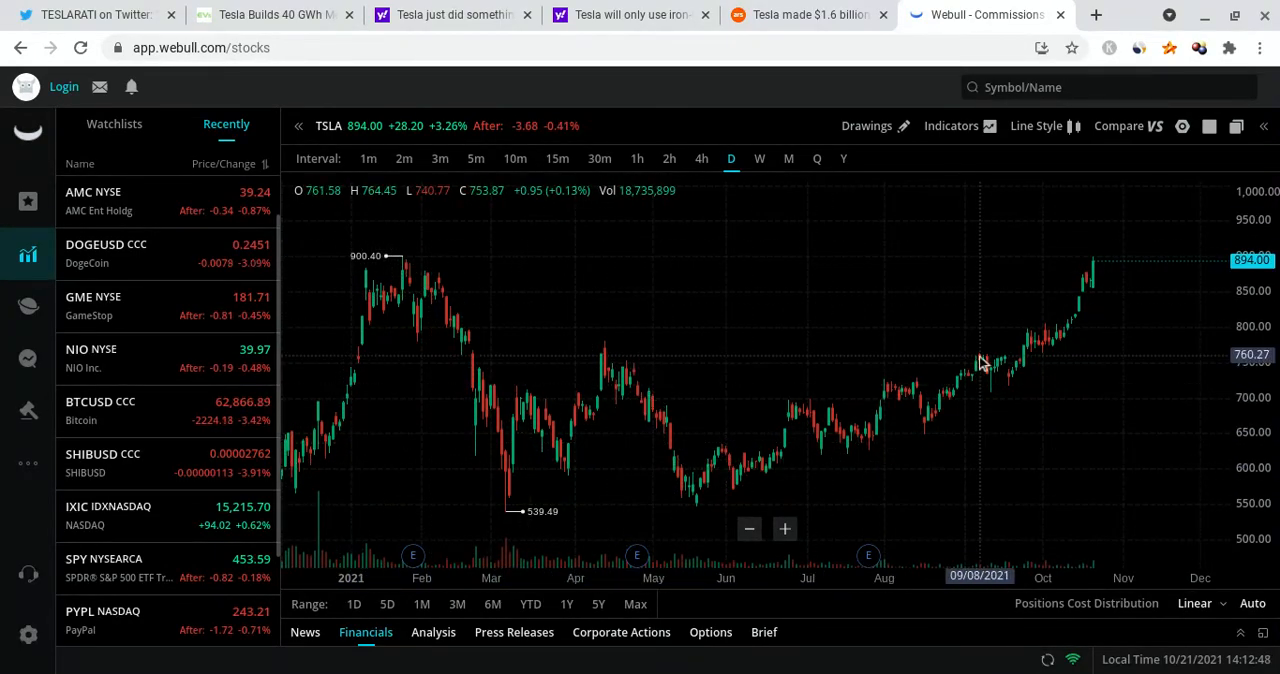
{"action": "mouse_move", "coordinate": [890, 250]}
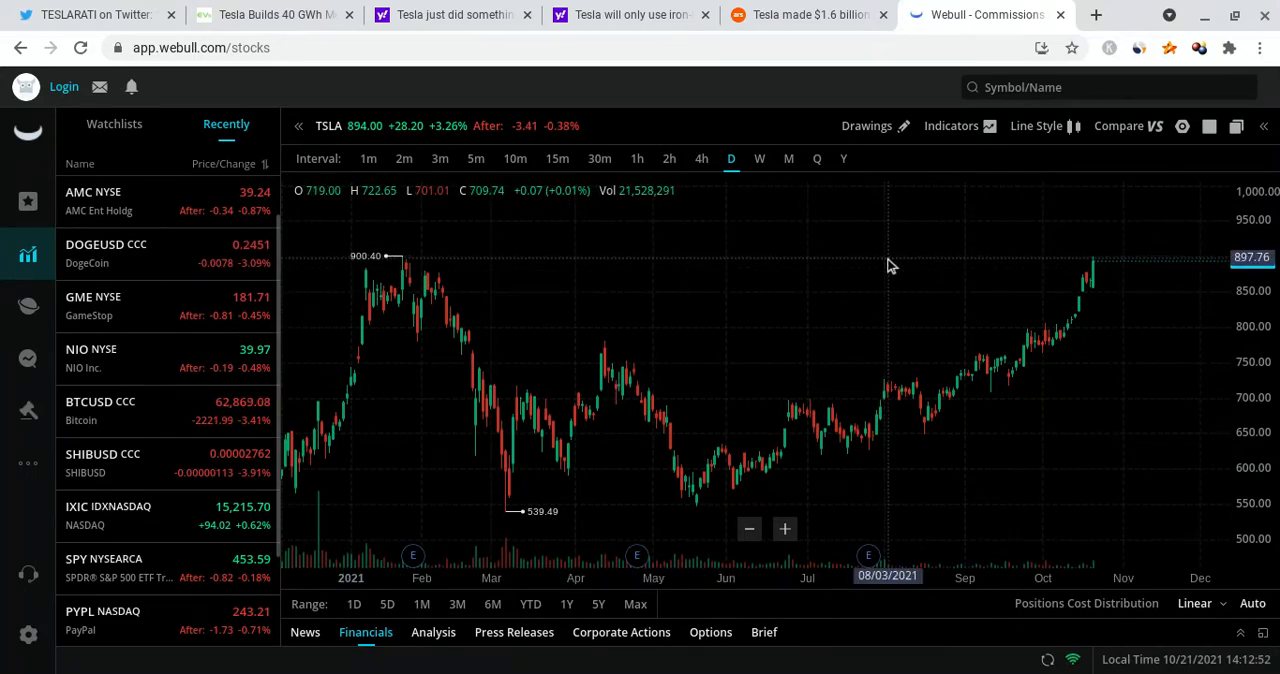
{"action": "mouse_move", "coordinate": [908, 266]}
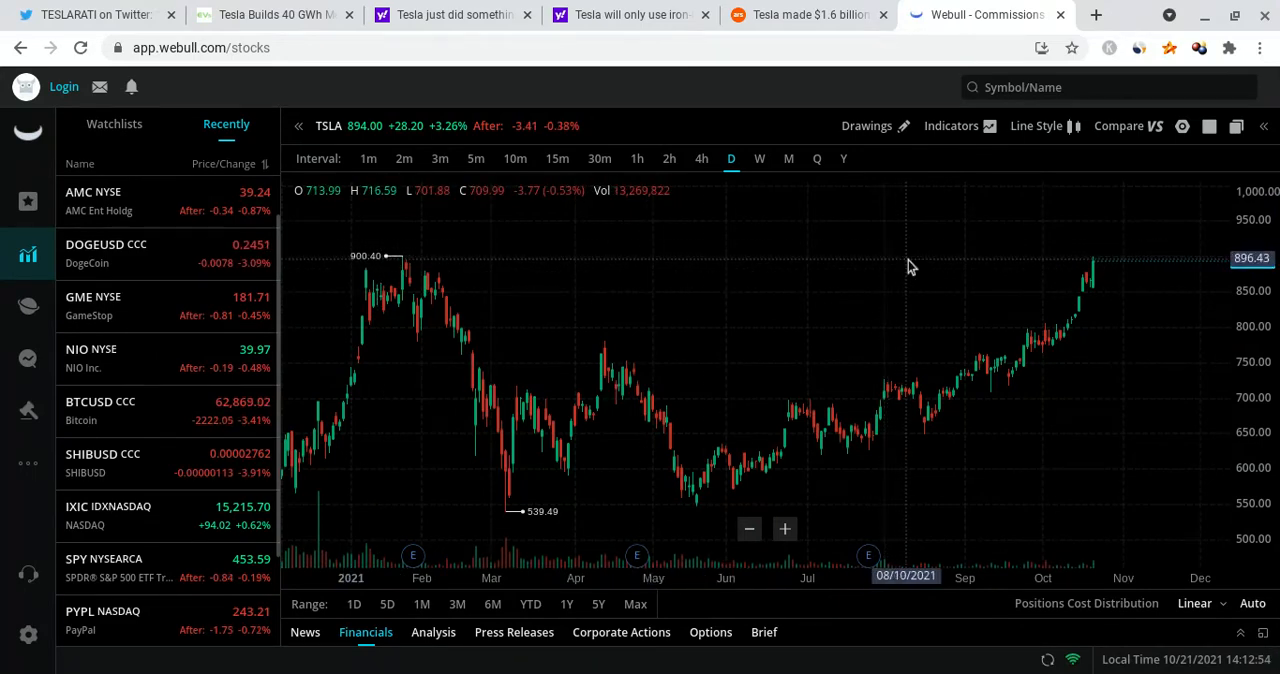
{"action": "mouse_move", "coordinate": [1096, 248]}
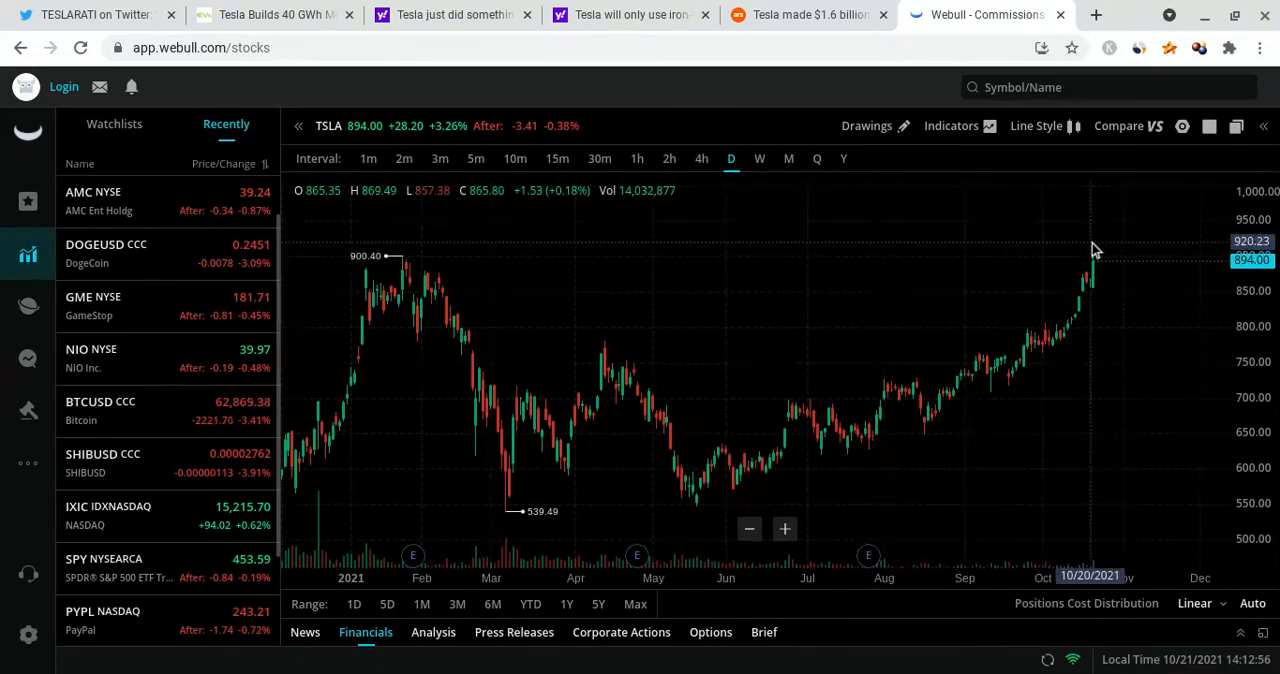
{"action": "mouse_move", "coordinate": [350, 596]}
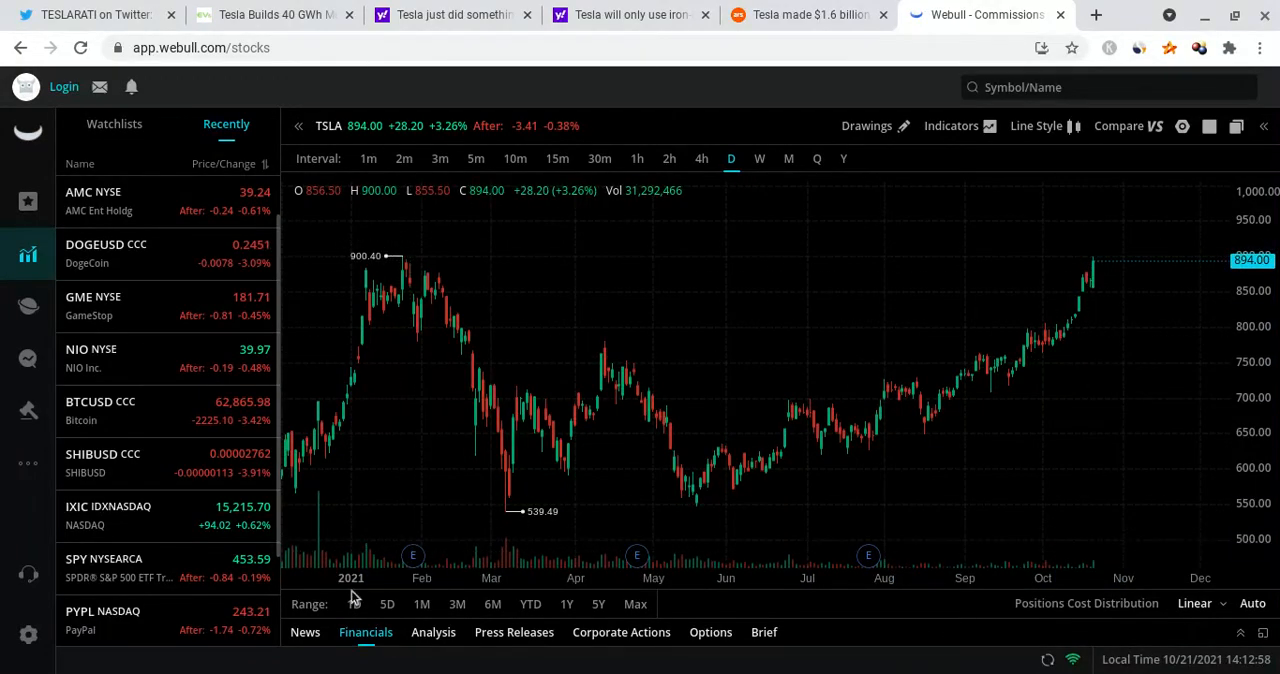
{"action": "left_click", "coordinate": [368, 158]}
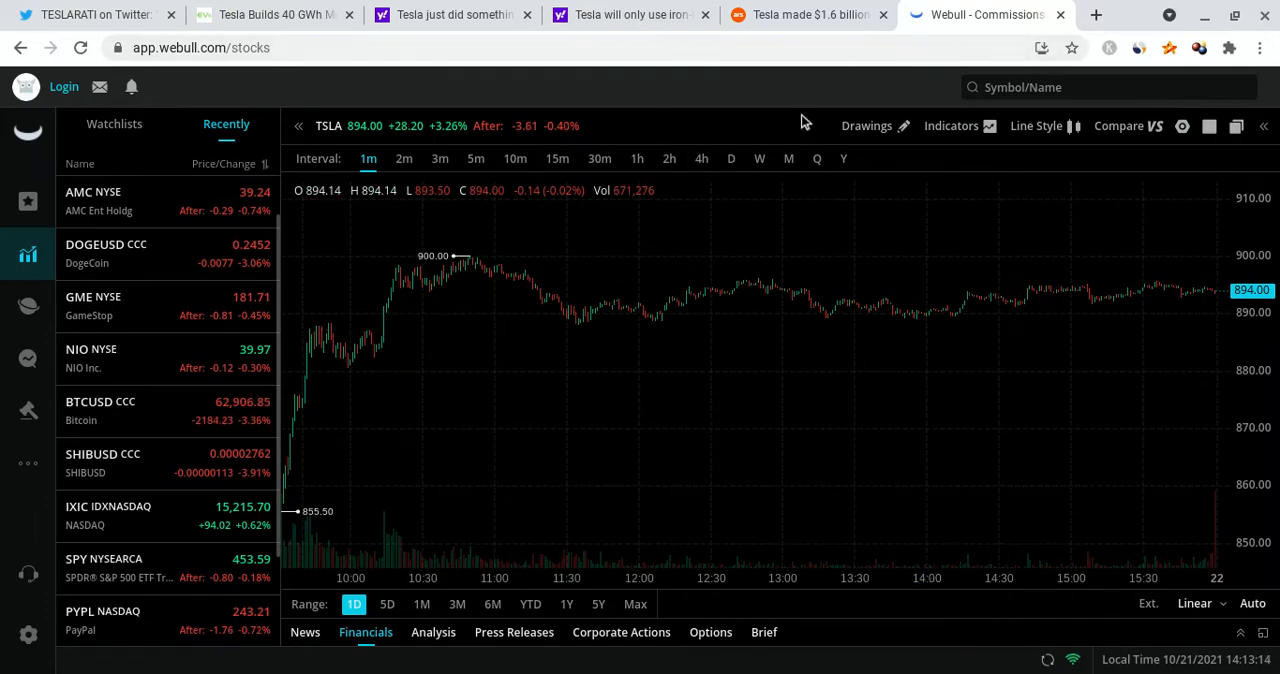
Step: Bring up the Ars Technica Tesla Q3 profit article and read its opening sections
{"action": "left_click", "coordinate": [804, 14]}
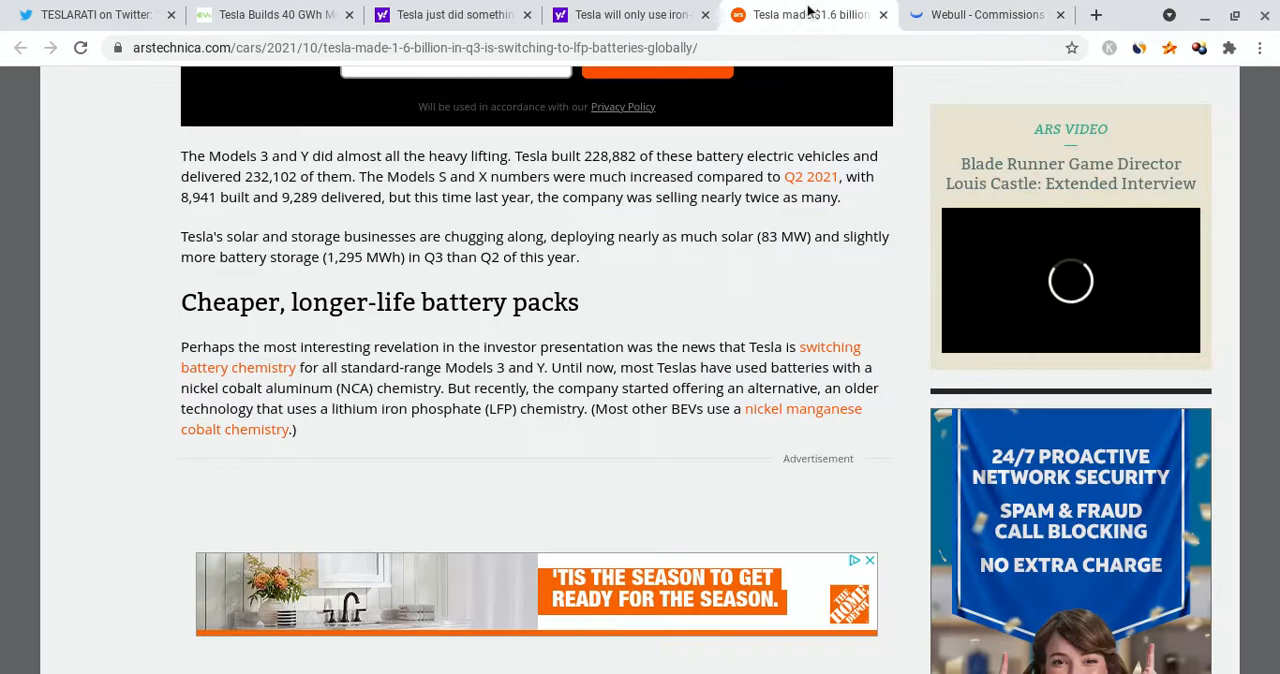
{"action": "scroll", "scroll_direction": "up", "scroll_amount": 3}
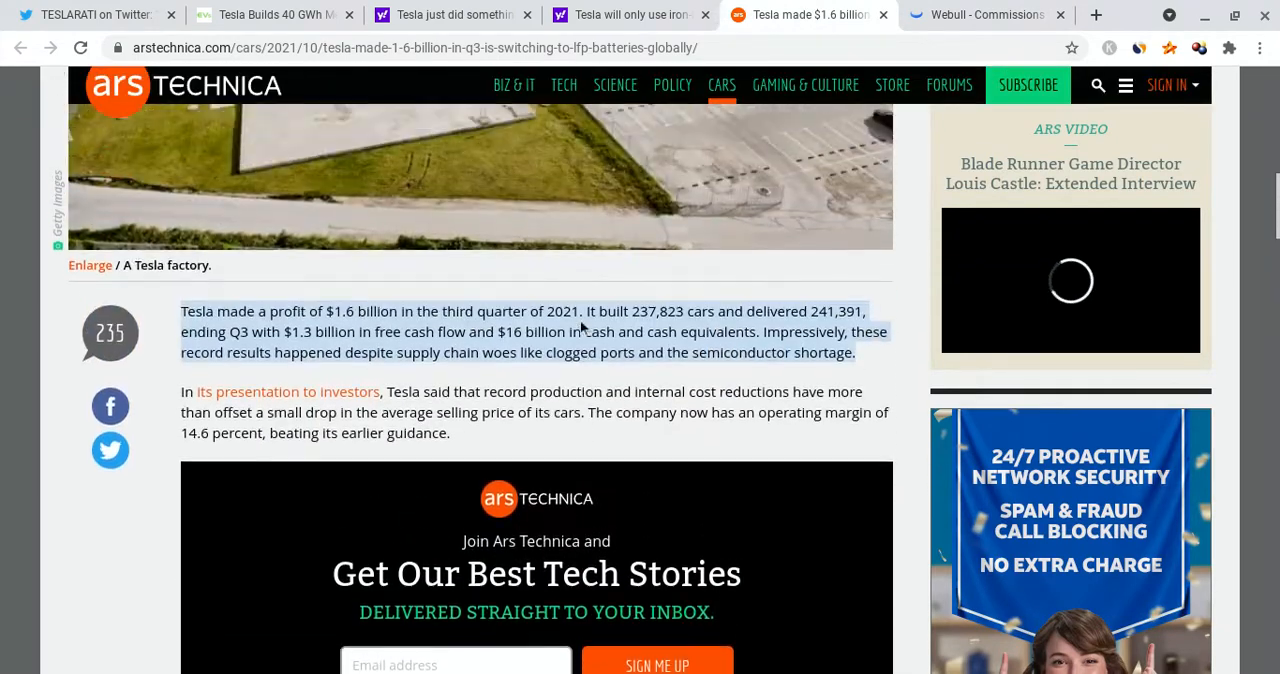
{"action": "scroll", "scroll_direction": "up", "scroll_amount": 3}
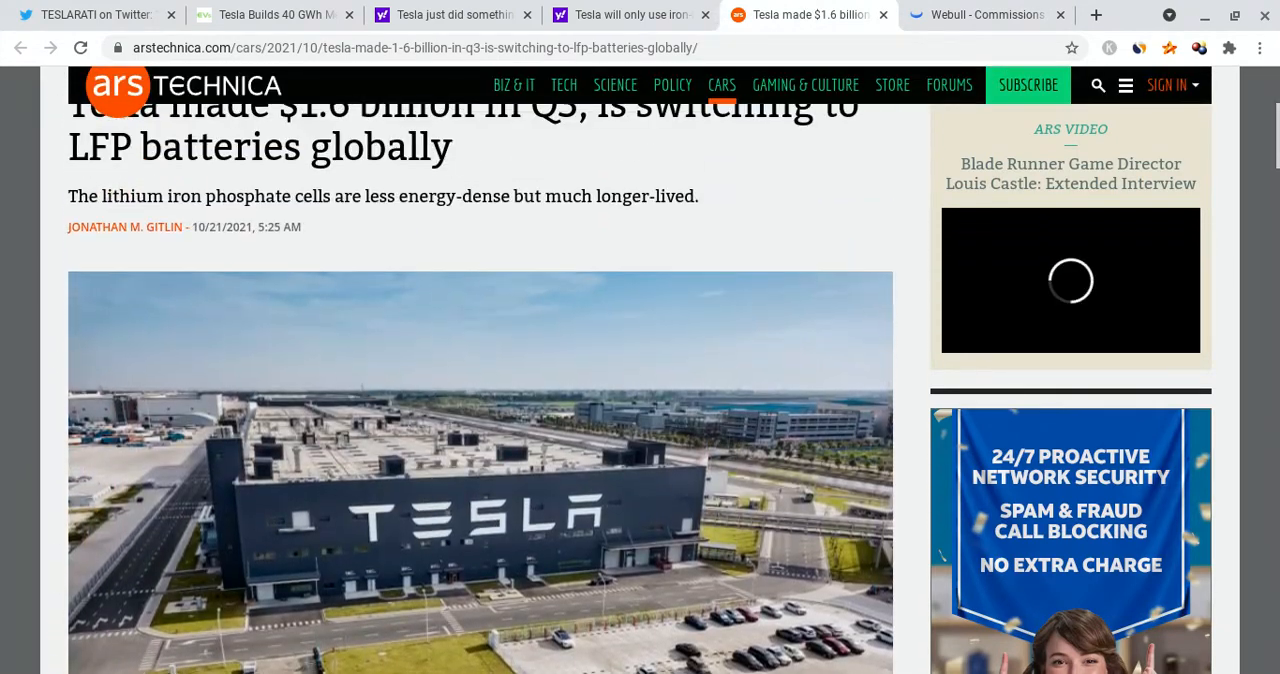
{"action": "scroll", "scroll_direction": "up", "scroll_amount": 3}
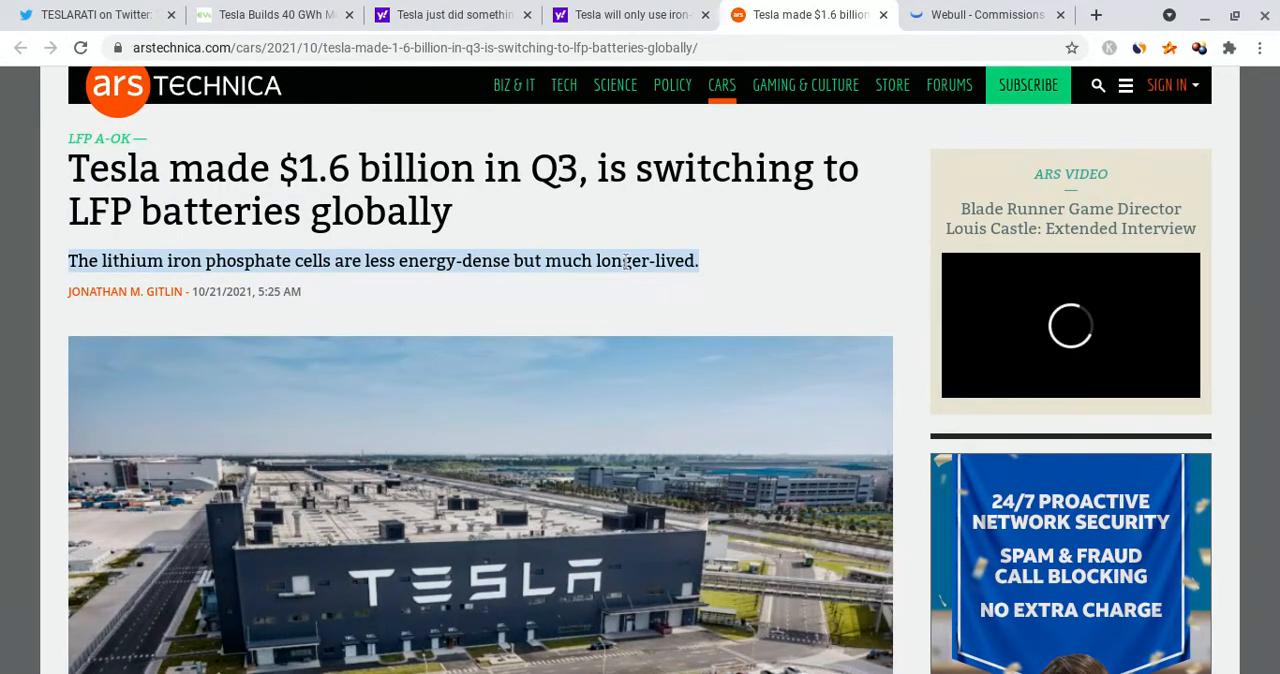
{"action": "scroll", "scroll_direction": "down", "scroll_amount": 3}
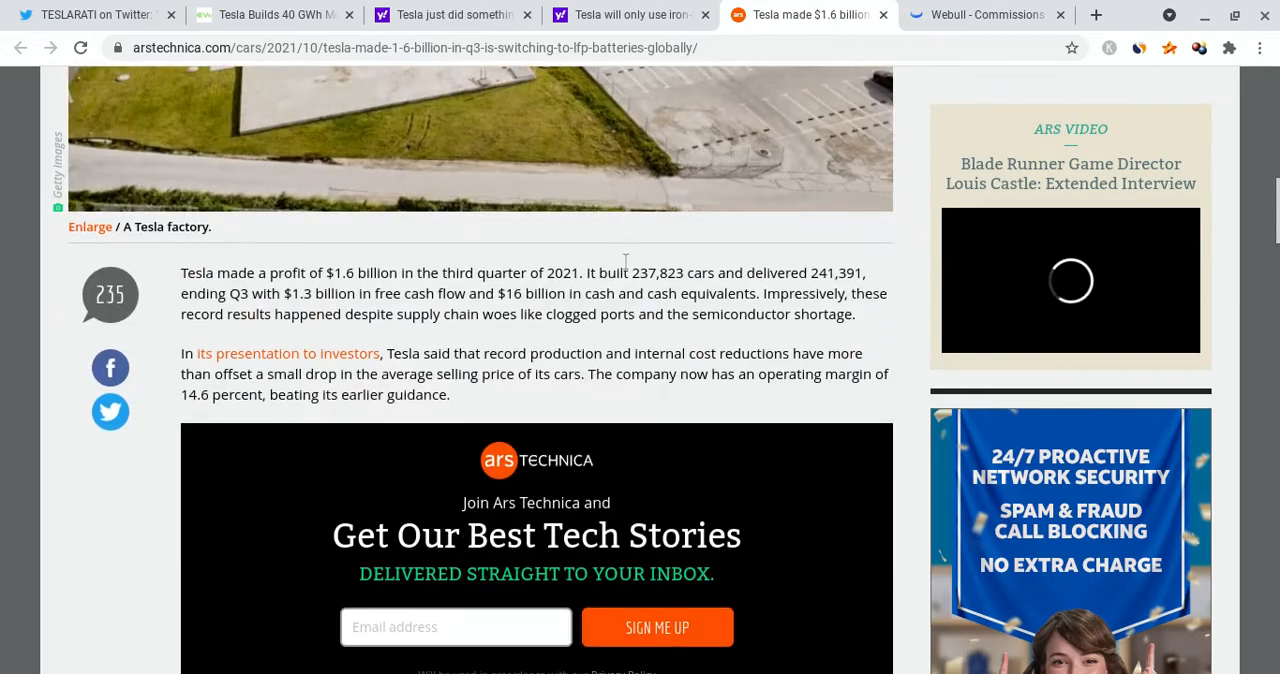
{"action": "scroll", "scroll_direction": "down", "scroll_amount": 3}
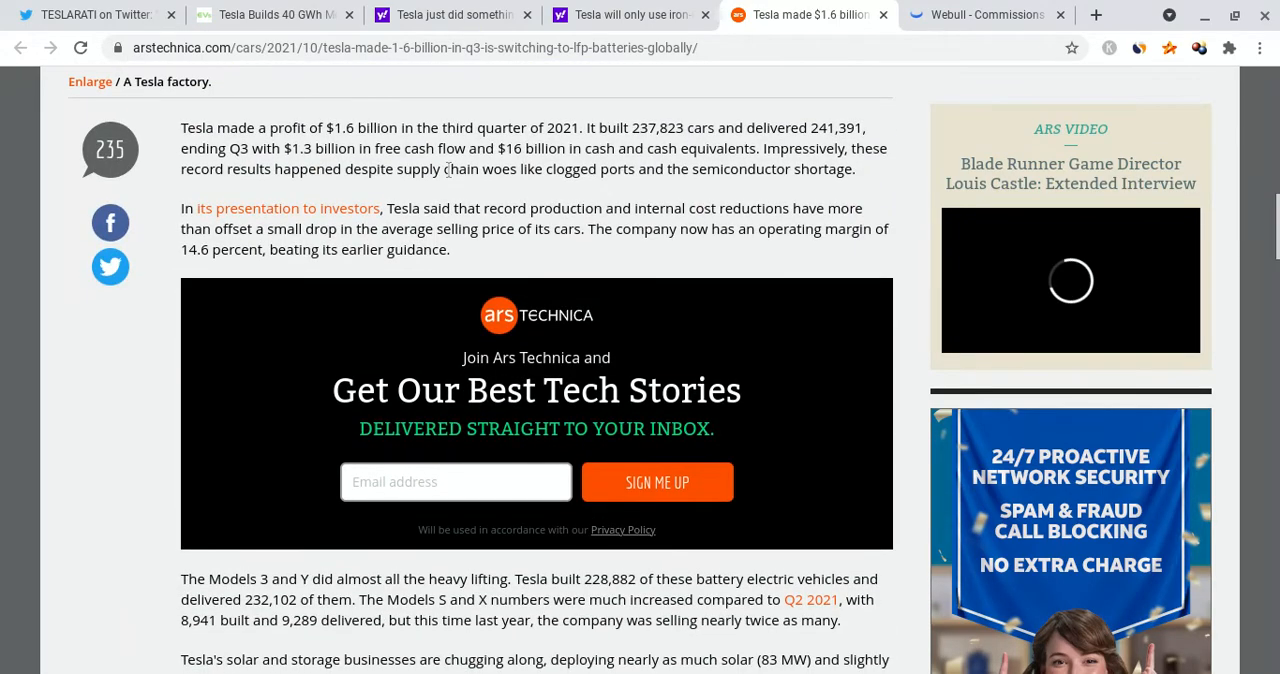
{"action": "scroll", "scroll_direction": "up", "scroll_amount": 3}
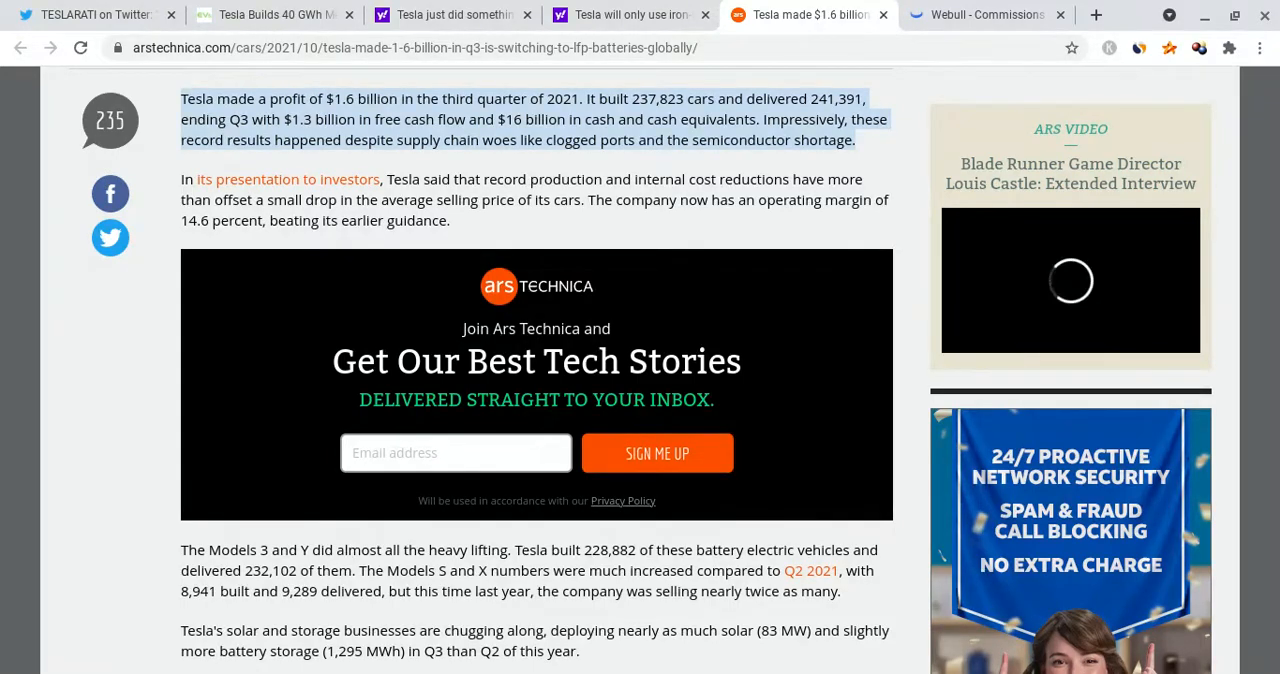
{"action": "mouse_move", "coordinate": [556, 172]}
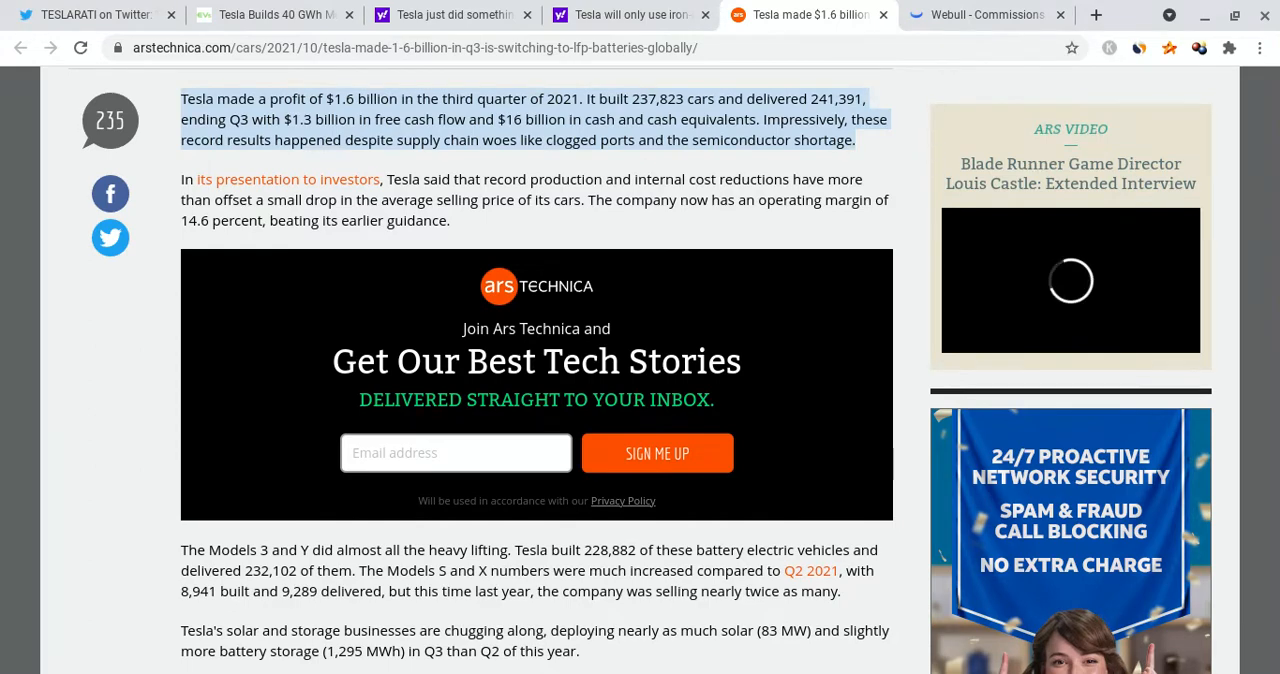
Step: Read the rest of the LFP battery article down to the reader comments
{"action": "scroll", "scroll_direction": "down", "scroll_amount": 3}
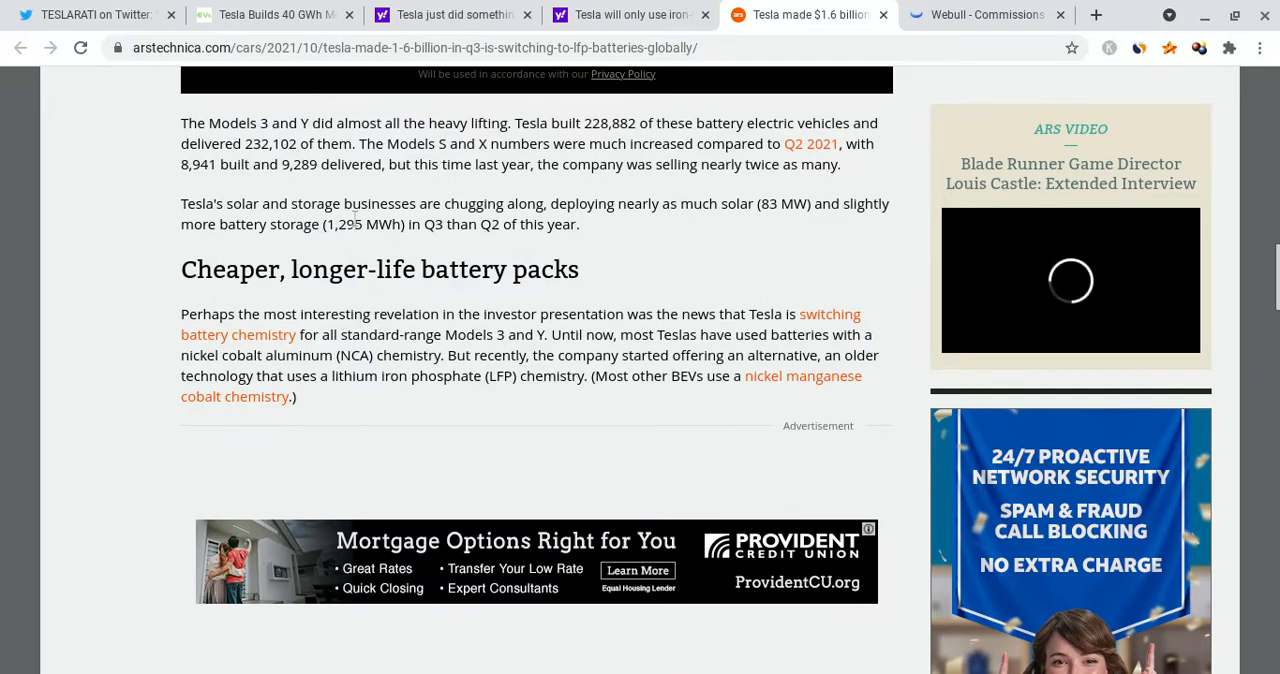
{"action": "scroll", "scroll_direction": "down", "scroll_amount": 3}
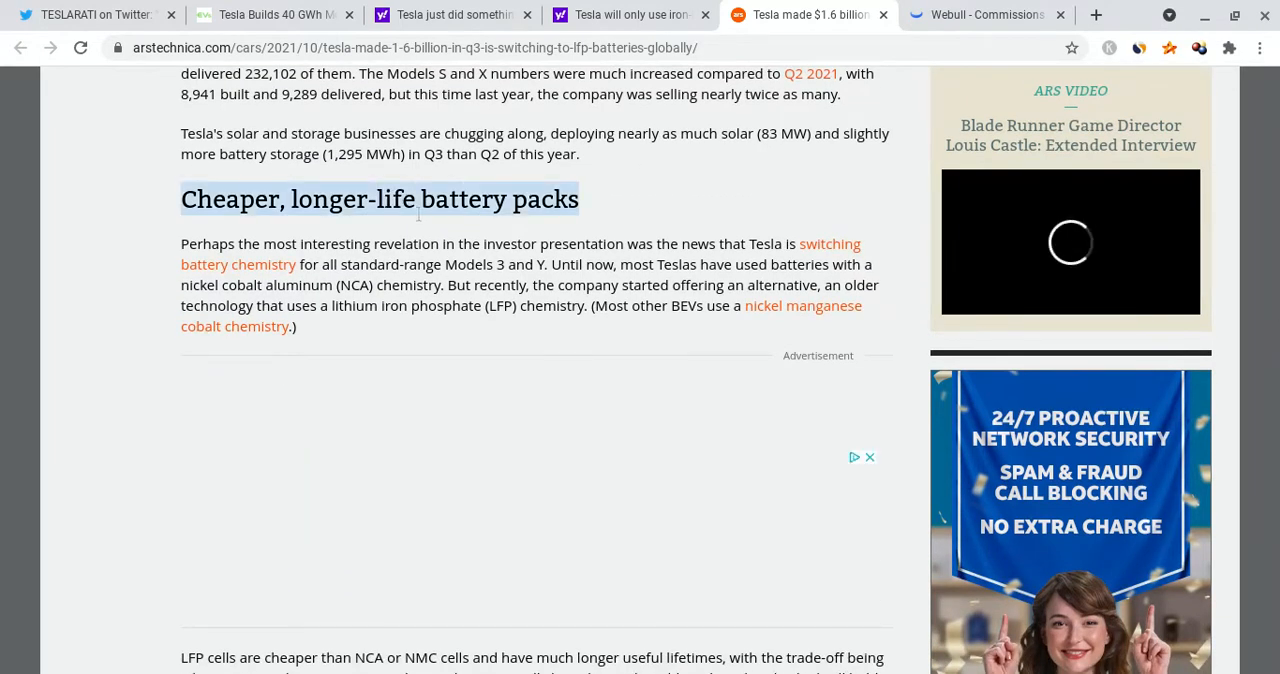
{"action": "scroll", "scroll_direction": "up", "scroll_amount": 3}
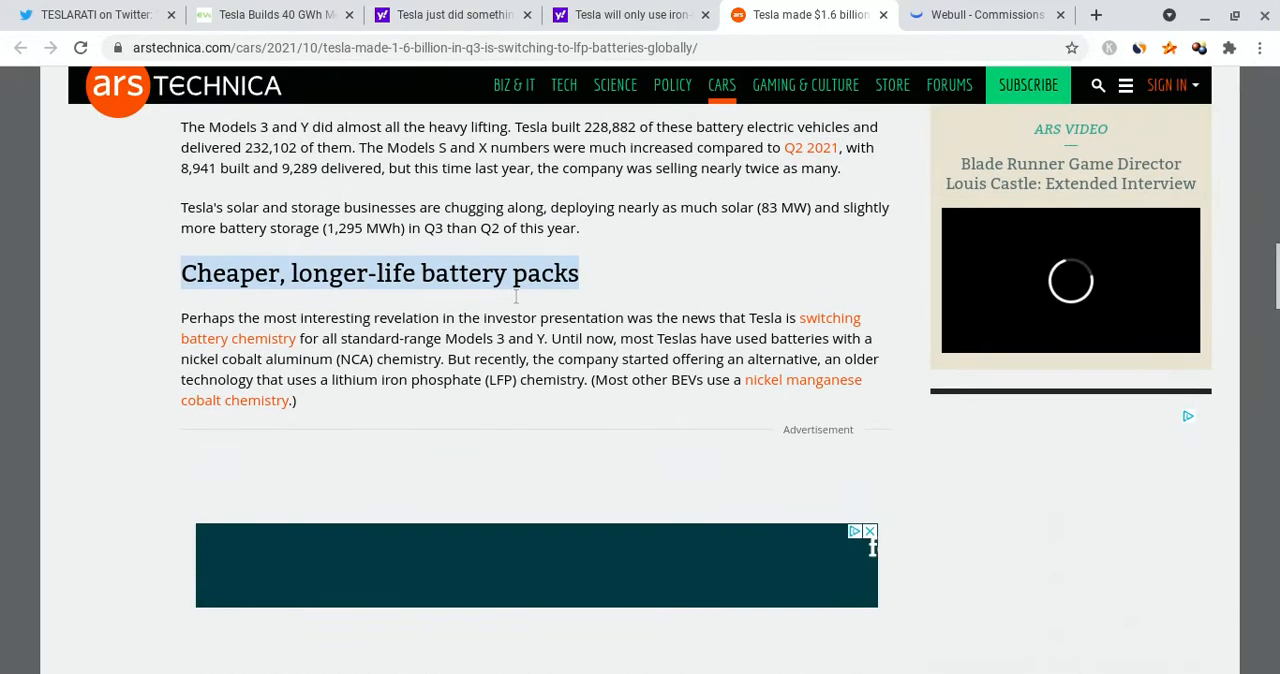
{"action": "scroll", "scroll_direction": "up", "scroll_amount": 3}
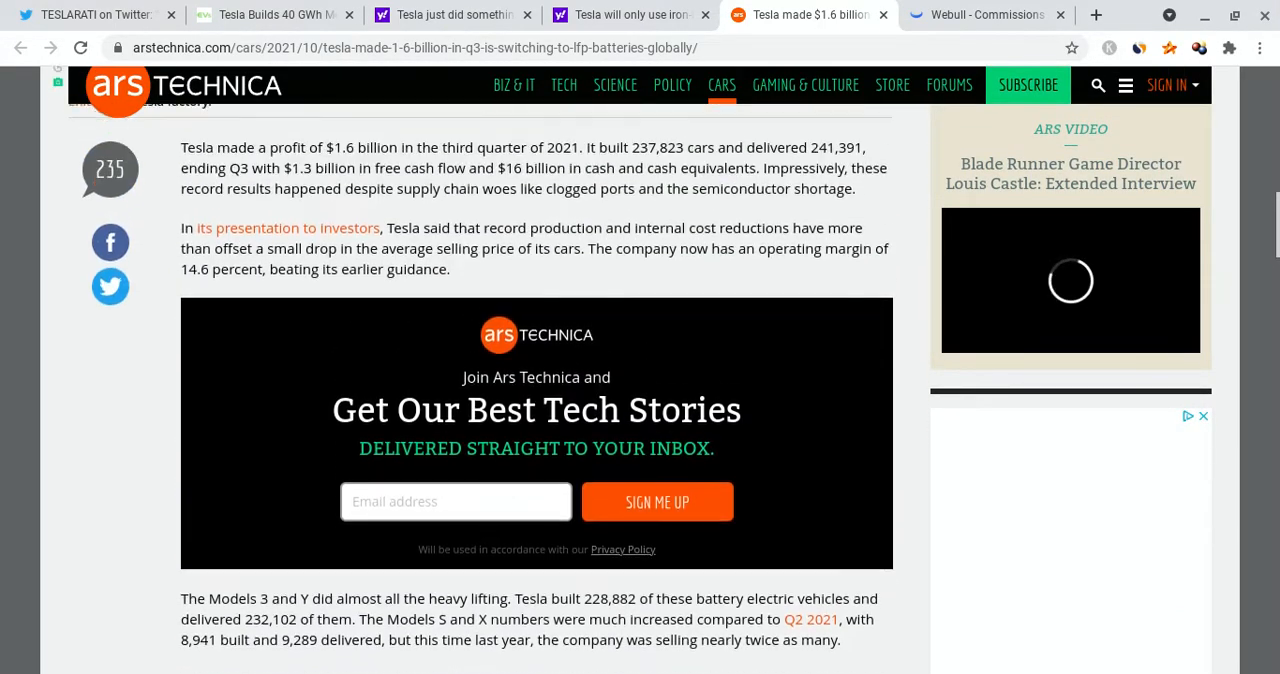
{"action": "scroll", "scroll_direction": "up", "scroll_amount": 3}
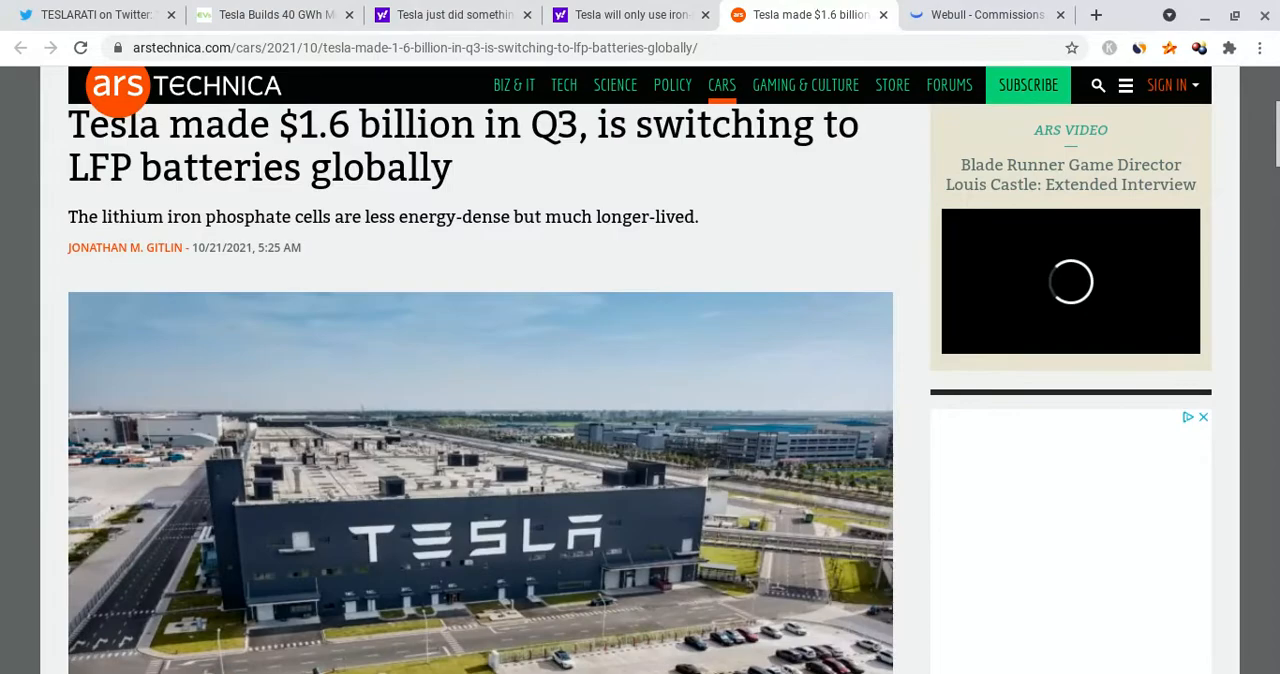
{"action": "scroll", "scroll_direction": "down", "scroll_amount": 3}
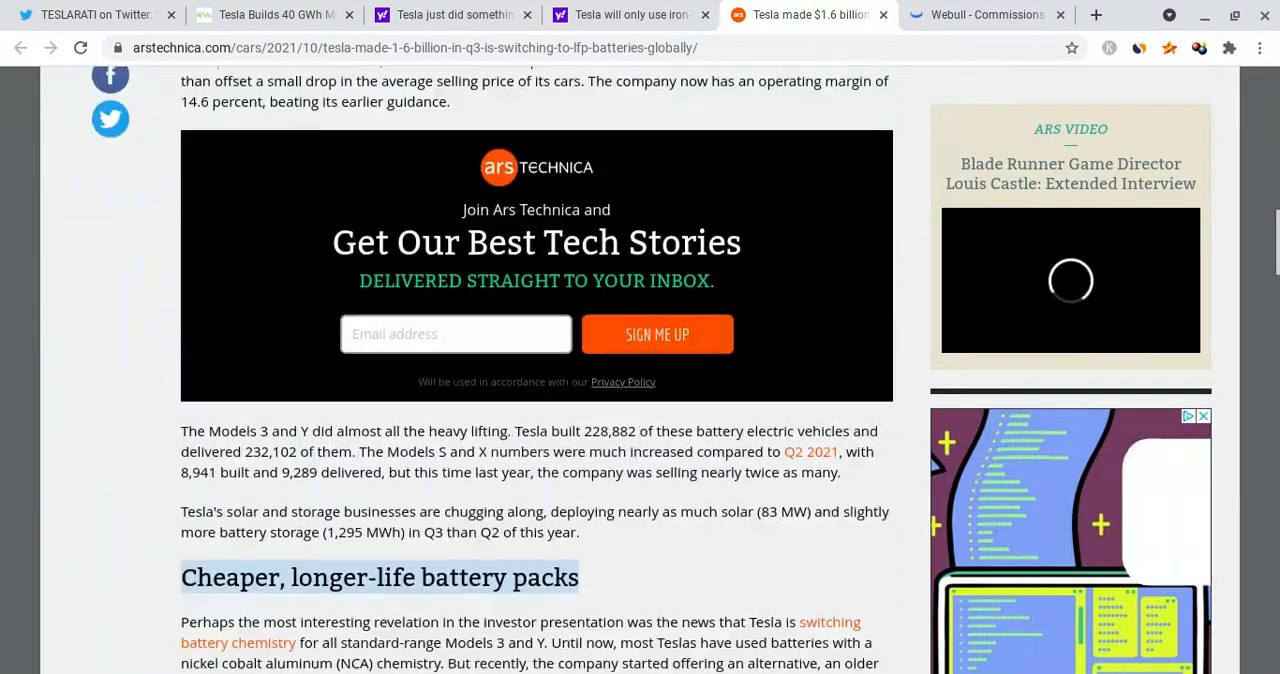
{"action": "scroll", "scroll_direction": "down", "scroll_amount": 3}
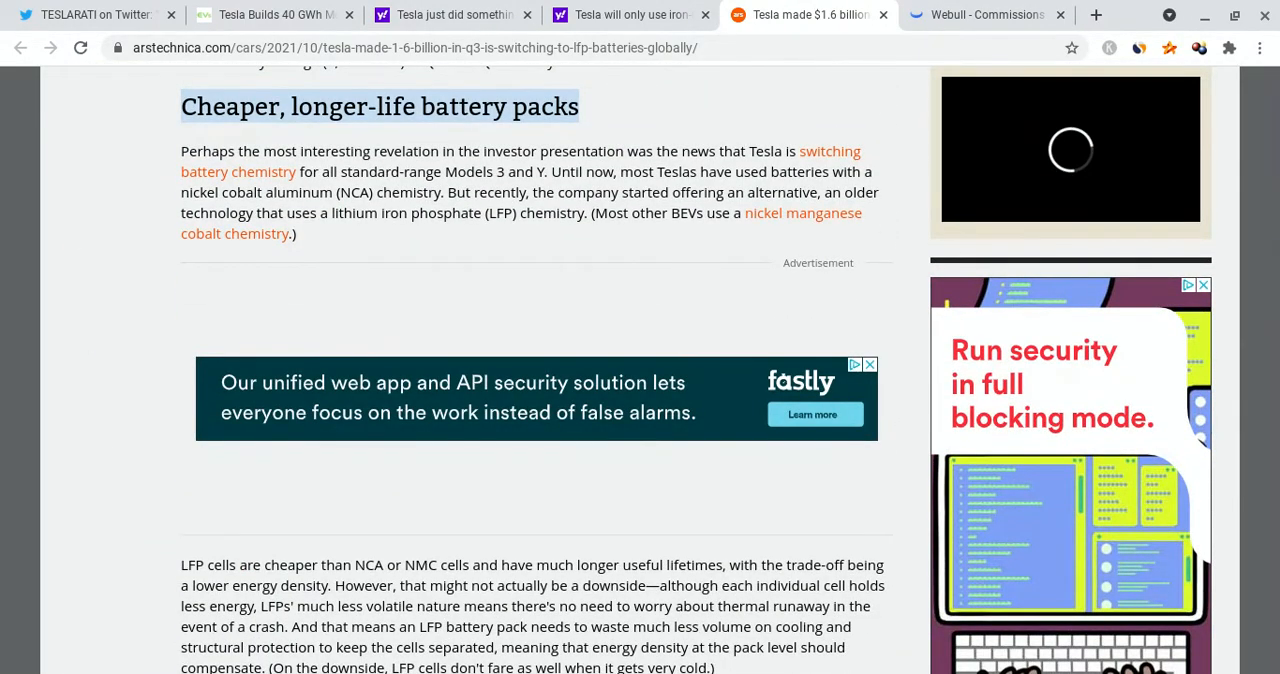
{"action": "scroll", "scroll_direction": "down", "scroll_amount": 3}
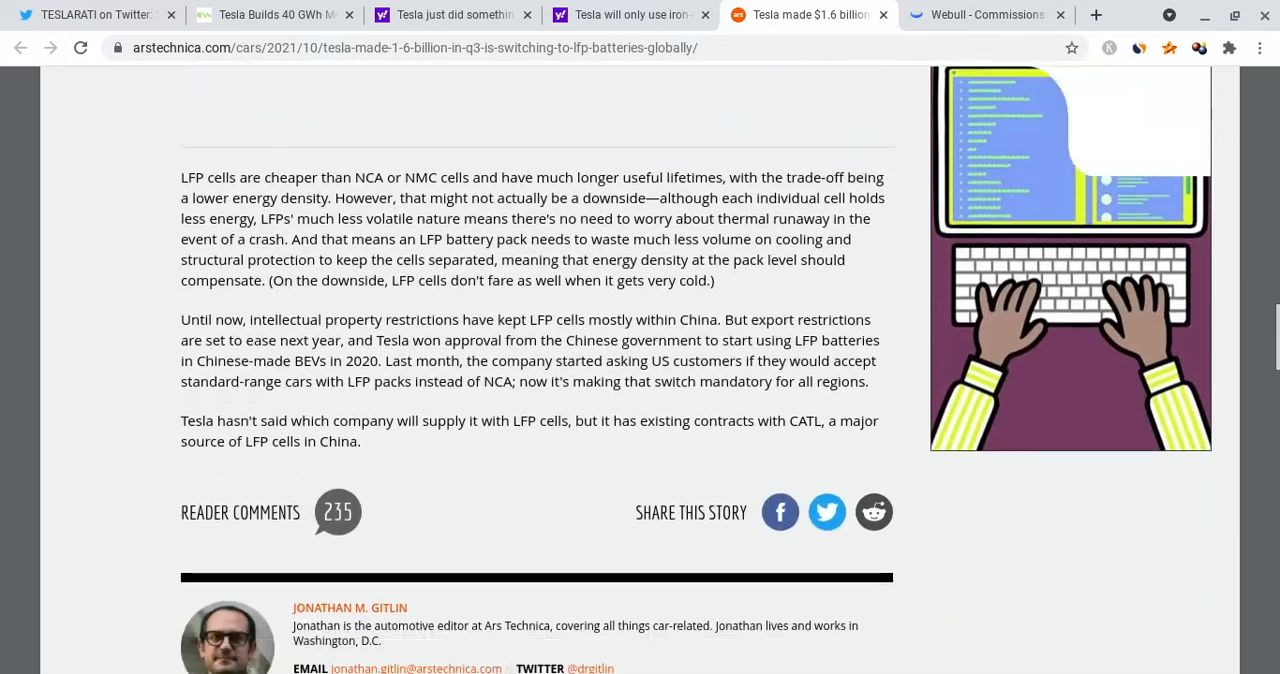
{"action": "scroll", "scroll_direction": "down", "scroll_amount": 3}
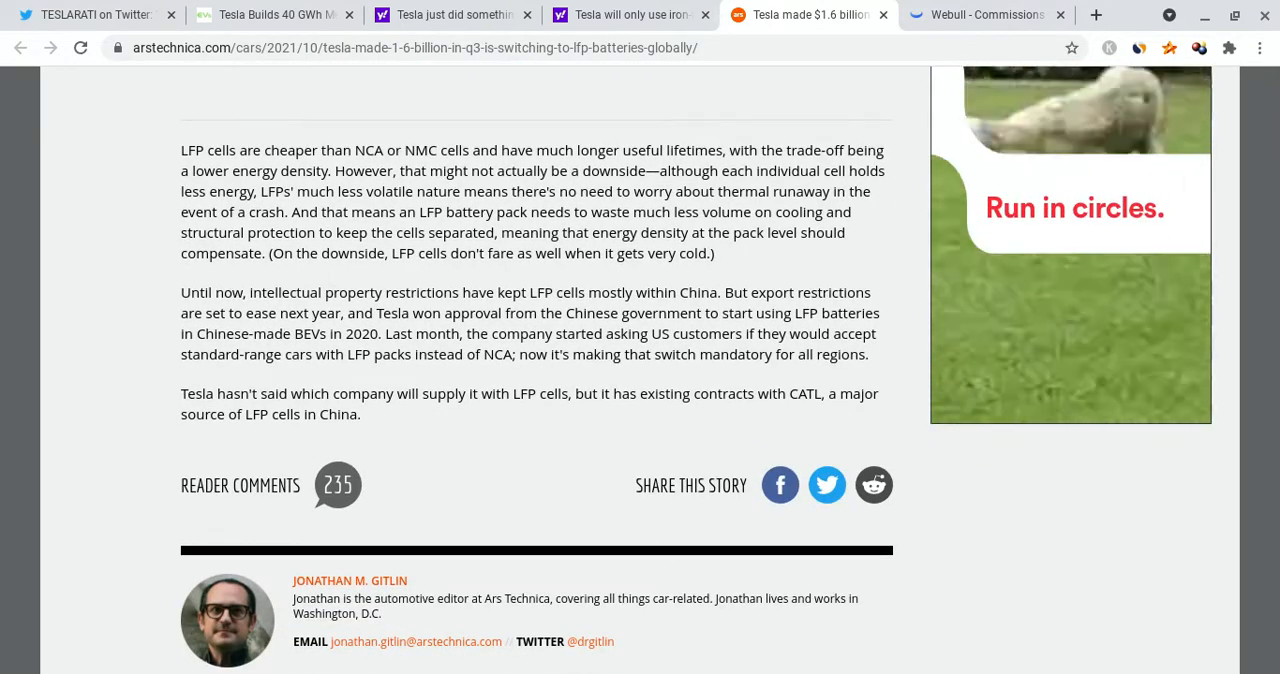
Step: Skim the Yahoo Finance iron-based batteries article and return to its headline
{"action": "left_click", "coordinate": [630, 14]}
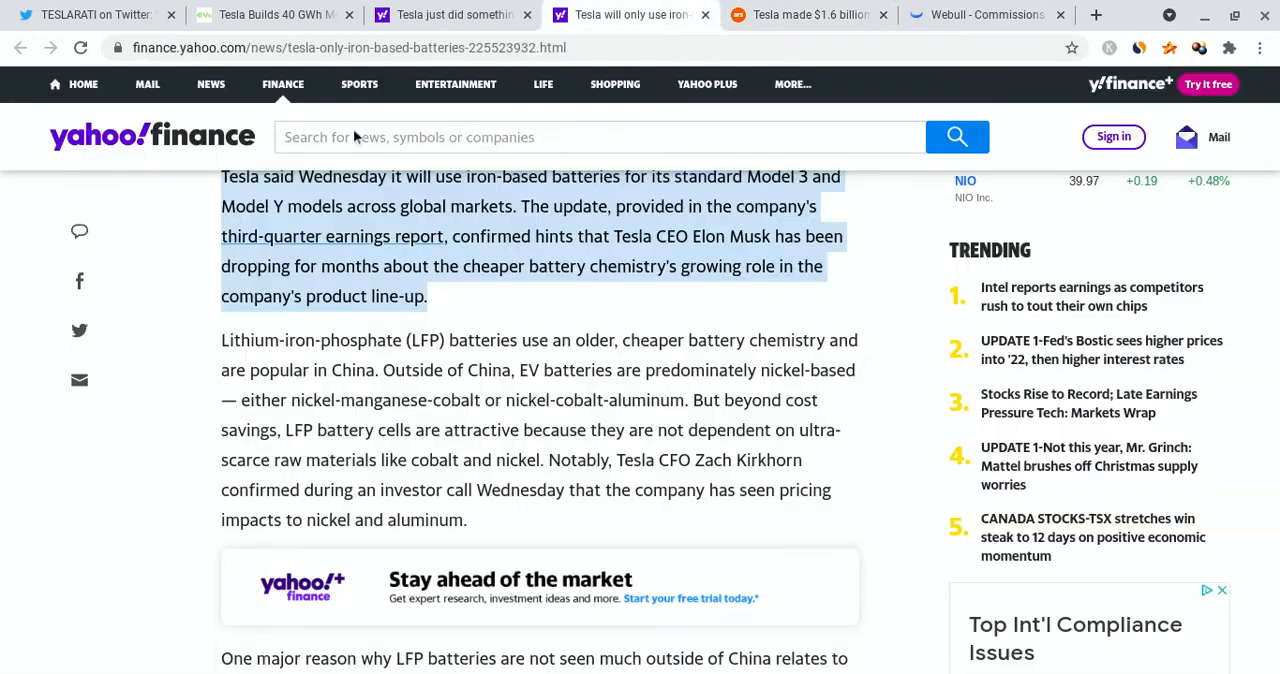
{"action": "scroll", "scroll_direction": "up", "scroll_amount": 3}
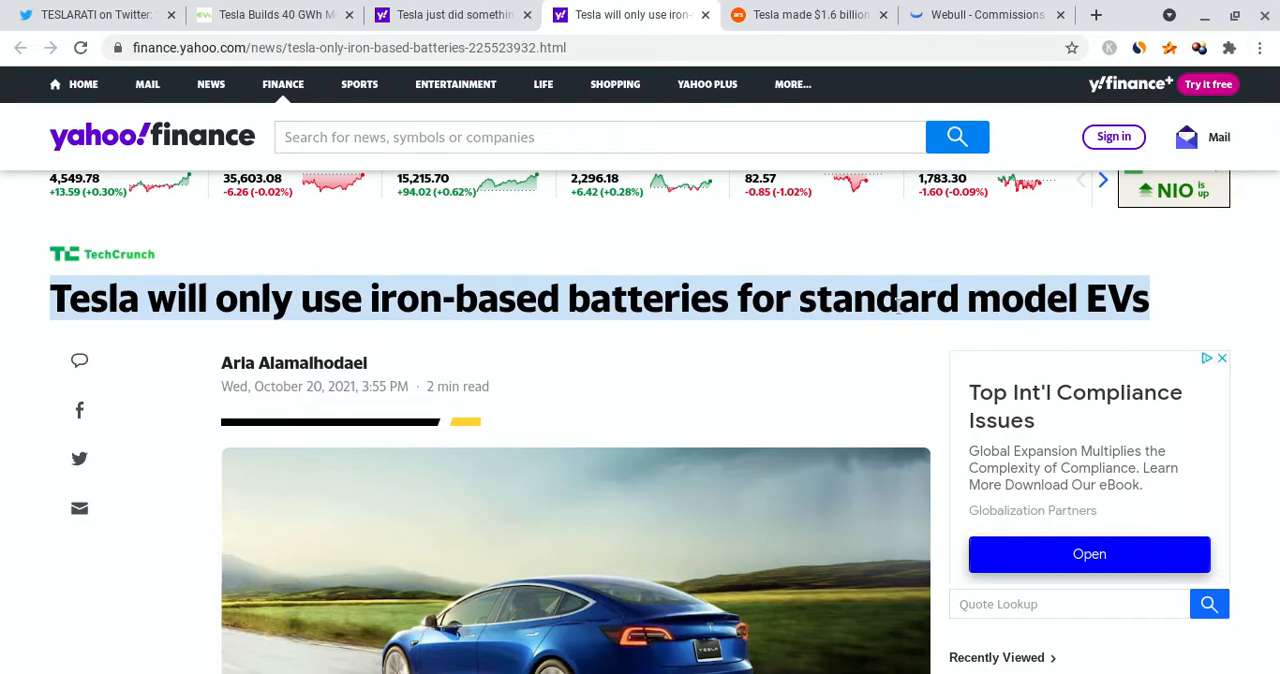
{"action": "scroll", "scroll_direction": "down", "scroll_amount": 3}
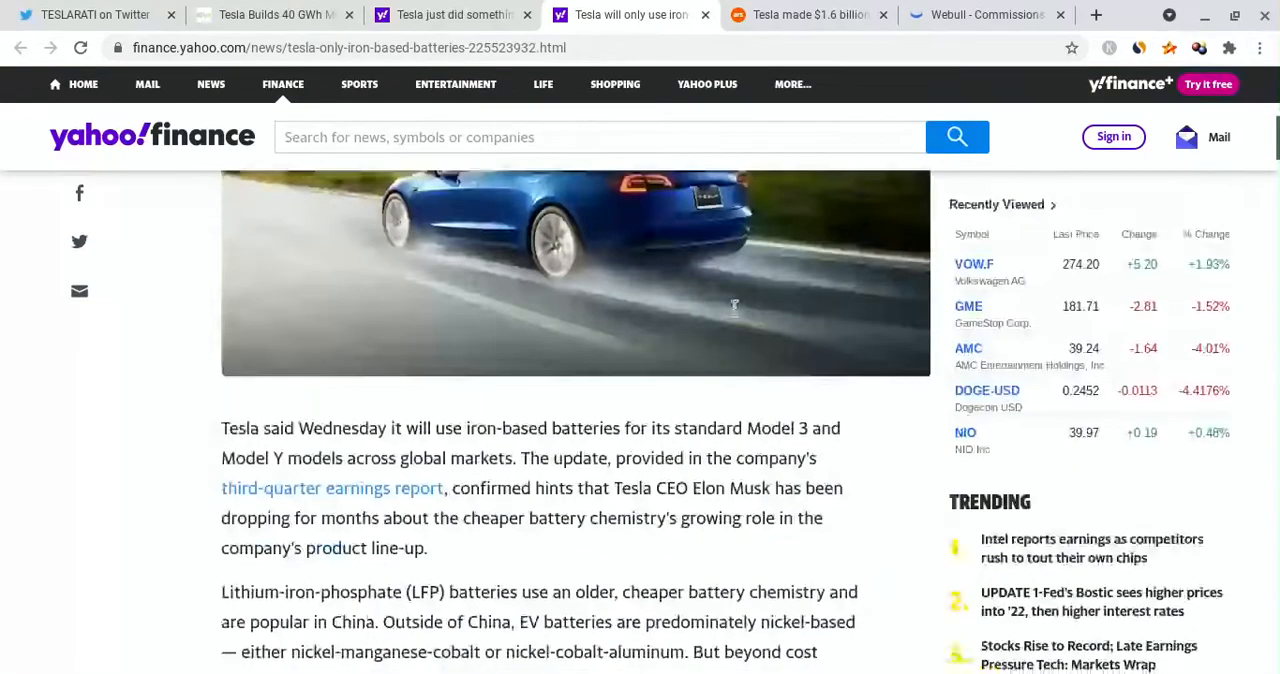
{"action": "scroll", "scroll_direction": "down", "scroll_amount": 3}
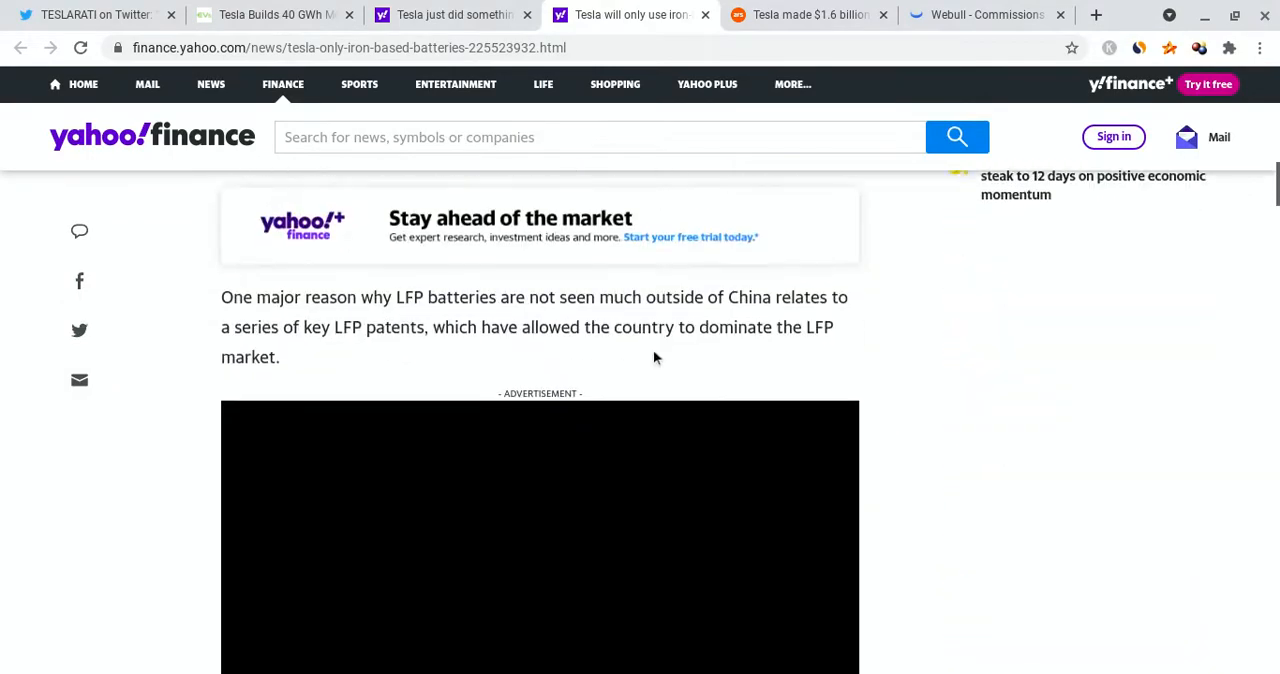
{"action": "scroll", "scroll_direction": "up", "scroll_amount": 3}
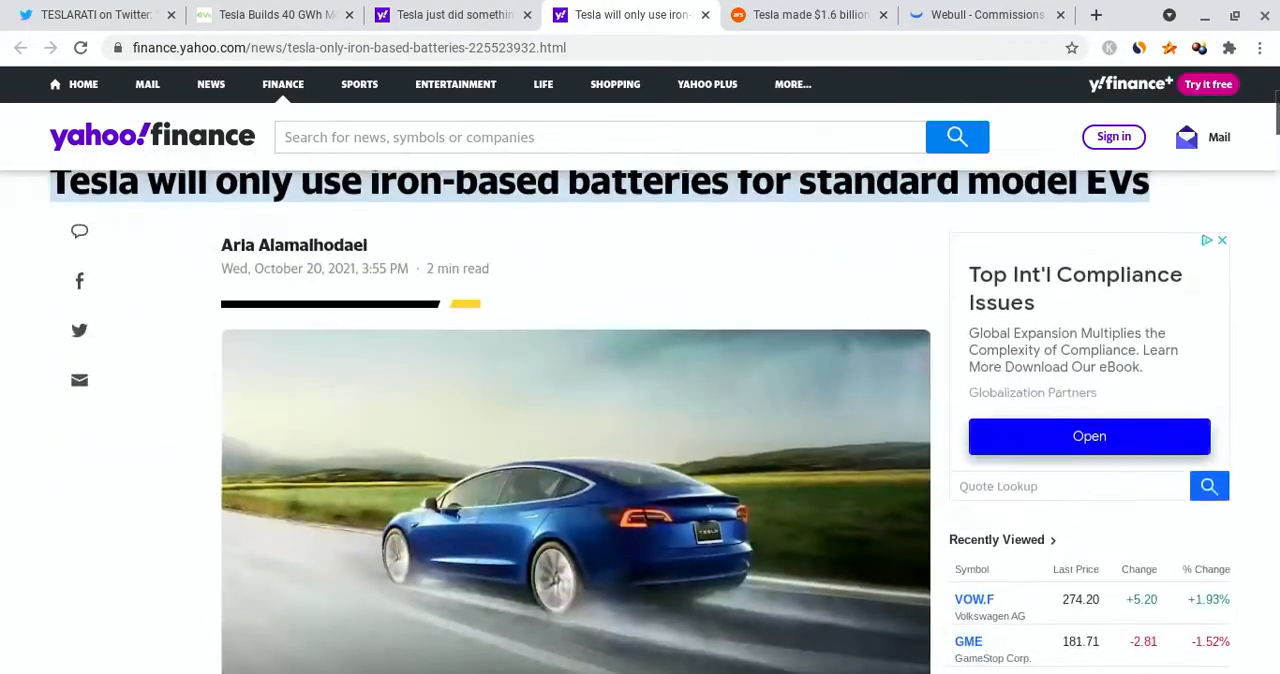
Step: Bring up 'Tesla just did something stunning, analysts say' and read through its body
{"action": "left_click", "coordinate": [450, 14]}
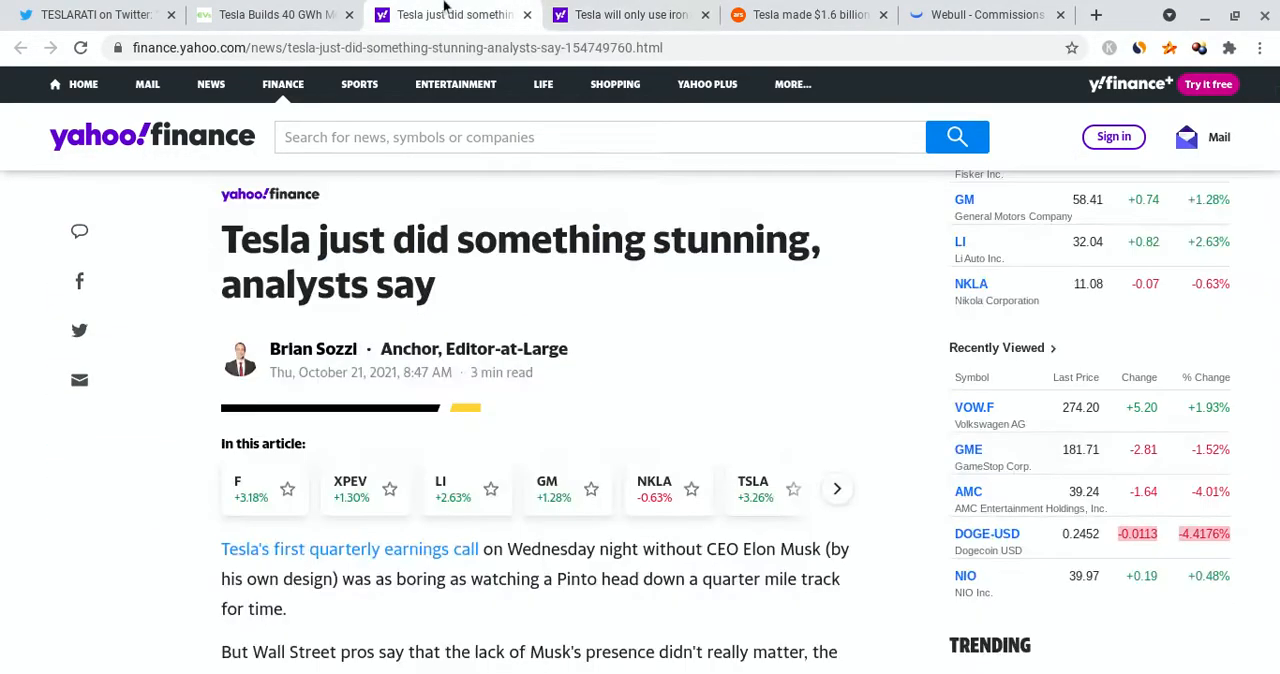
{"action": "scroll", "scroll_direction": "down", "scroll_amount": 3}
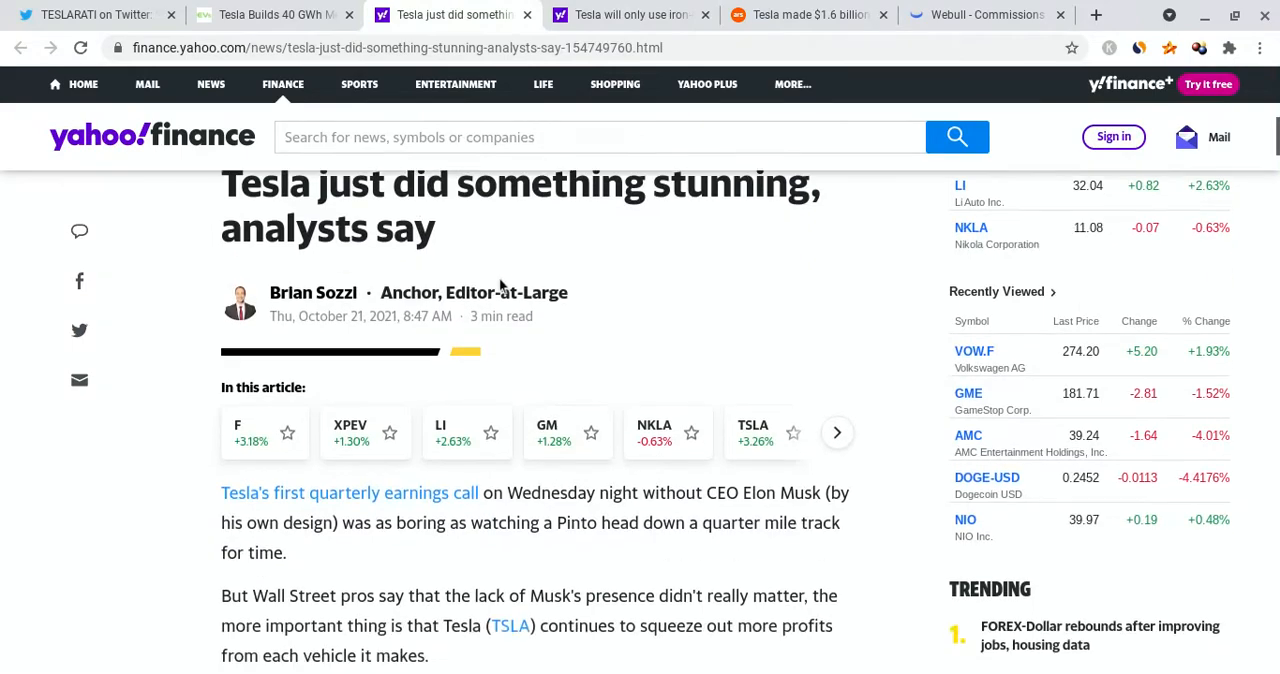
{"action": "scroll", "scroll_direction": "down", "scroll_amount": 3}
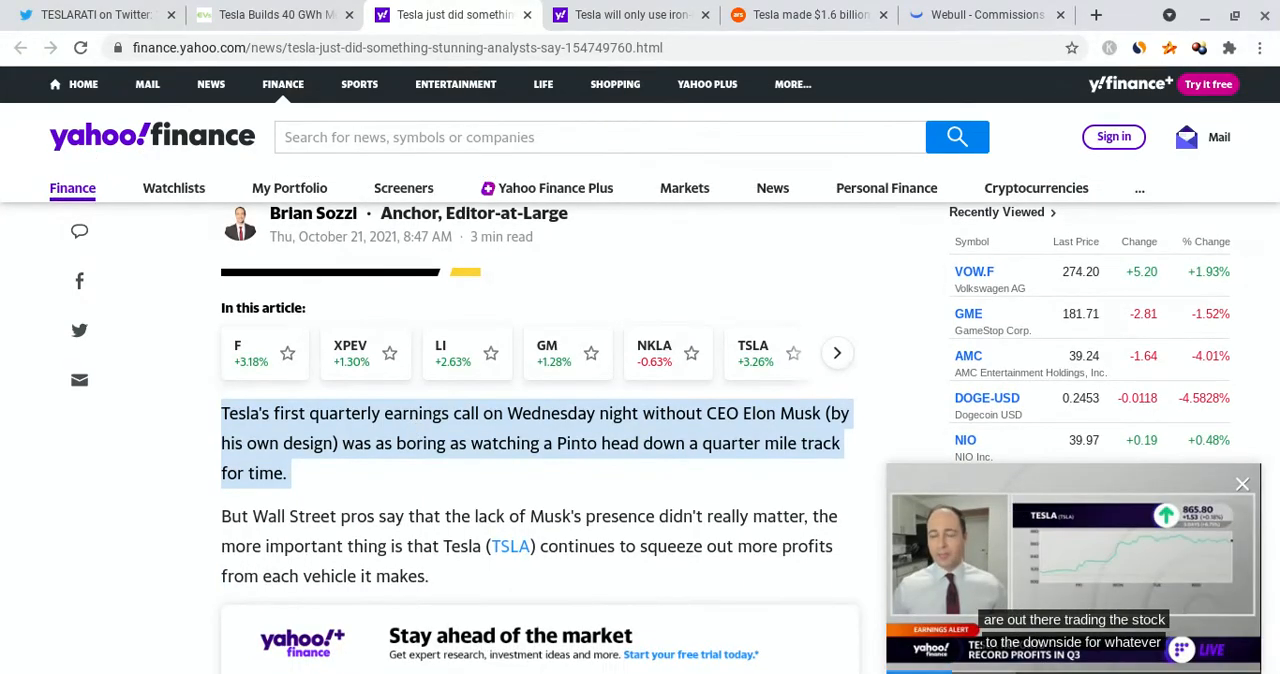
{"action": "scroll", "scroll_direction": "down", "scroll_amount": 3}
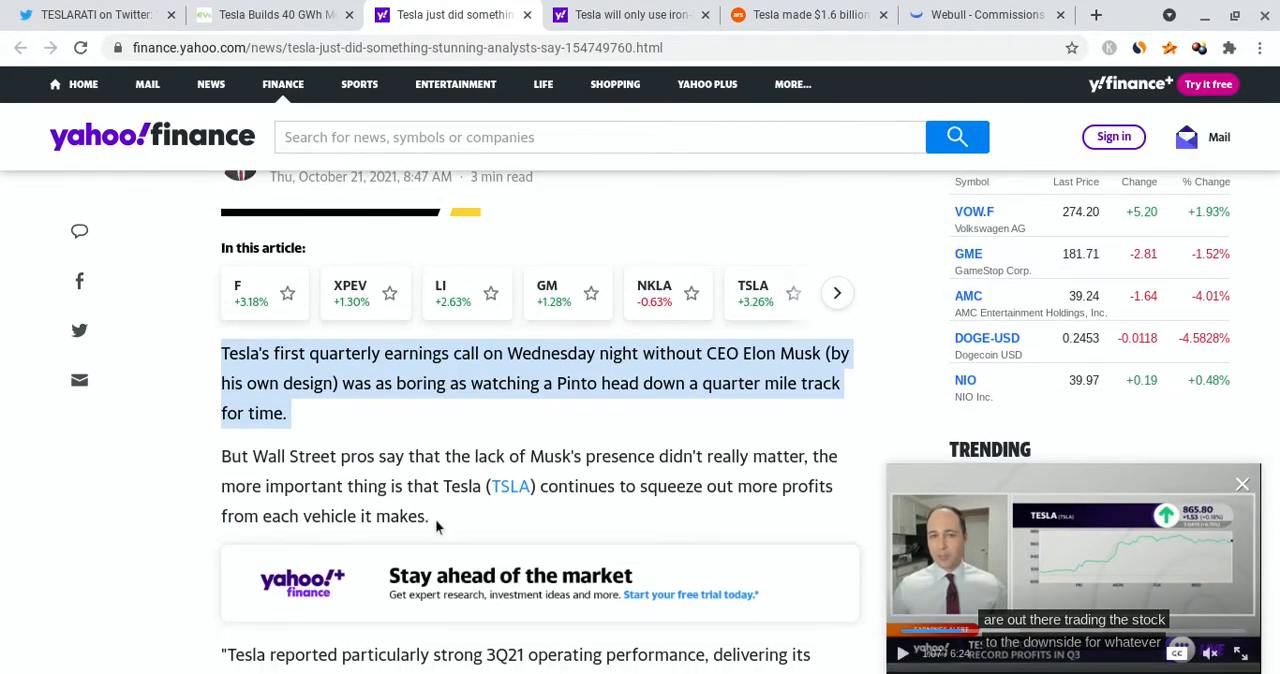
{"action": "scroll", "scroll_direction": "down", "scroll_amount": 3}
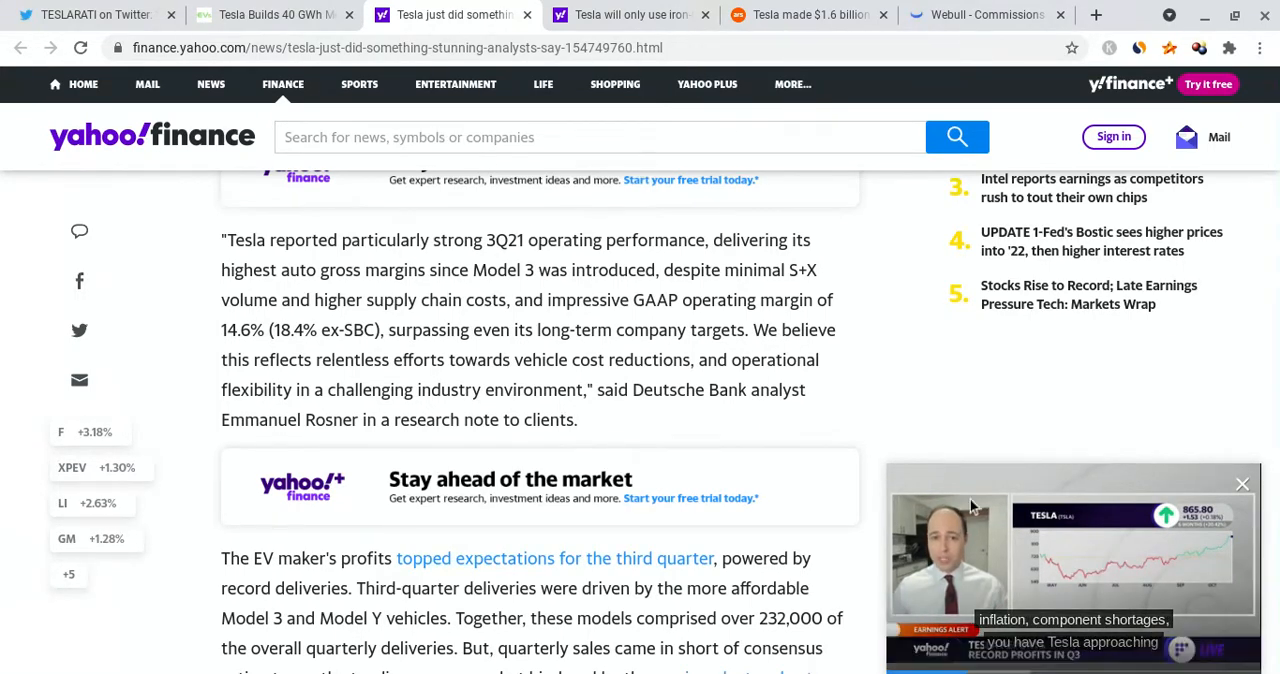
{"action": "mouse_move", "coordinate": [536, 380]}
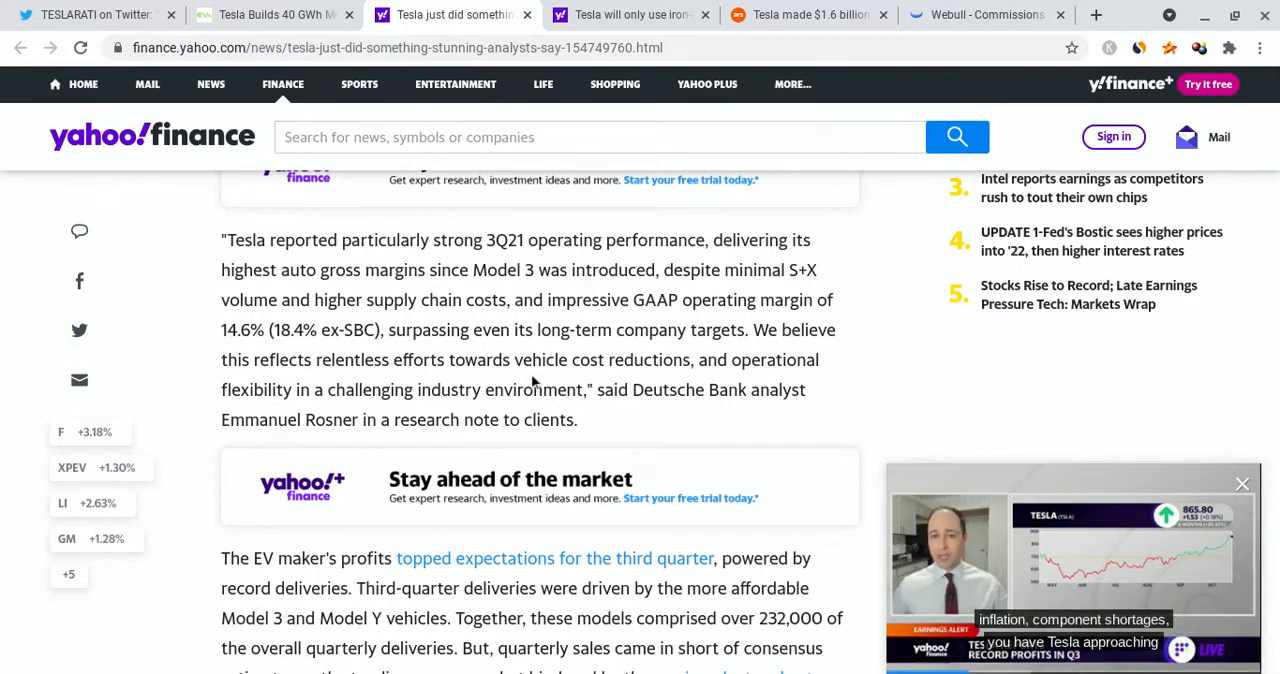
{"action": "scroll", "scroll_direction": "down", "scroll_amount": 3}
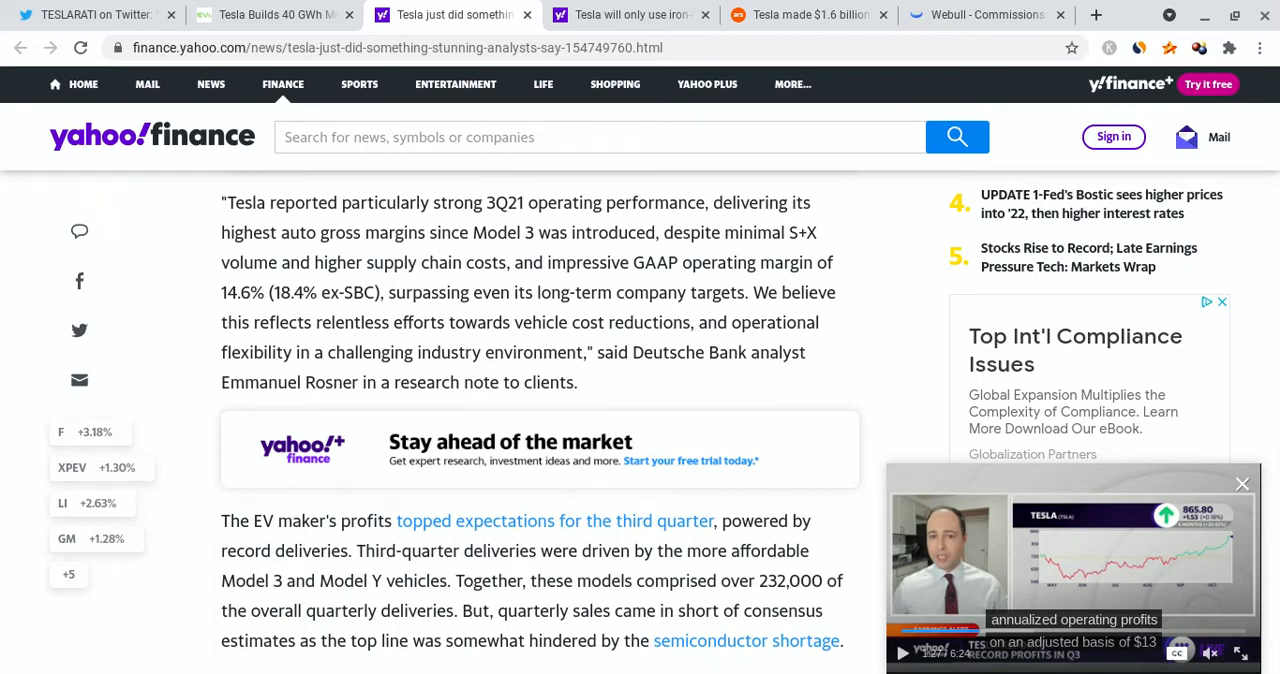
{"action": "scroll", "scroll_direction": "down", "scroll_amount": 3}
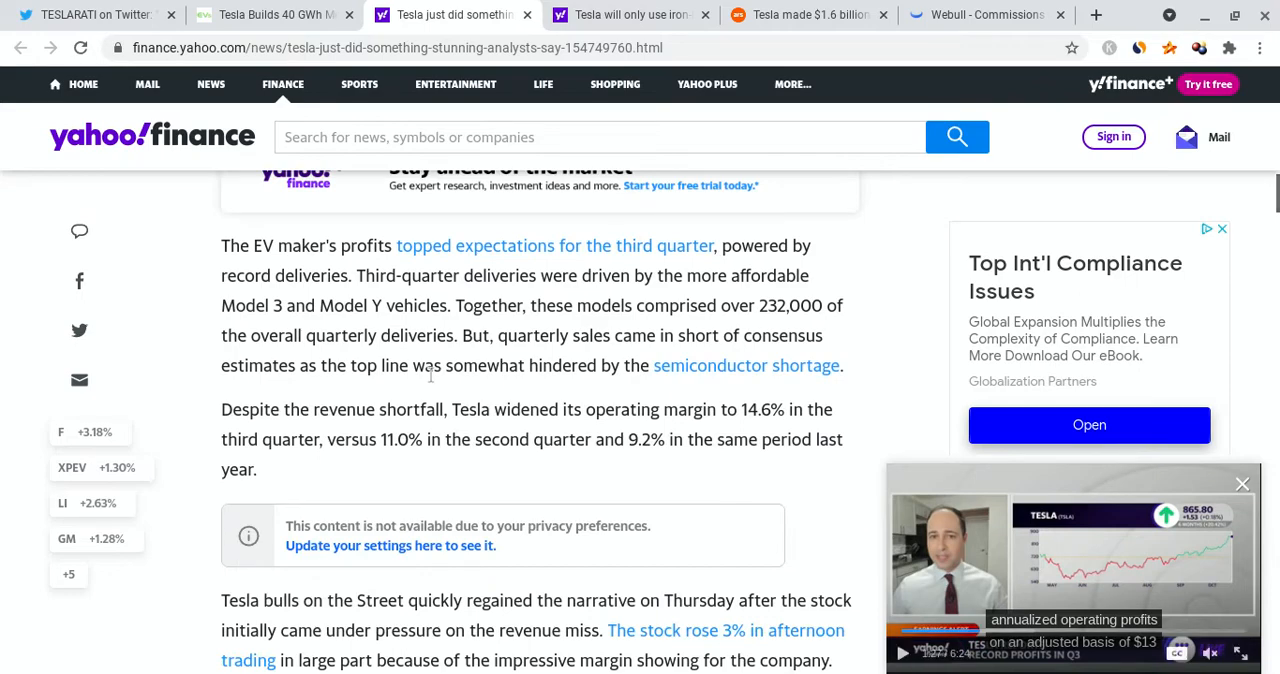
{"action": "mouse_move", "coordinate": [430, 374]}
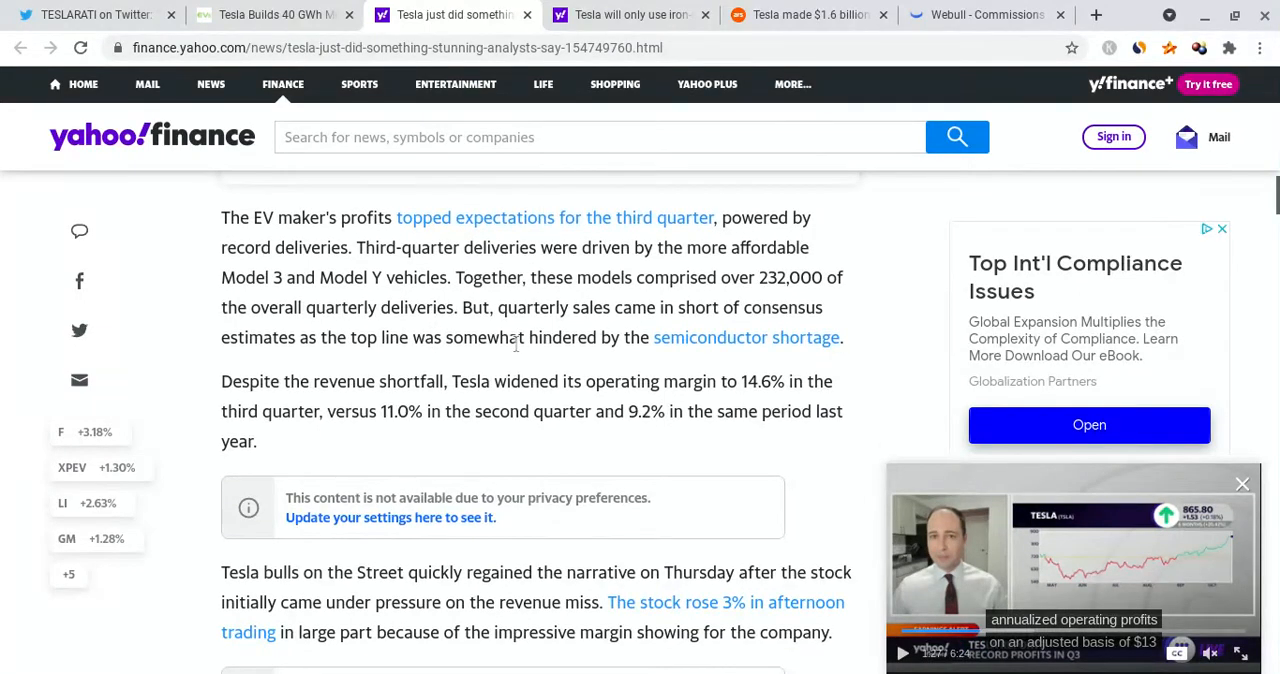
Step: Finish the analysts article, return to its top, and move to the InsideEVs Megapack story
{"action": "scroll", "scroll_direction": "down", "scroll_amount": 3}
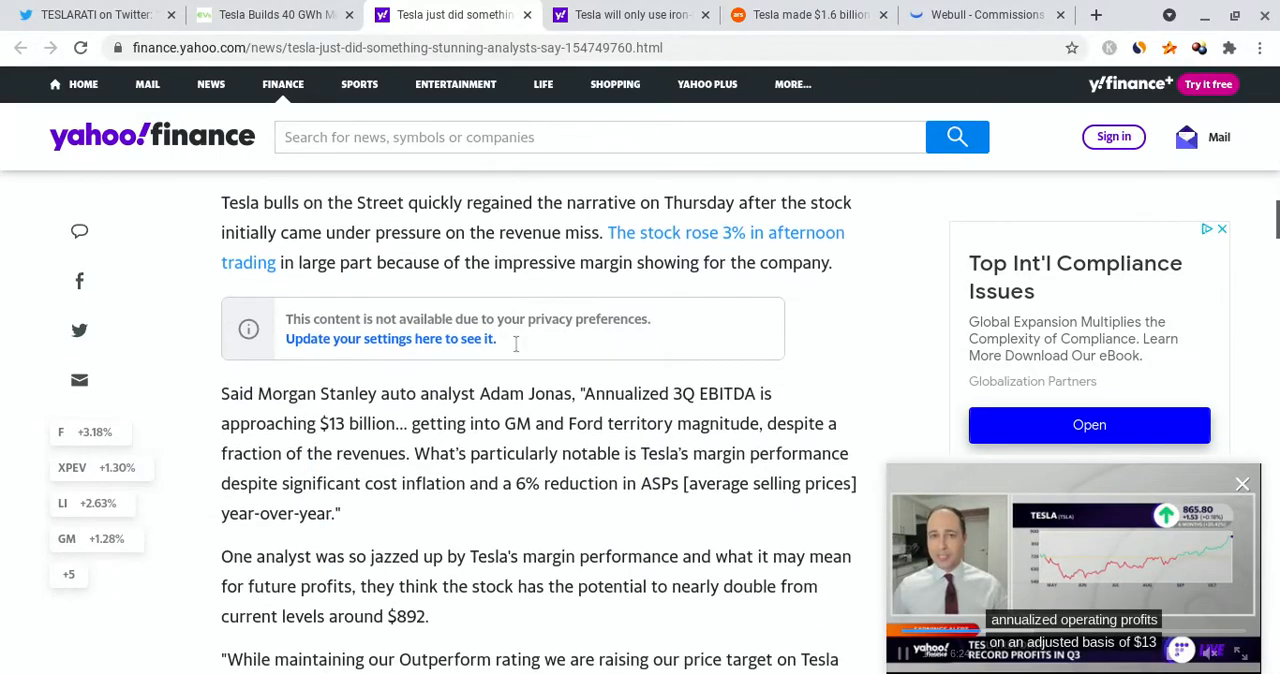
{"action": "scroll", "scroll_direction": "down", "scroll_amount": 3}
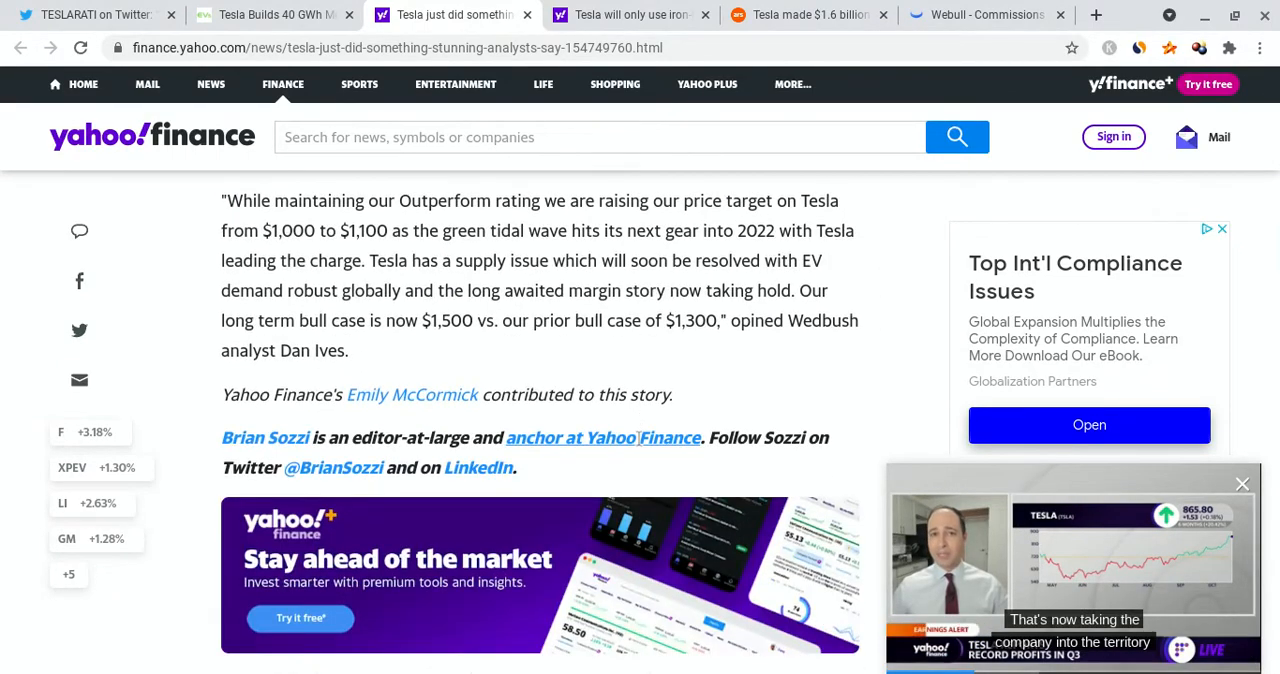
{"action": "scroll", "scroll_direction": "up", "scroll_amount": 3}
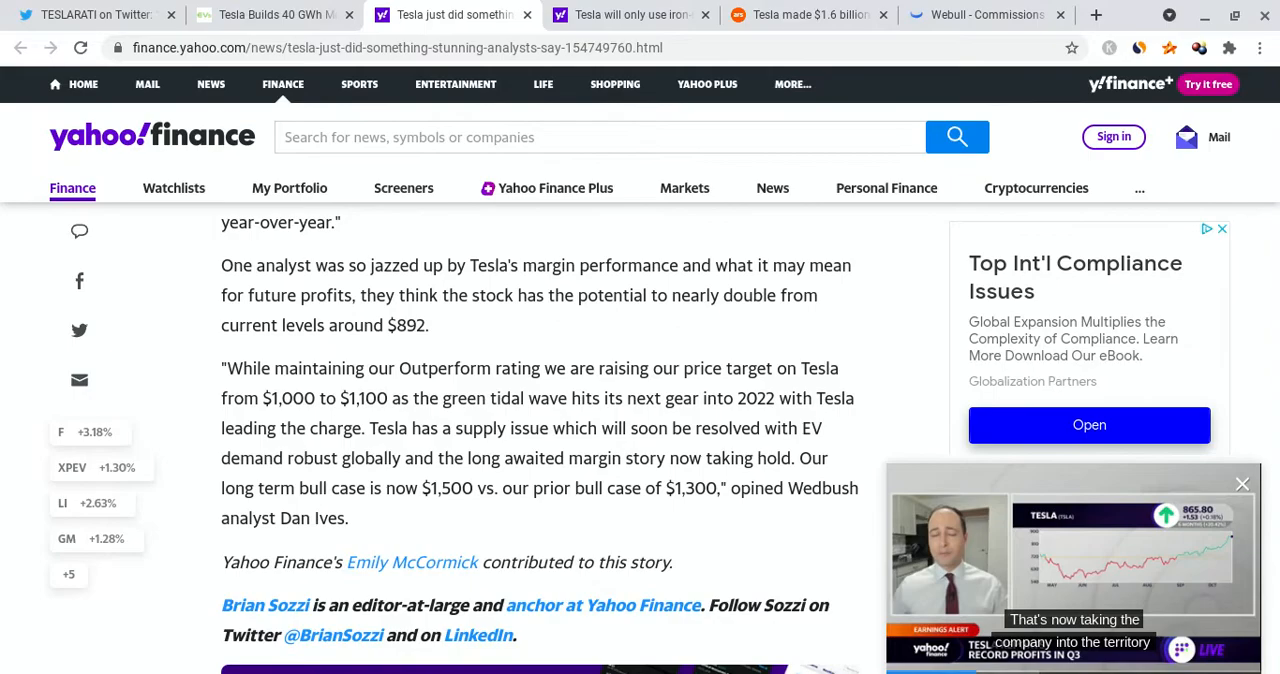
{"action": "scroll", "scroll_direction": "up", "scroll_amount": 3}
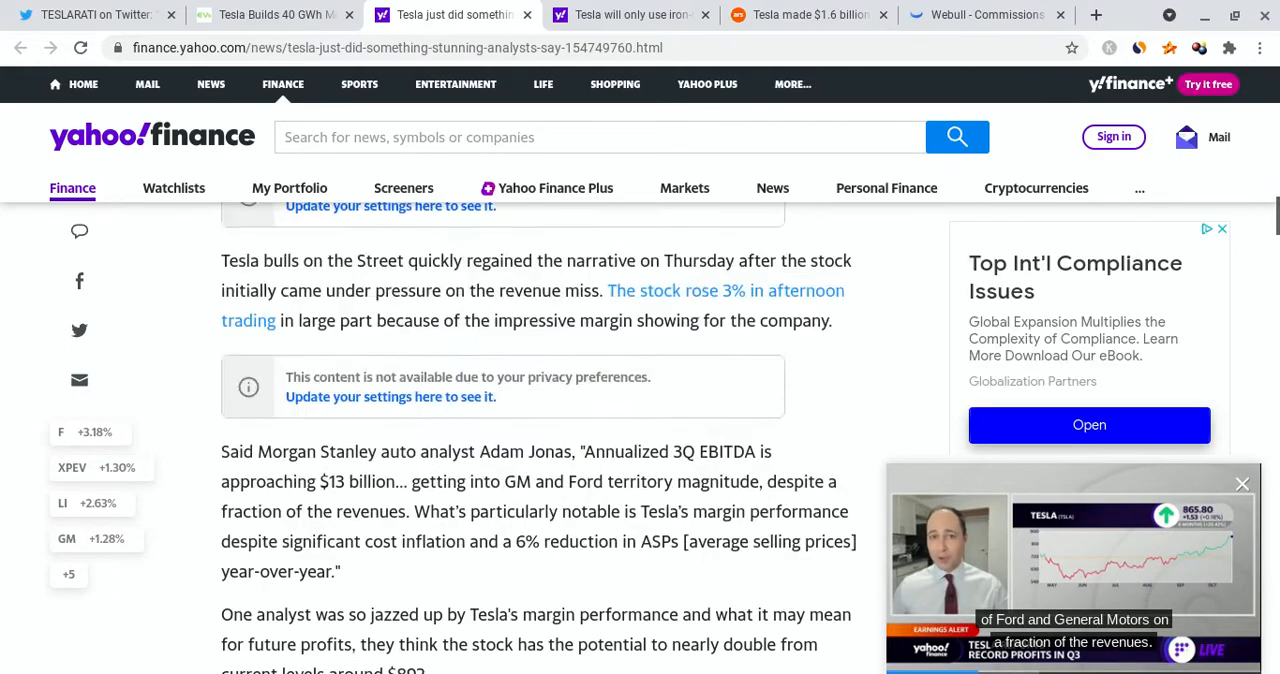
{"action": "scroll", "scroll_direction": "up", "scroll_amount": 3}
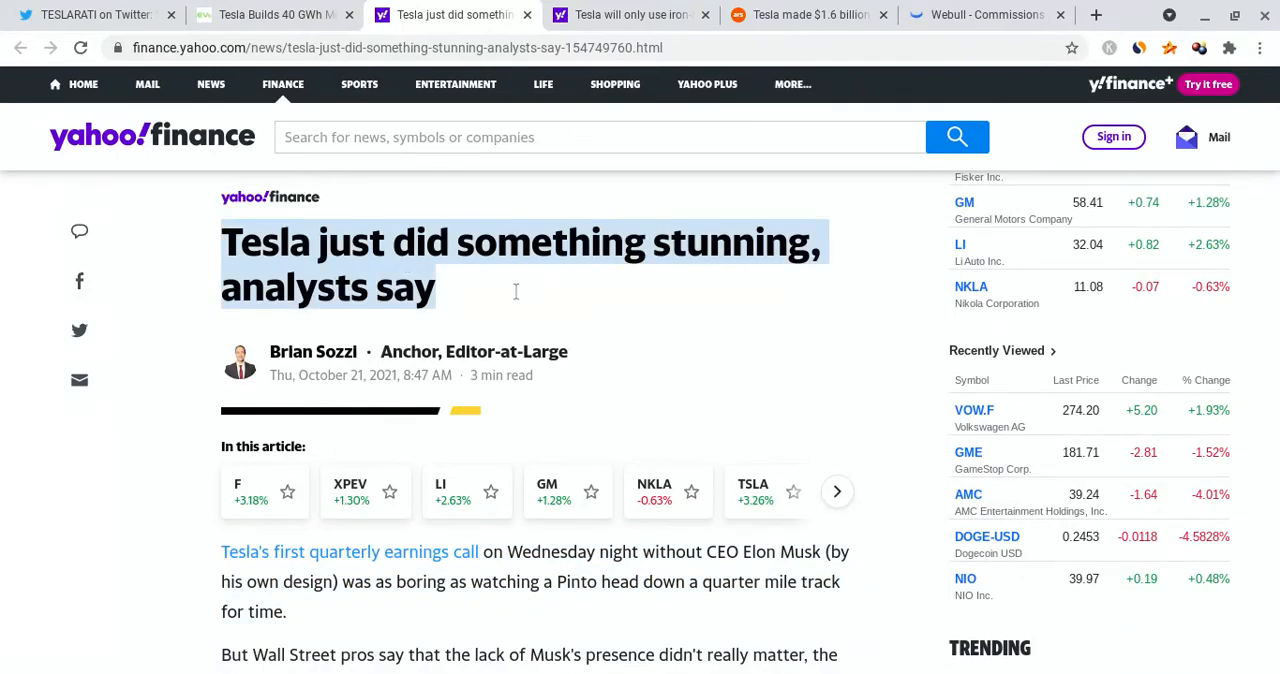
{"action": "left_click", "coordinate": [270, 14]}
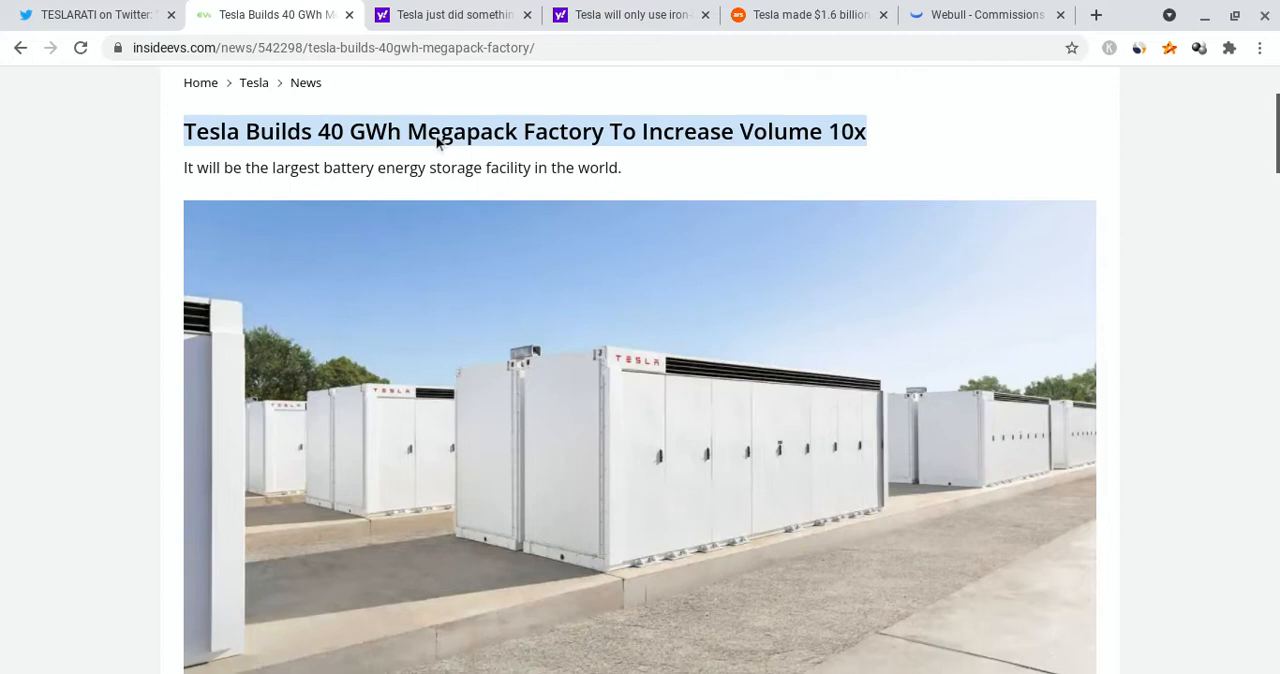
{"action": "mouse_move", "coordinate": [360, 144]}
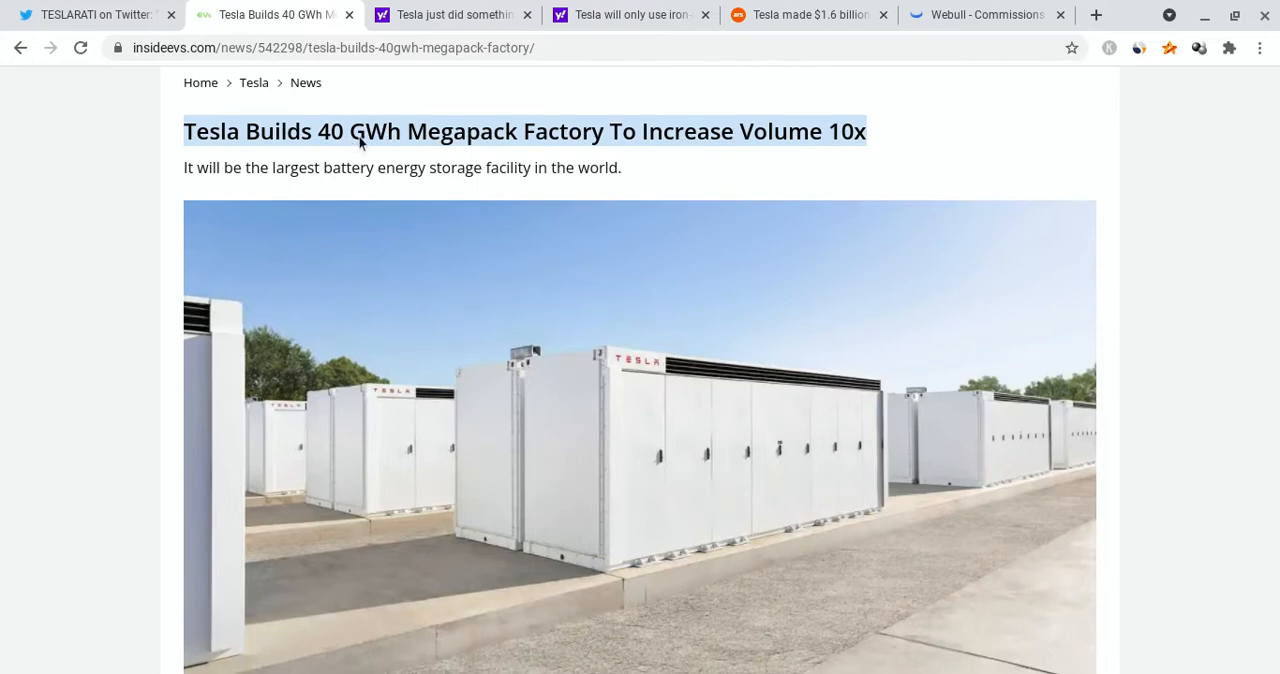
{"action": "mouse_move", "coordinate": [580, 132]}
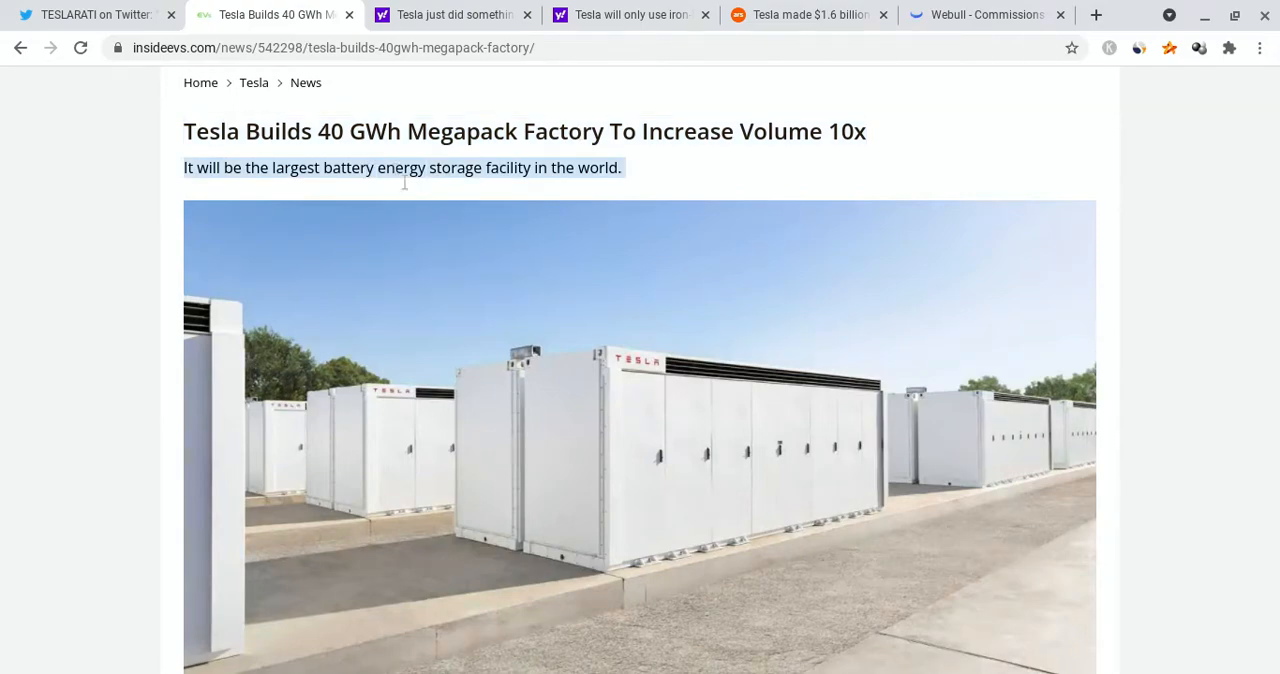
Step: Read the InsideEVs Megapack factory article to its end, then move to the TESLARATI FSD Beta tweet
{"action": "scroll", "scroll_direction": "down", "scroll_amount": 3}
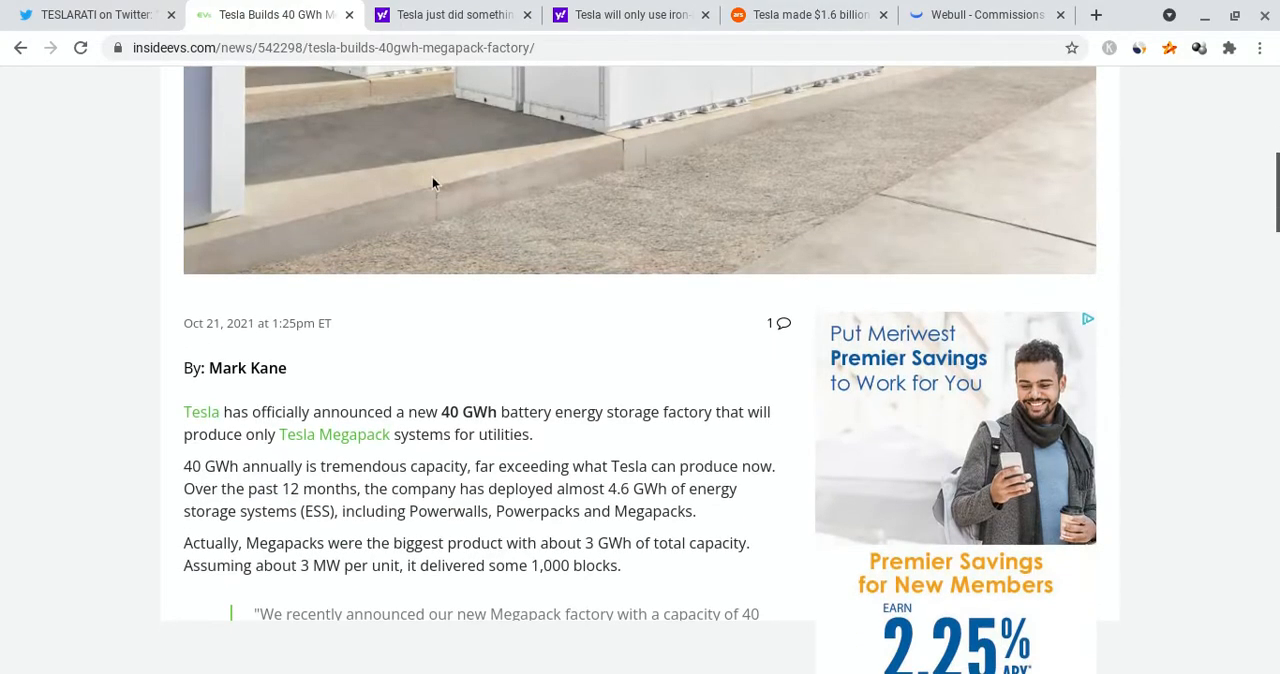
{"action": "scroll", "scroll_direction": "down", "scroll_amount": 3}
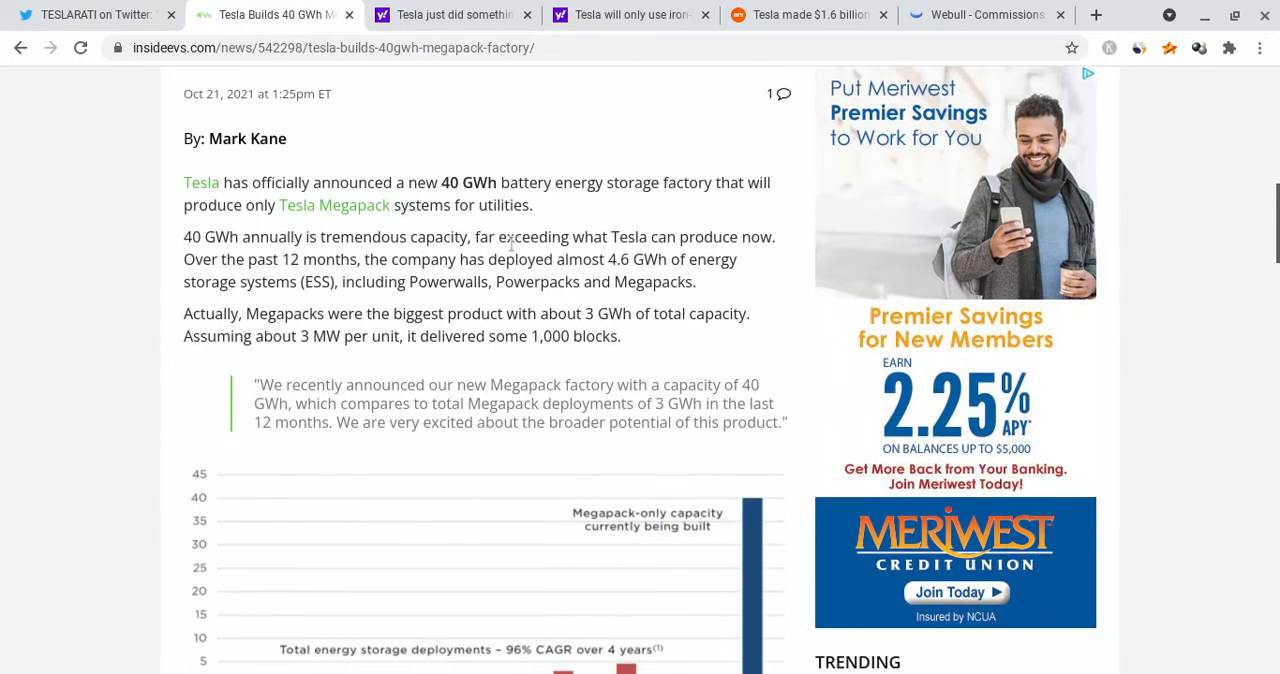
{"action": "scroll", "scroll_direction": "down", "scroll_amount": 3}
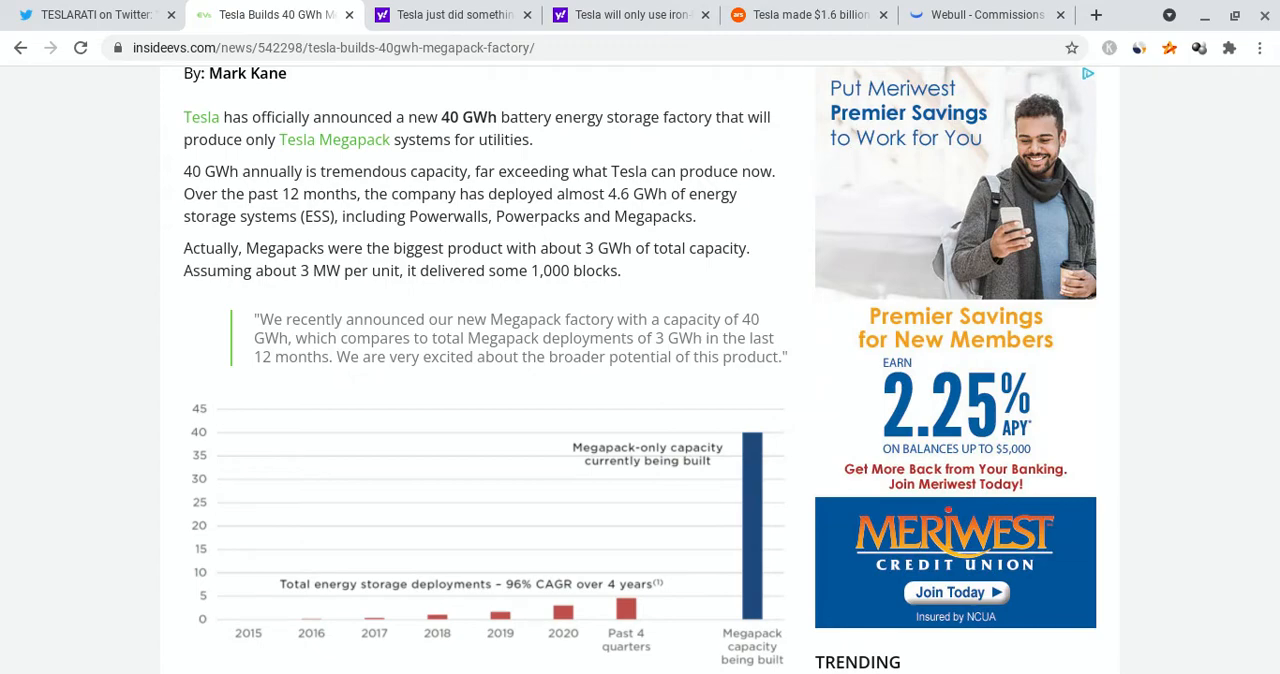
{"action": "scroll", "scroll_direction": "down", "scroll_amount": 3}
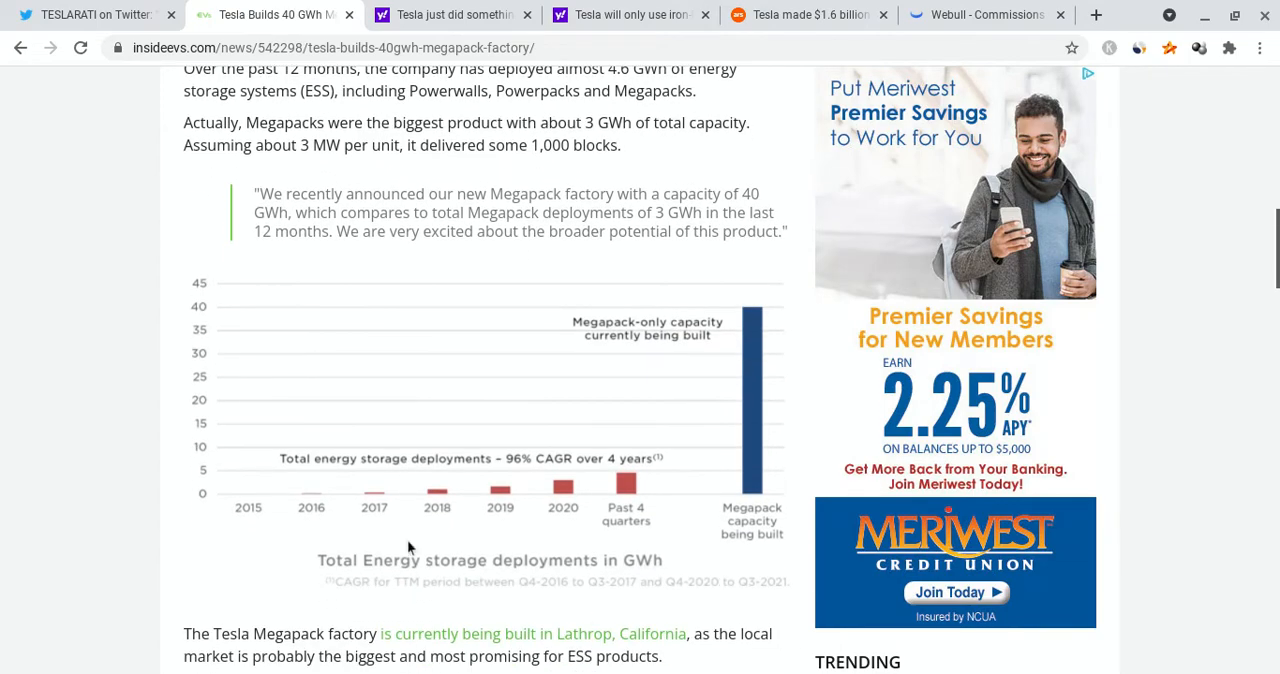
{"action": "mouse_move", "coordinate": [716, 280]}
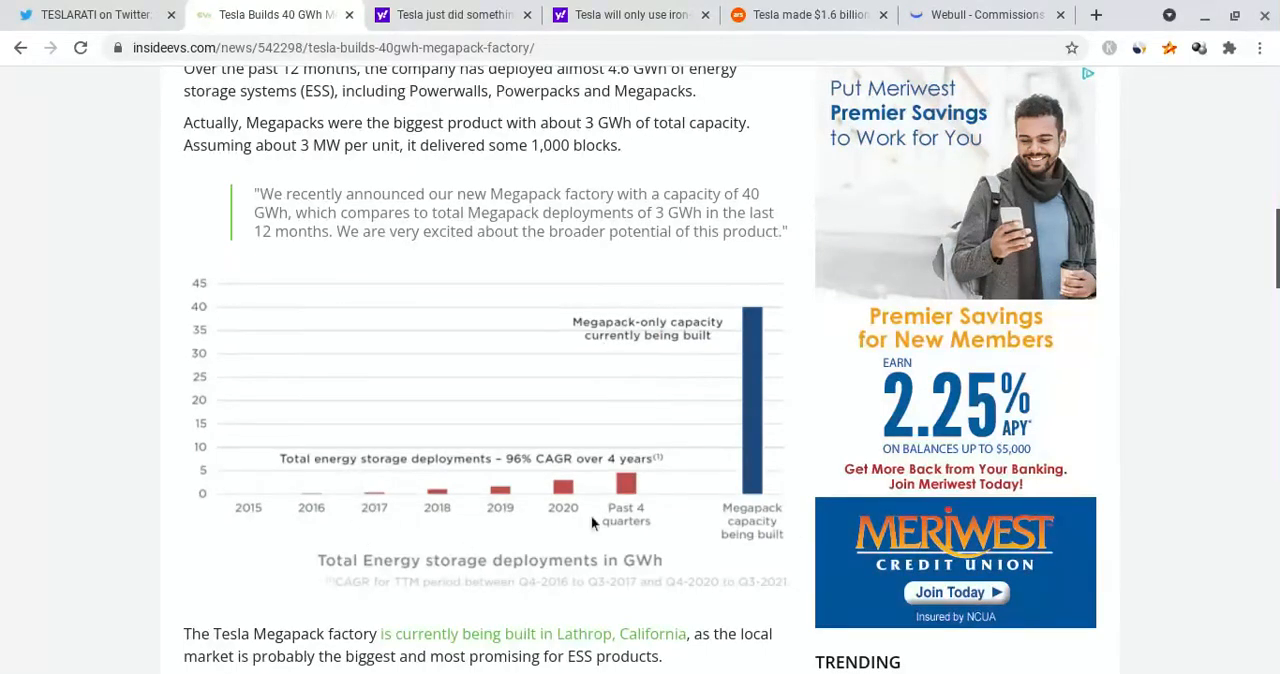
{"action": "scroll", "scroll_direction": "down", "scroll_amount": 3}
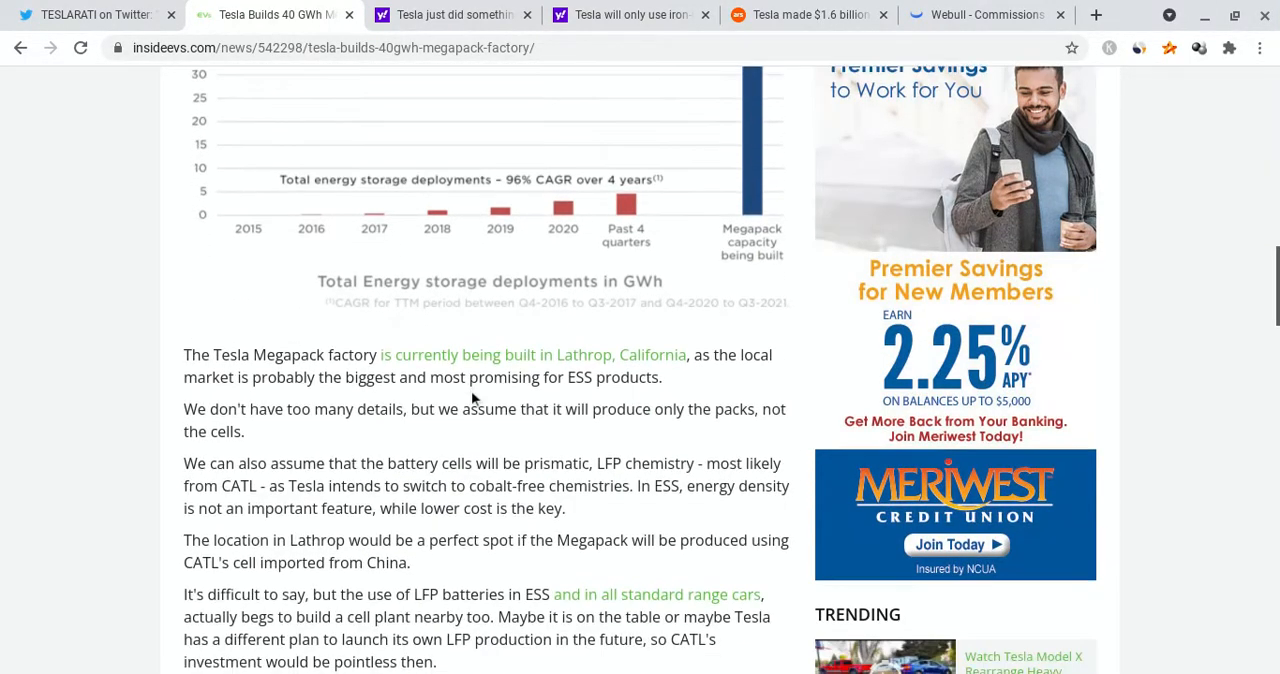
{"action": "scroll", "scroll_direction": "down", "scroll_amount": 3}
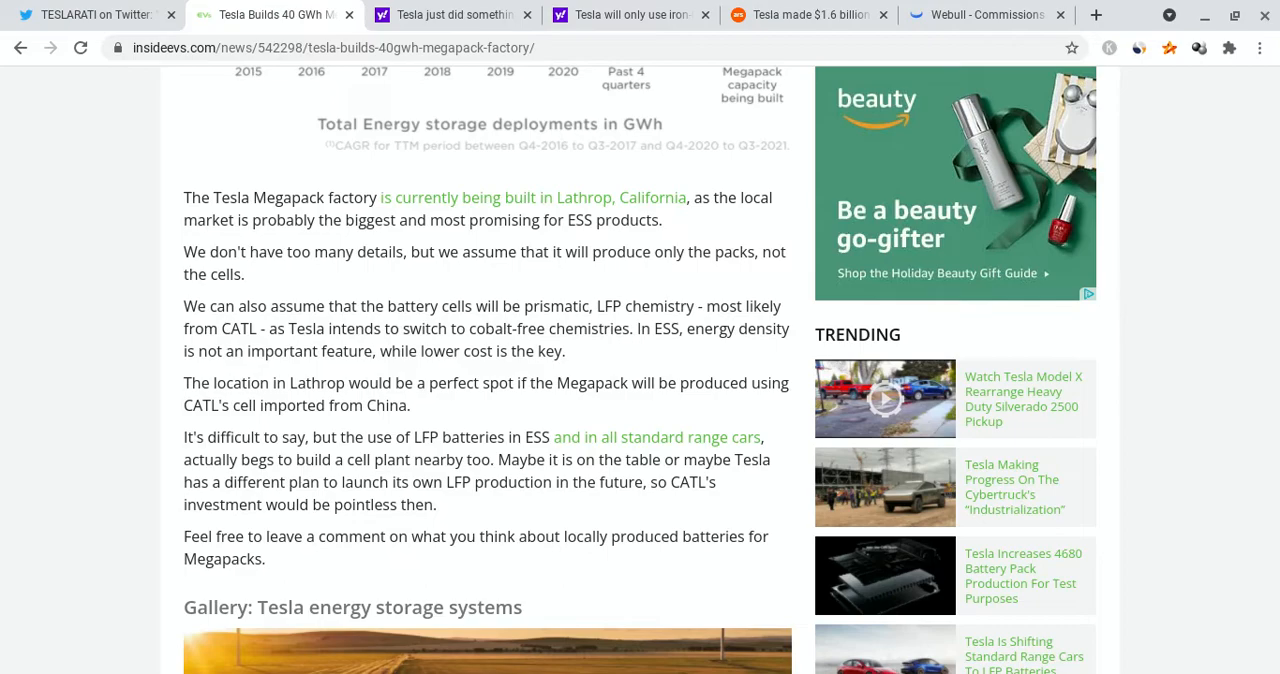
{"action": "scroll", "scroll_direction": "down", "scroll_amount": 3}
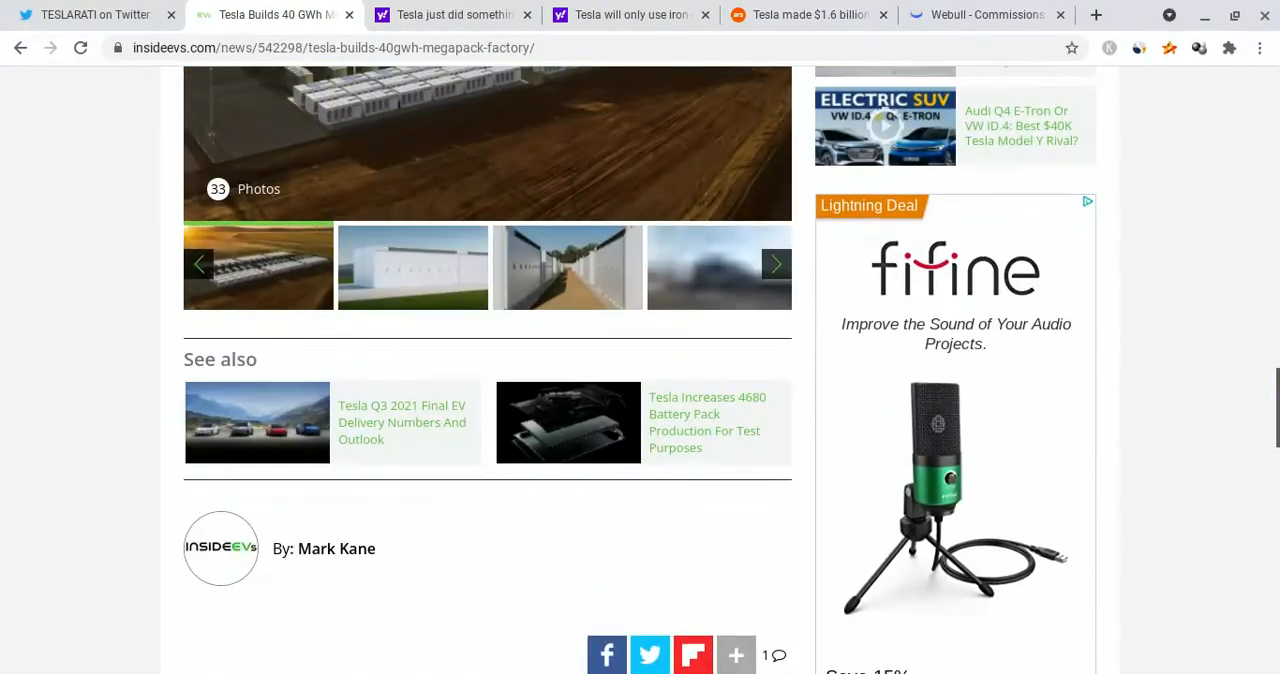
{"action": "scroll", "scroll_direction": "up", "scroll_amount": 3}
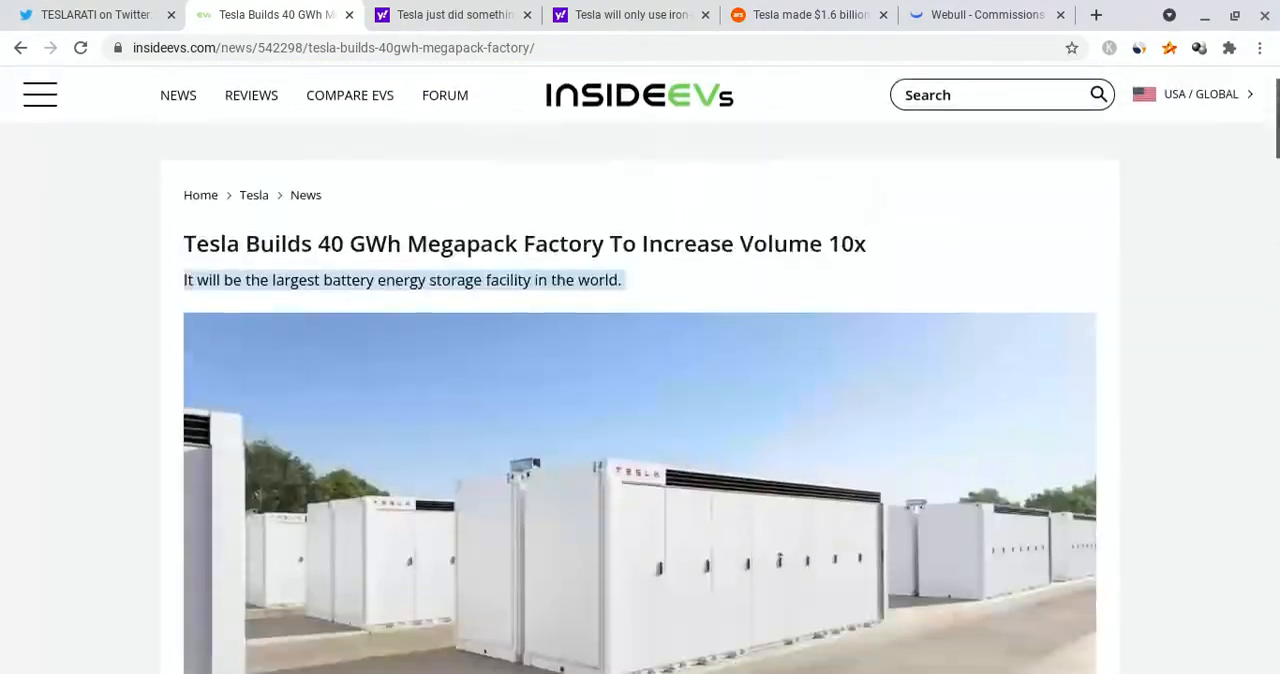
{"action": "left_click", "coordinate": [90, 14]}
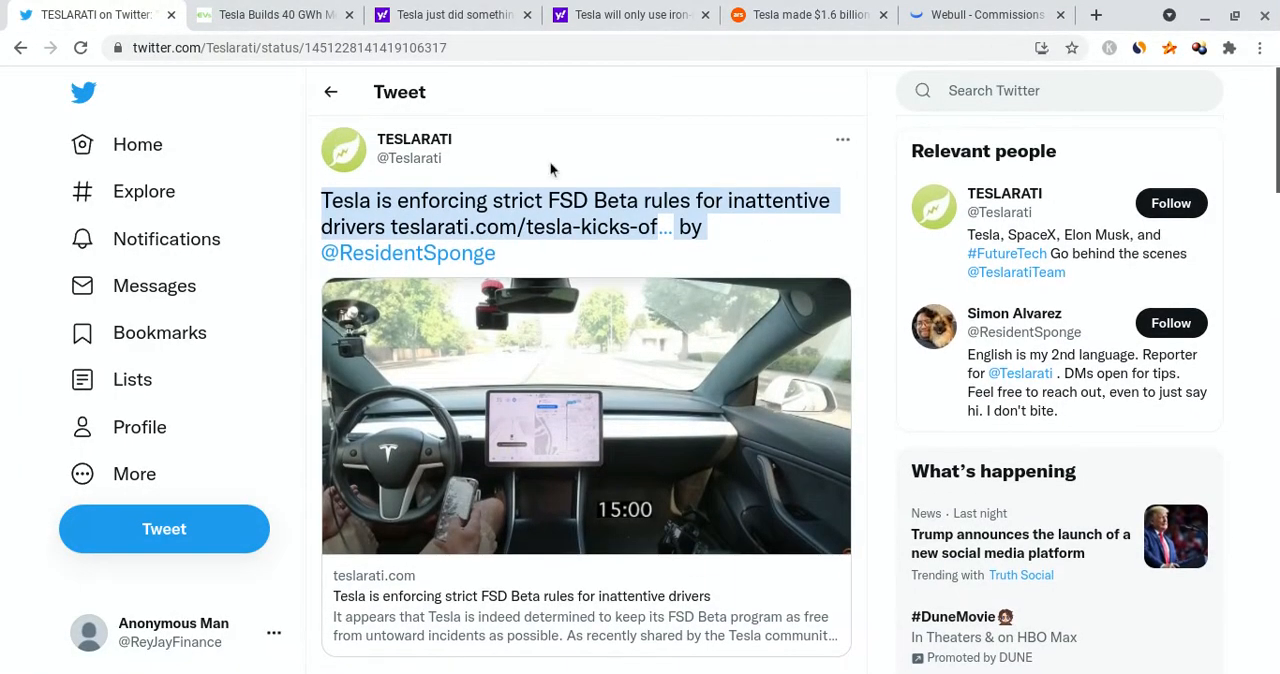
{"action": "mouse_move", "coordinate": [414, 140]}
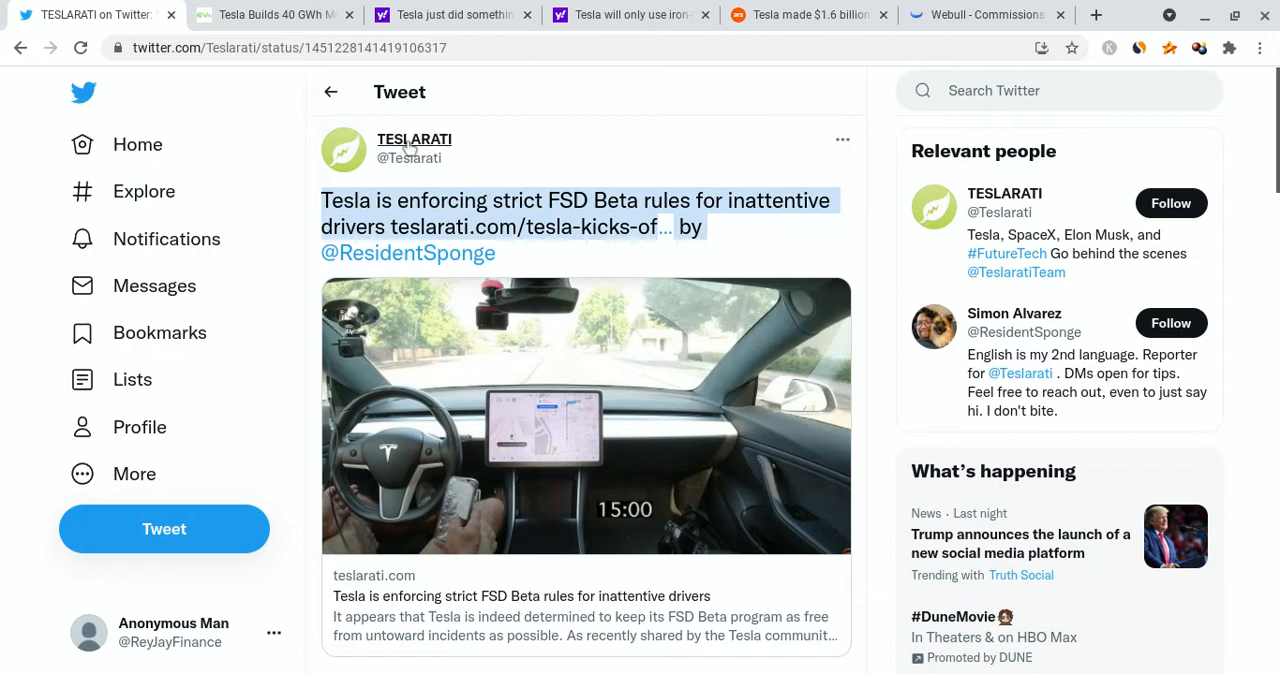
{"action": "mouse_move", "coordinate": [414, 140]}
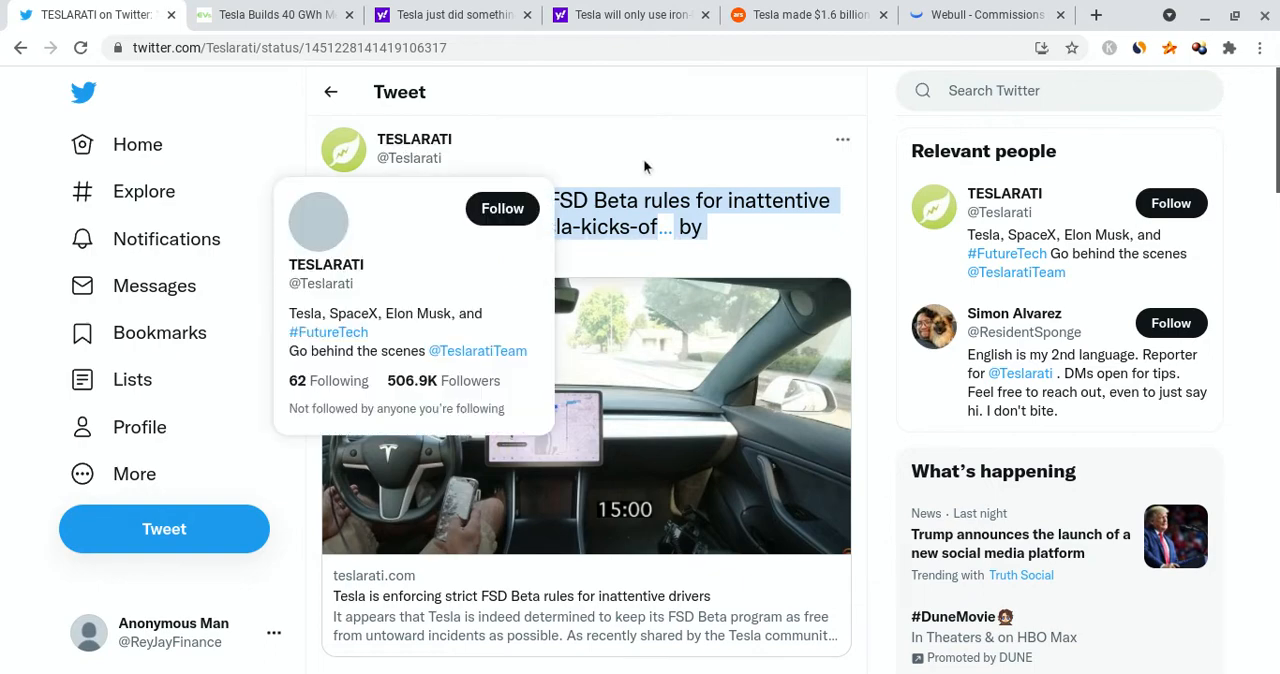
{"action": "mouse_move", "coordinate": [644, 168]}
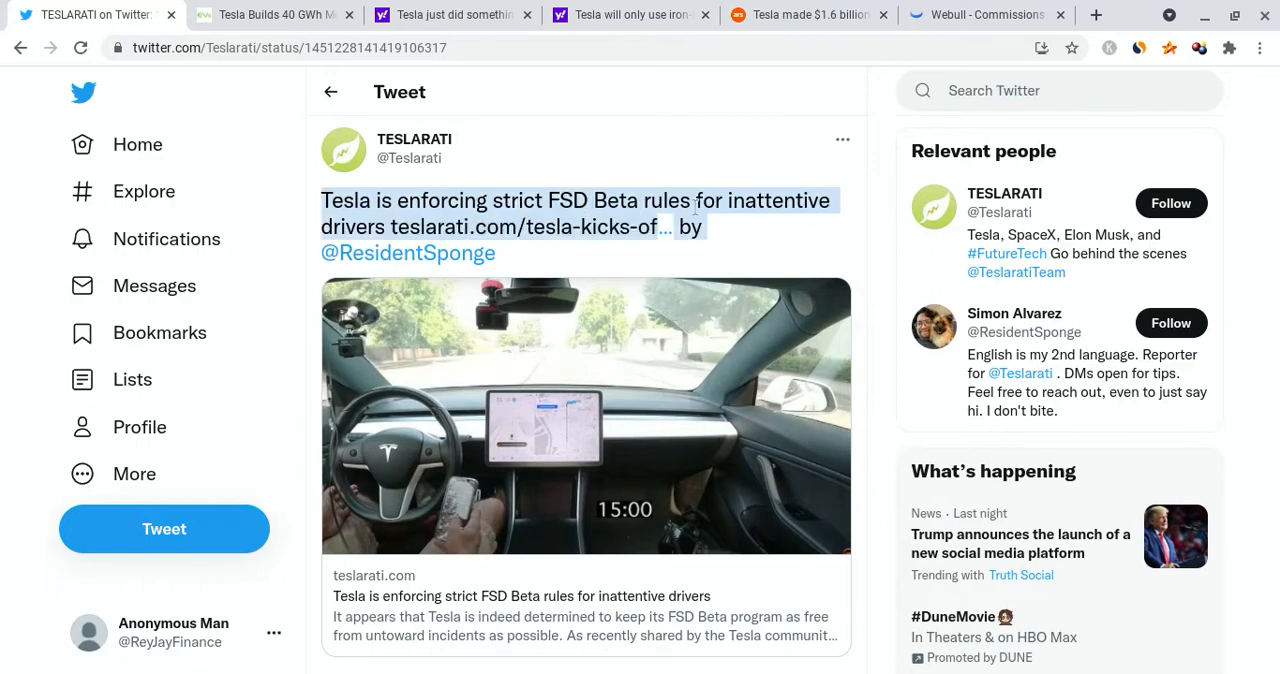
{"action": "mouse_move", "coordinate": [426, 482]}
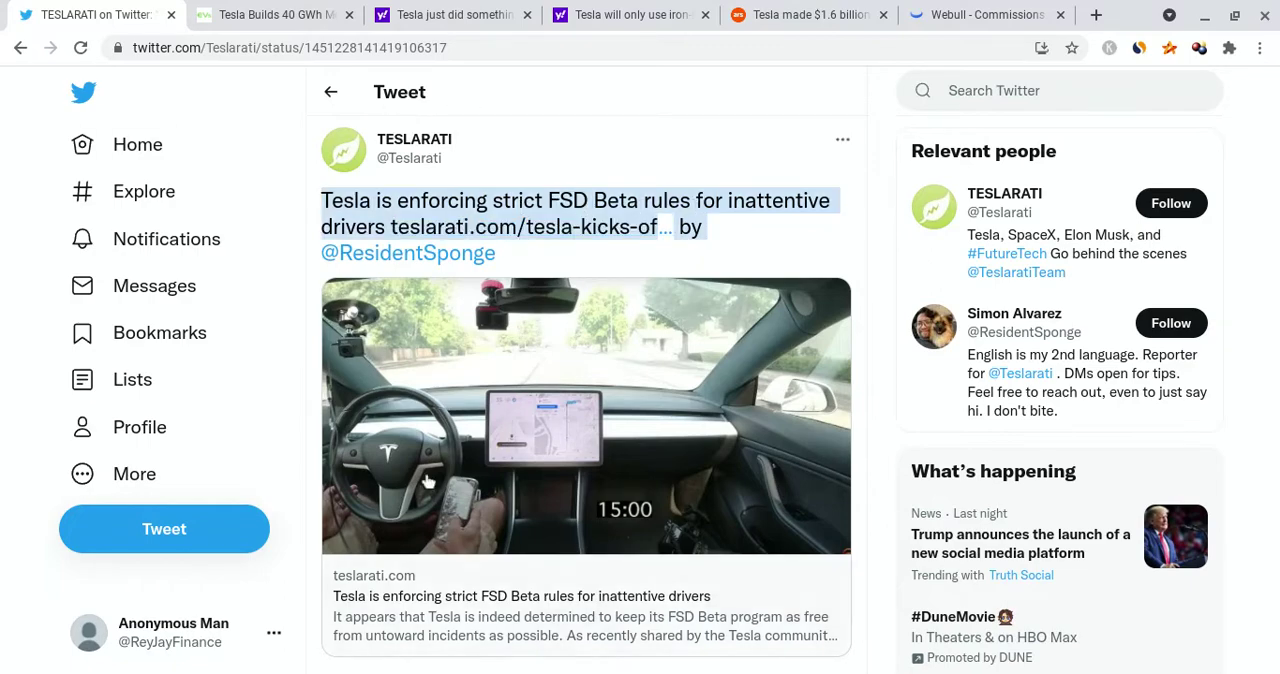
Step: Read the FSD Beta tweet replies including Musk's 'We are', then return to the Webull TSLA chart
{"action": "scroll", "scroll_direction": "down", "scroll_amount": 3}
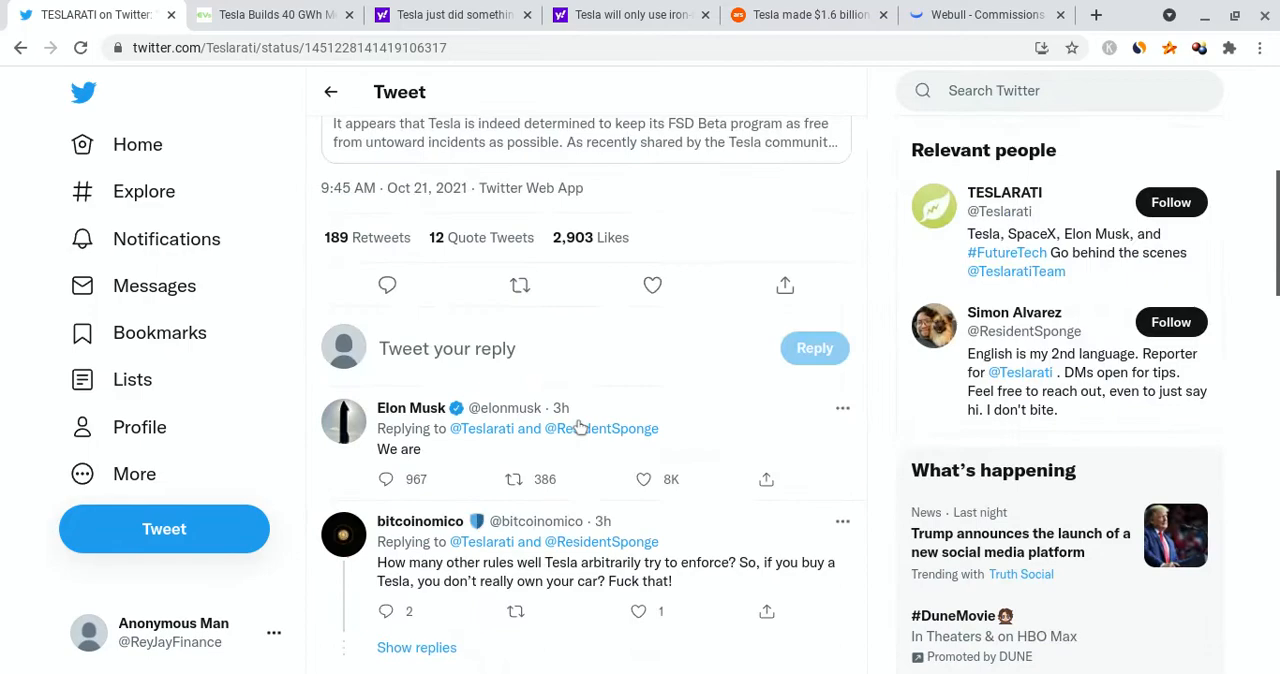
{"action": "scroll", "scroll_direction": "up", "scroll_amount": 3}
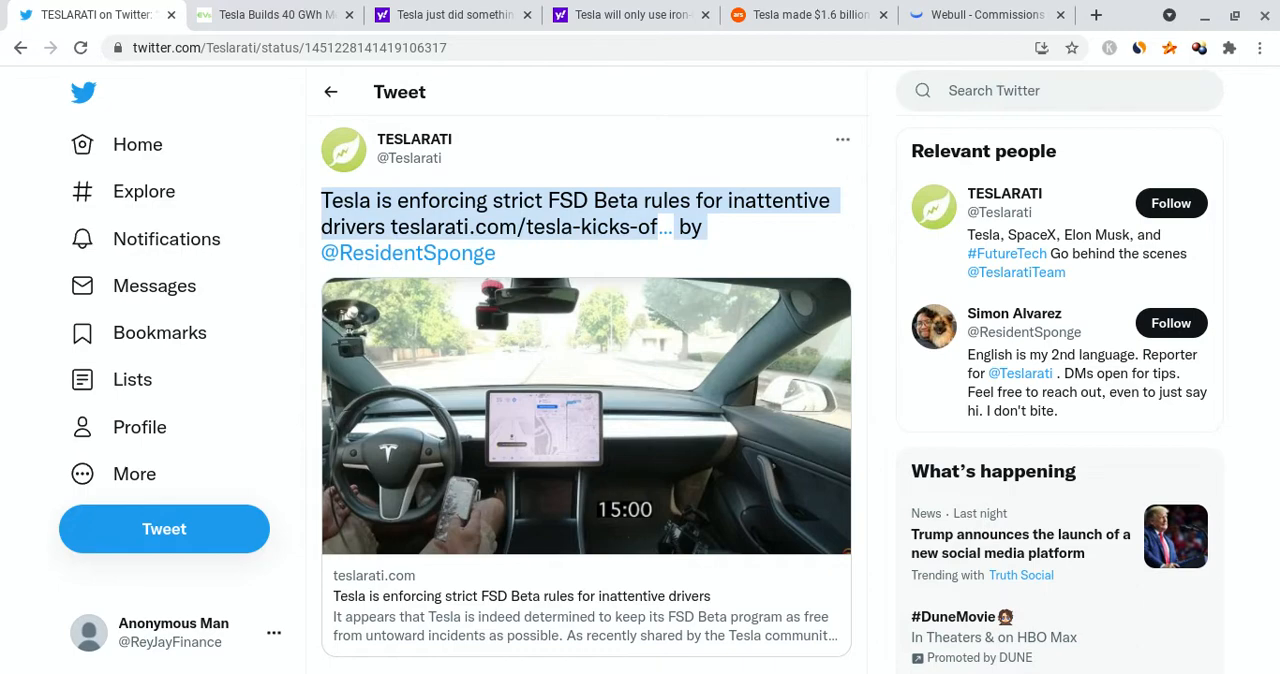
{"action": "mouse_move", "coordinate": [764, 176]}
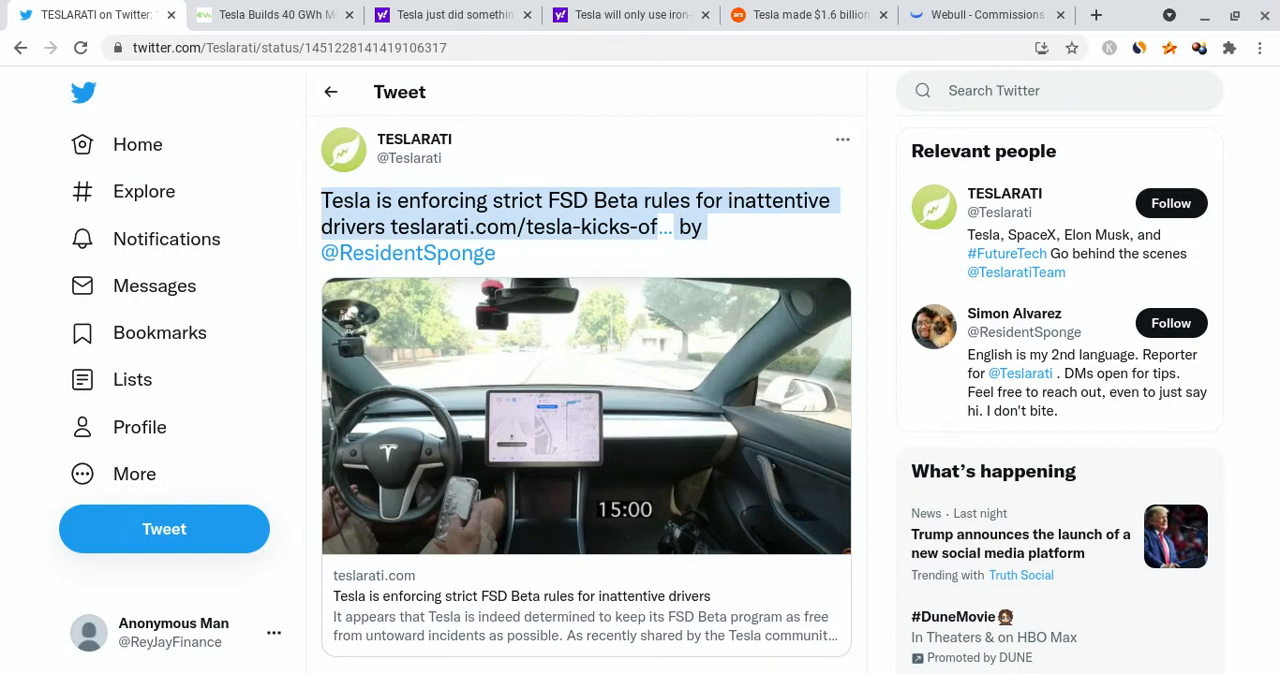
{"action": "left_click", "coordinate": [984, 14]}
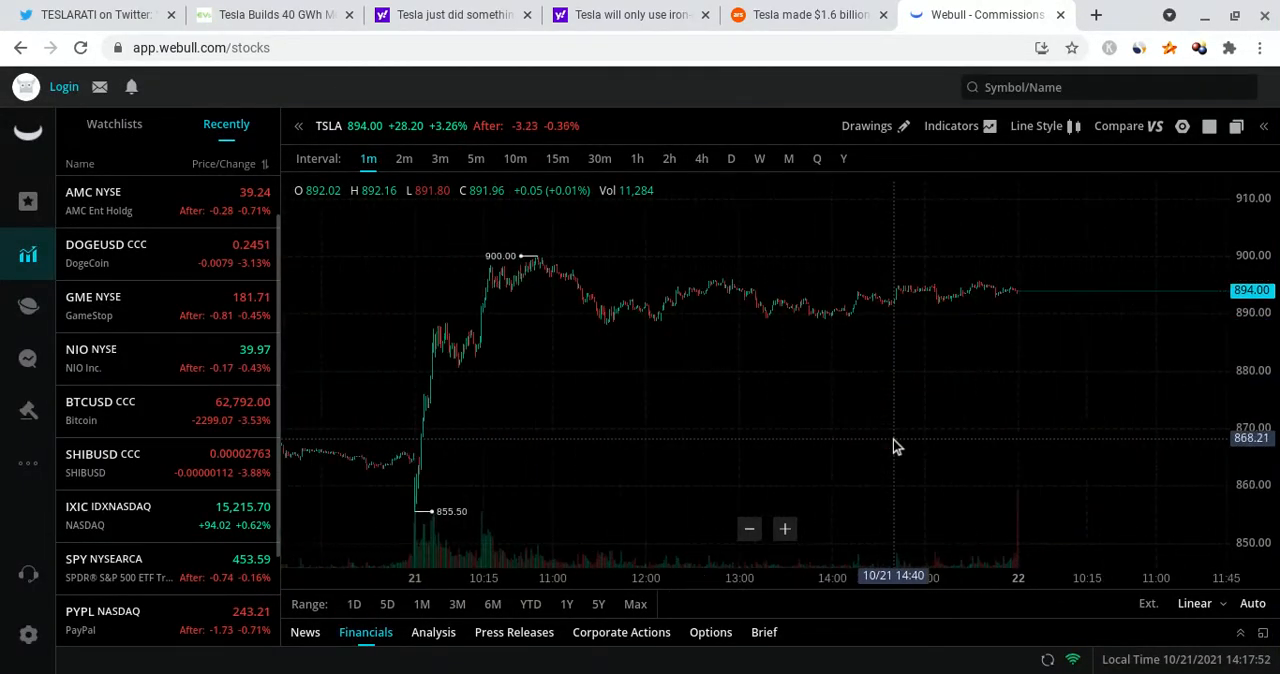
{"action": "mouse_move", "coordinate": [1116, 268]}
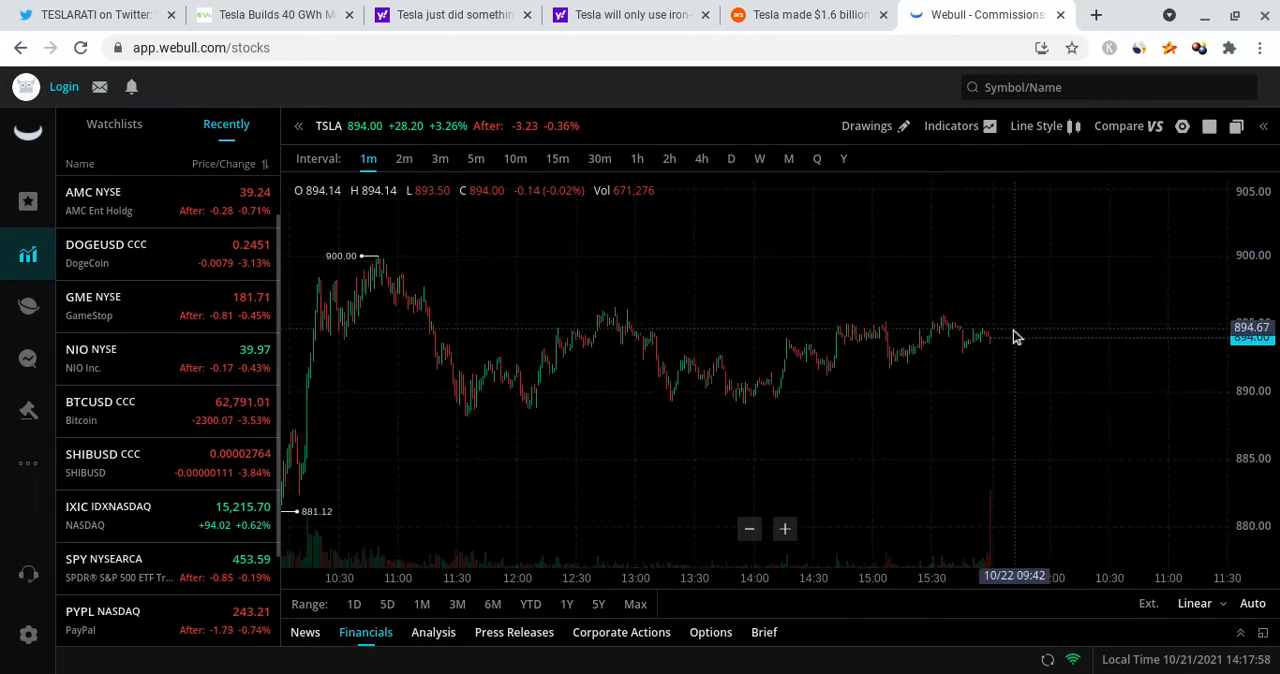
{"action": "mouse_move", "coordinate": [1058, 270]}
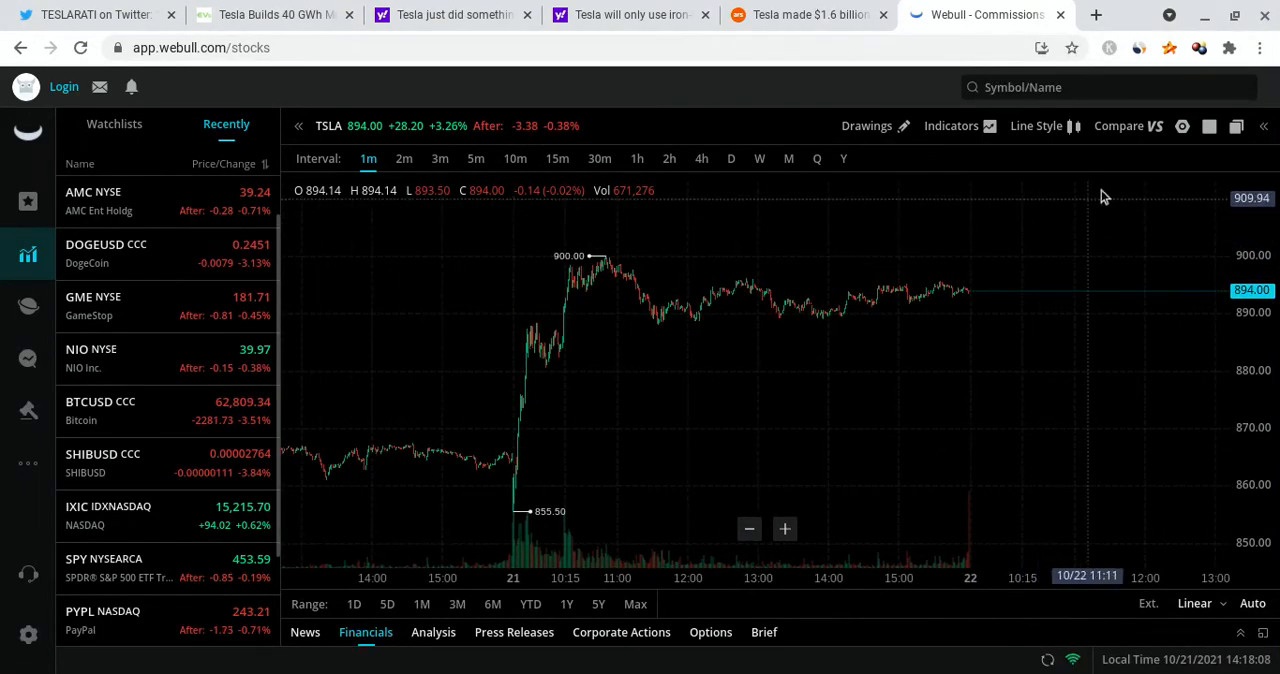
{"action": "mouse_move", "coordinate": [1100, 204]}
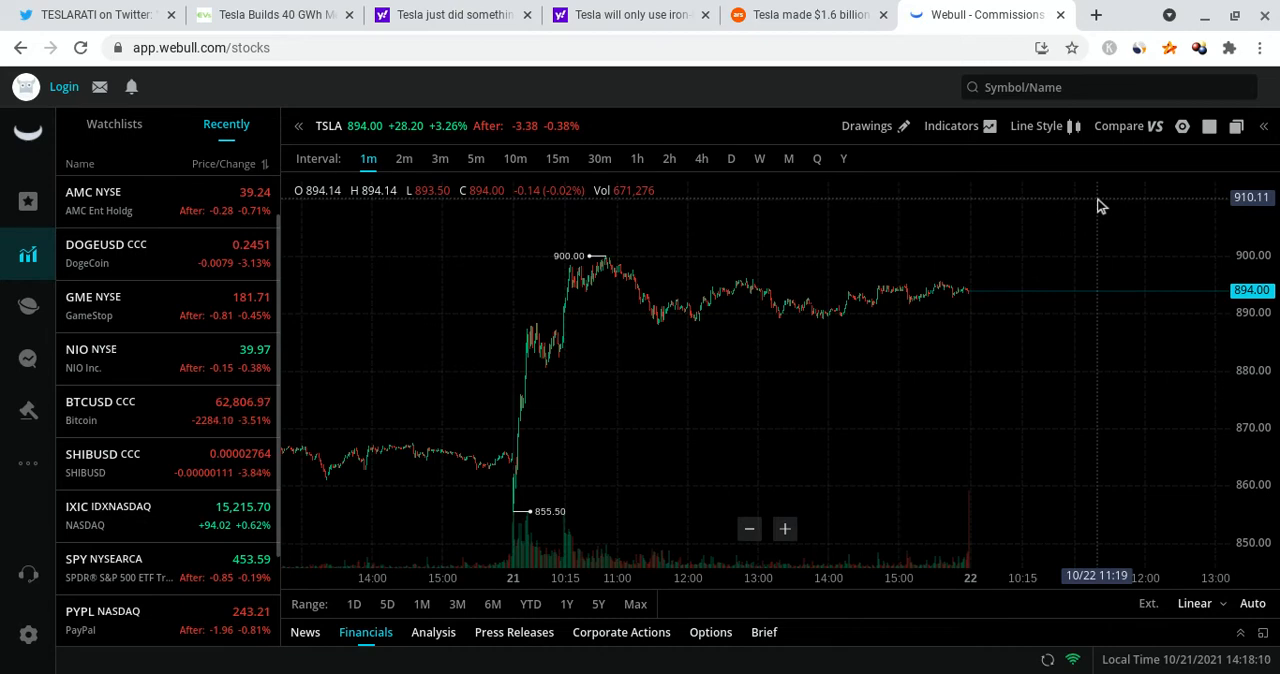